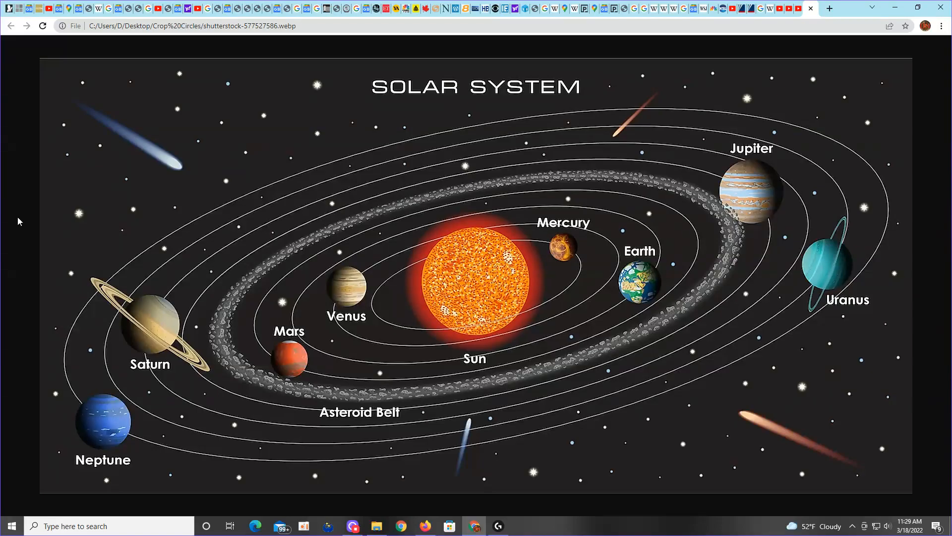
{"action": "mouse_move", "coordinate": [224, 331]}
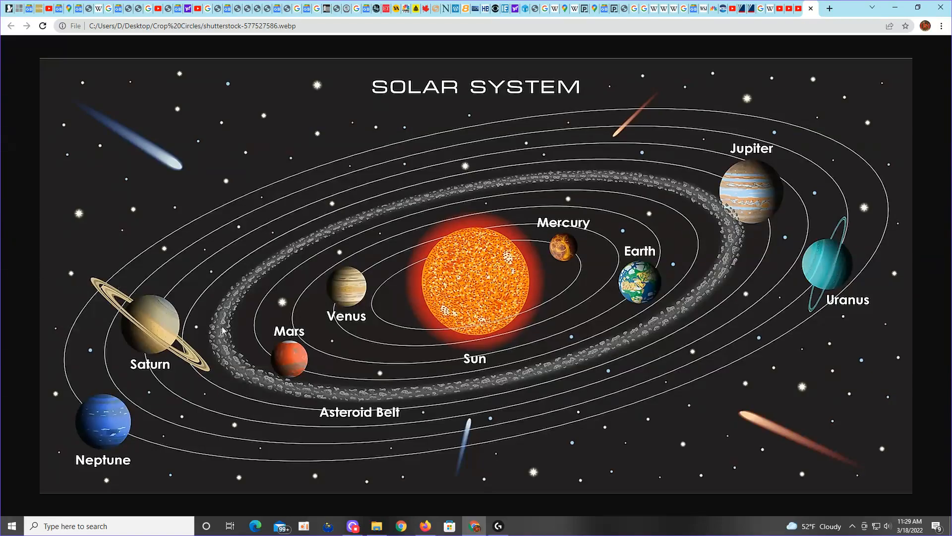
{"action": "mouse_move", "coordinate": [470, 403]}
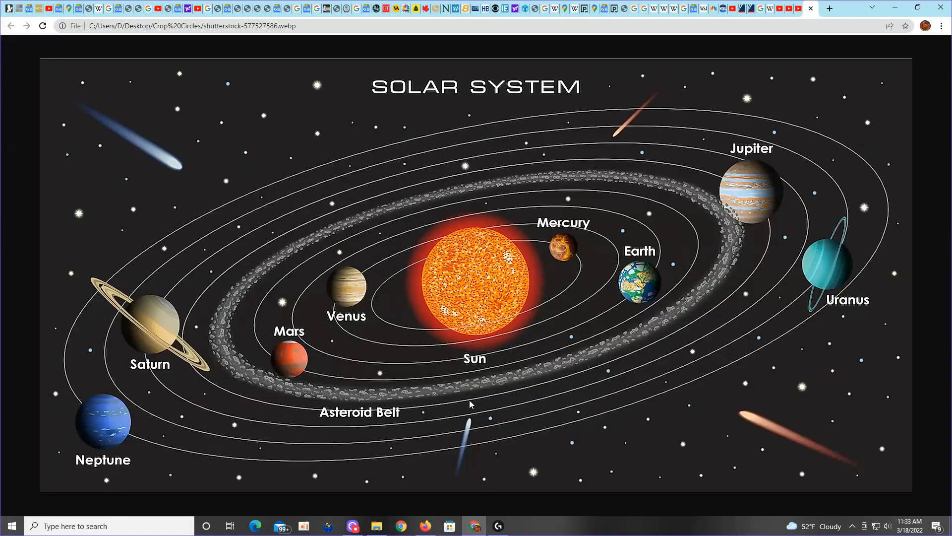
{"action": "mouse_move", "coordinate": [425, 525]}
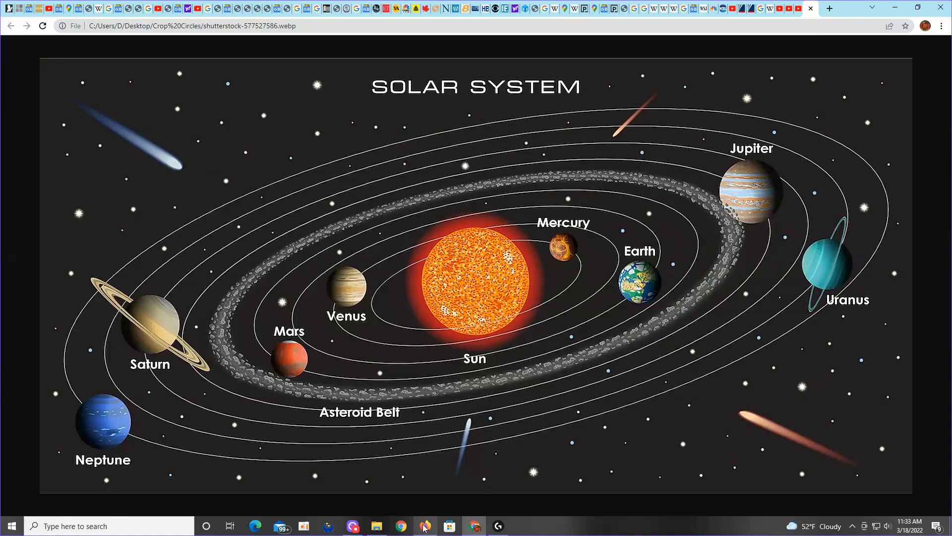
{"action": "mouse_move", "coordinate": [425, 526]}
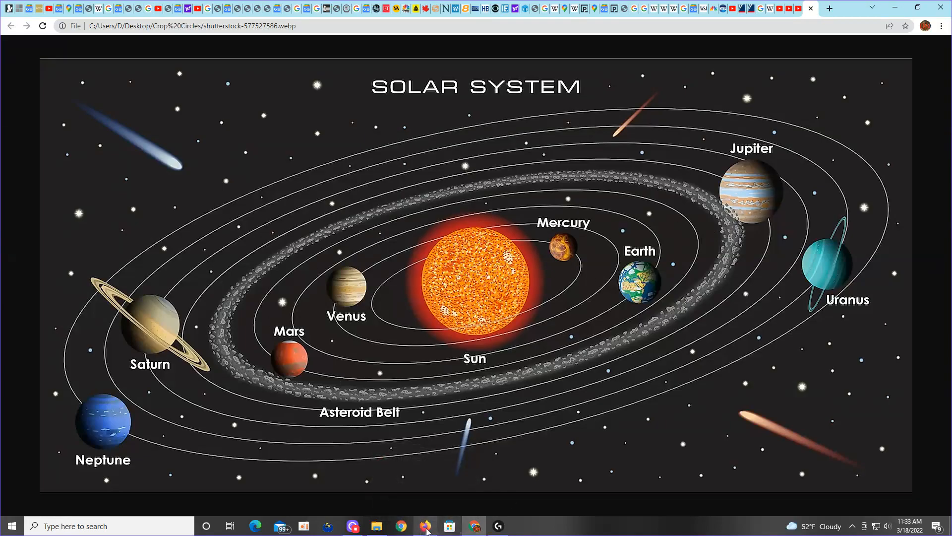
{"action": "mouse_move", "coordinate": [424, 526]}
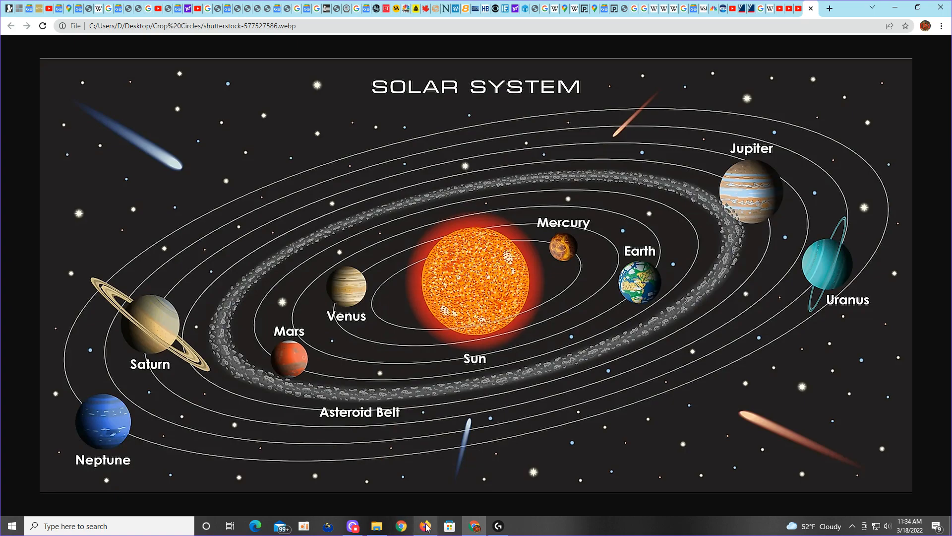
Switch to the browser and show the Turkey triangle UFO video full screen.
{"action": "left_click", "coordinate": [425, 525]}
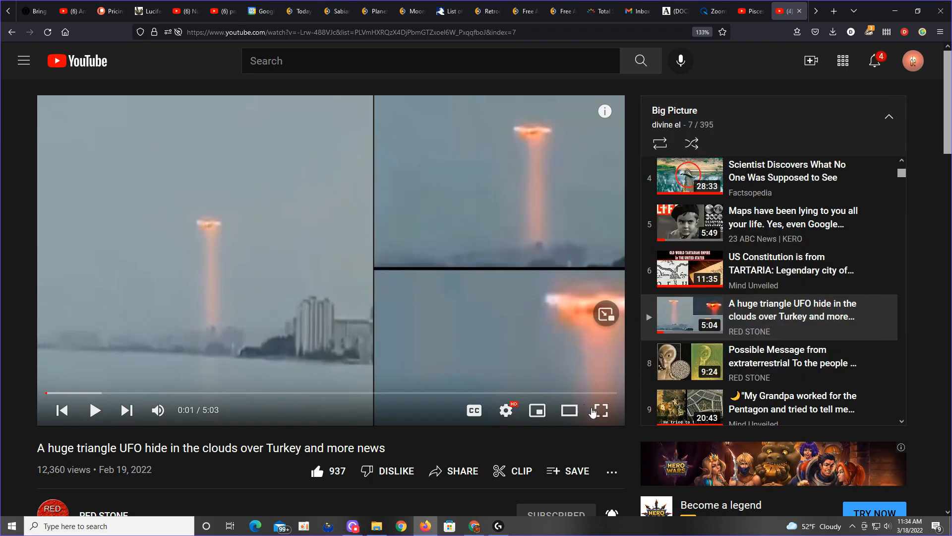
{"action": "left_click", "coordinate": [598, 410]}
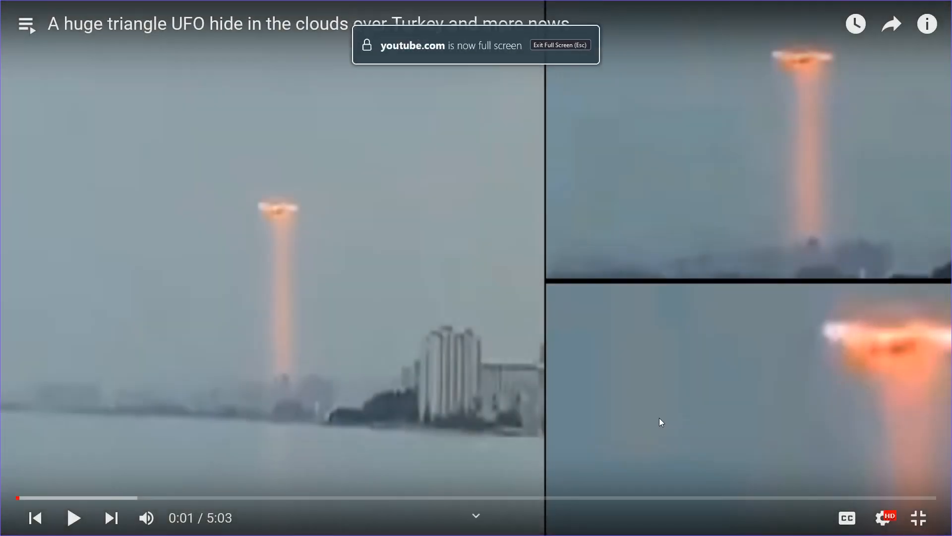
{"action": "mouse_move", "coordinate": [773, 419]}
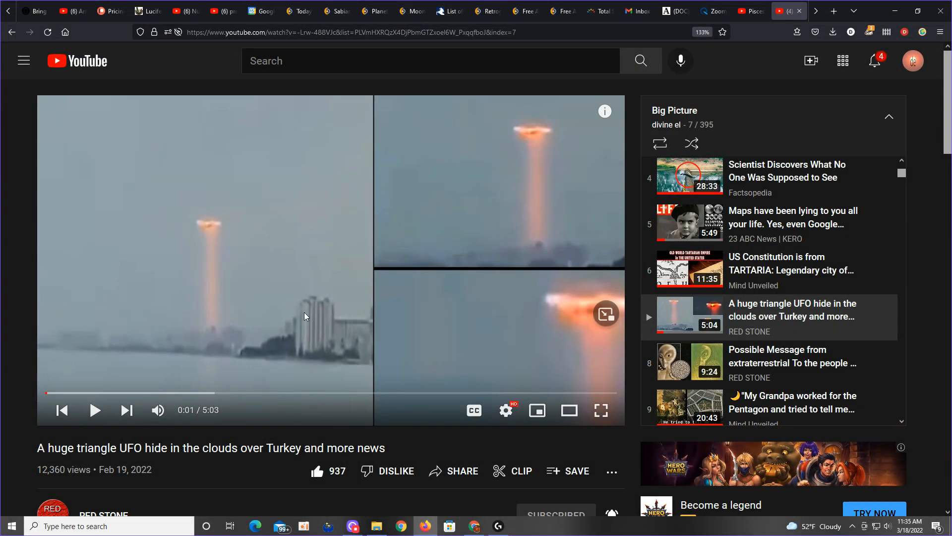
{"action": "mouse_move", "coordinate": [322, 316]}
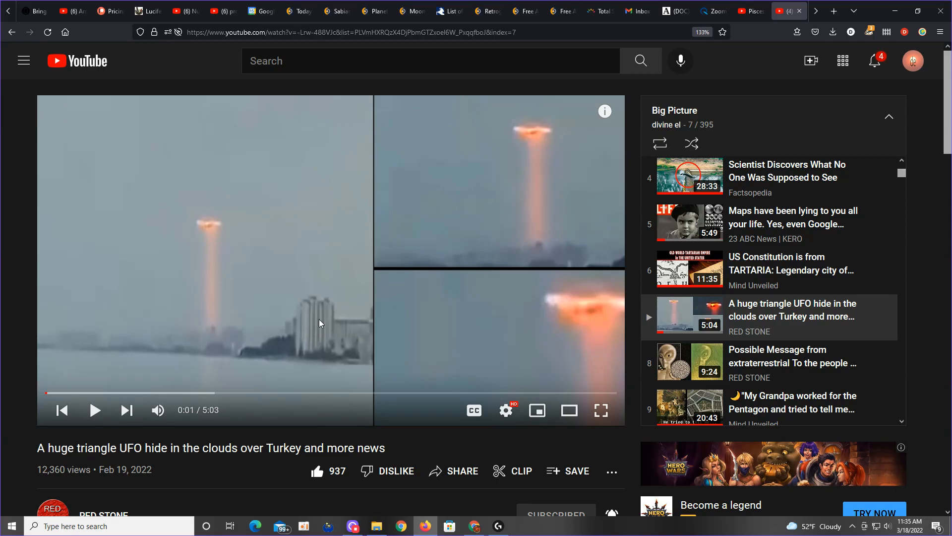
{"action": "mouse_move", "coordinate": [297, 298]}
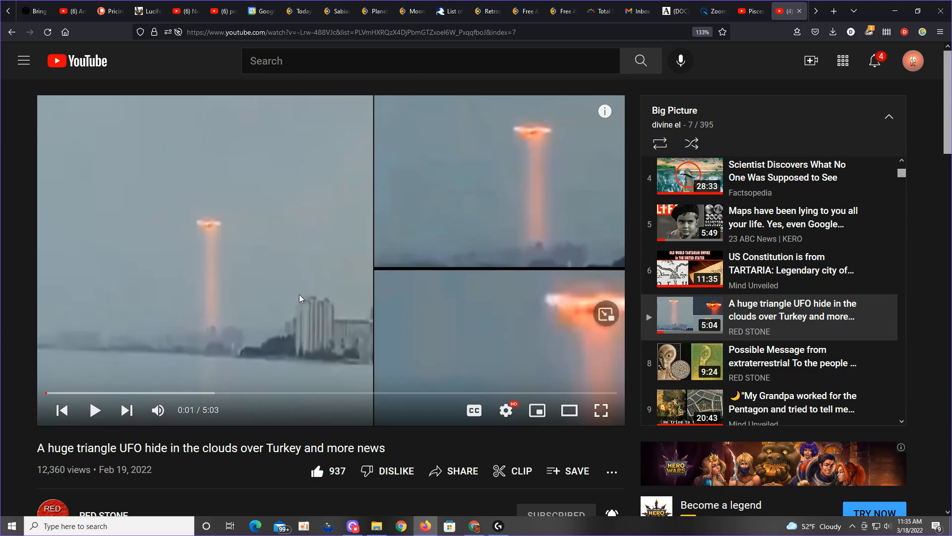
{"action": "mouse_move", "coordinate": [241, 279]}
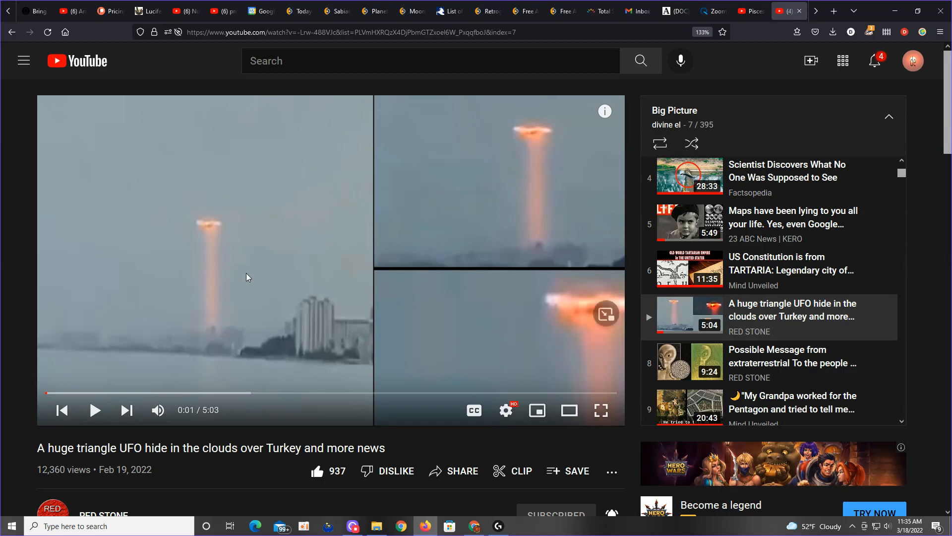
{"action": "left_click", "coordinate": [600, 411]}
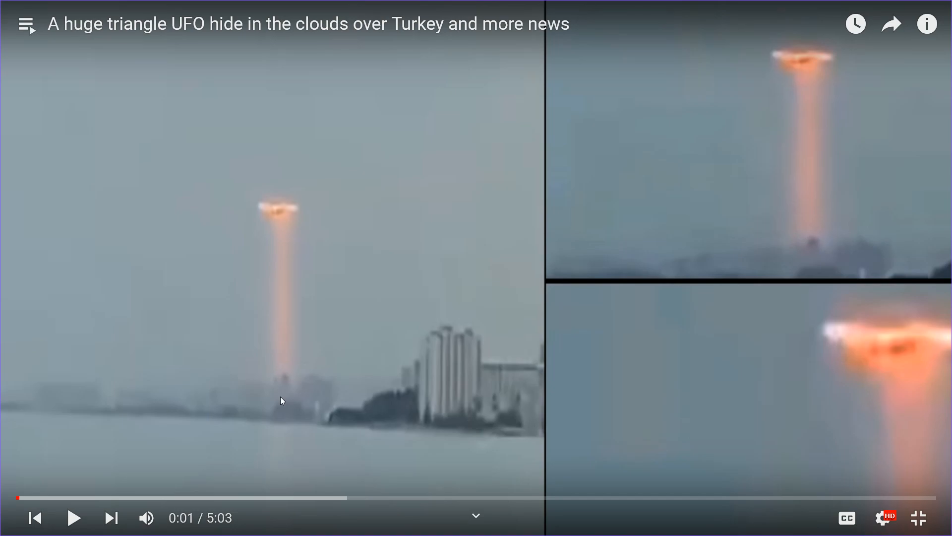
{"action": "mouse_move", "coordinate": [314, 405]}
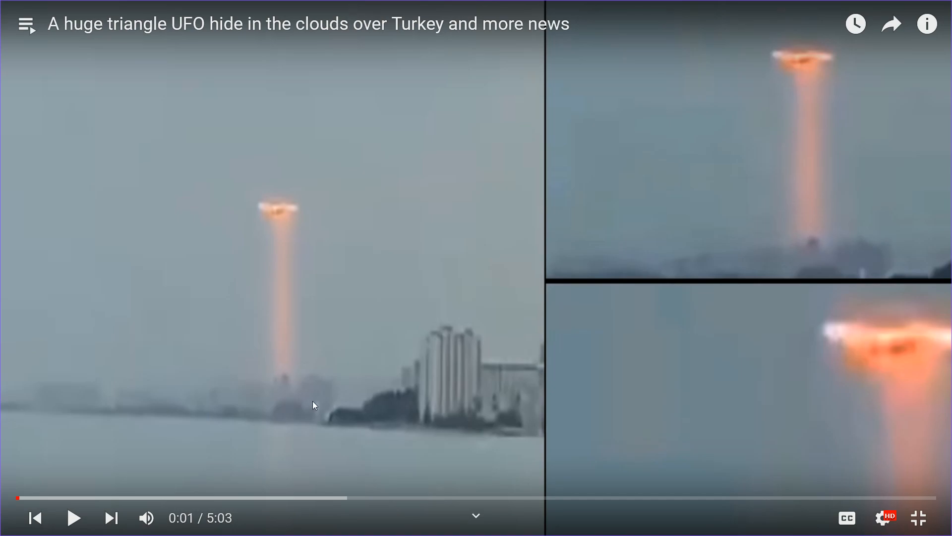
{"action": "mouse_move", "coordinate": [292, 219]}
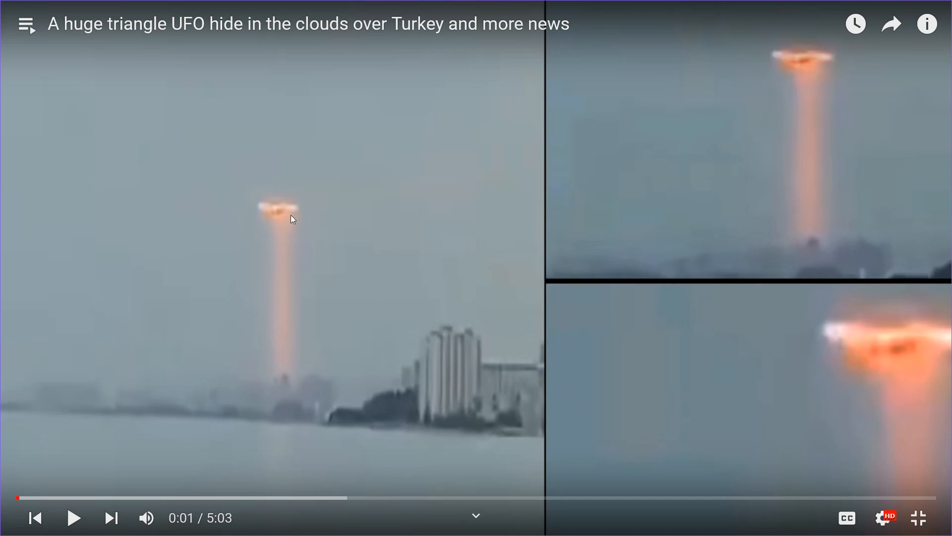
{"action": "mouse_move", "coordinate": [463, 314]}
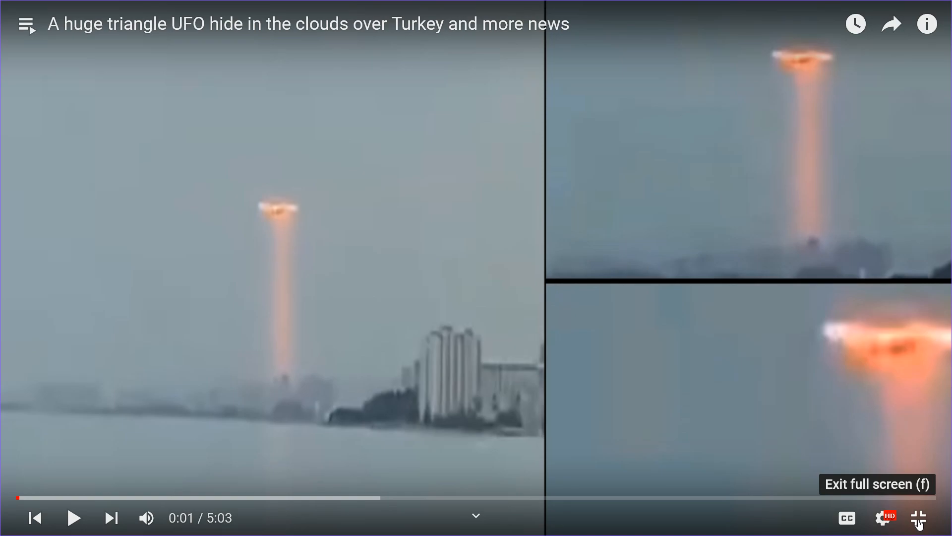
Exit full screen and scroll the Big Picture playlist back up to its first item.
{"action": "left_click", "coordinate": [919, 517]}
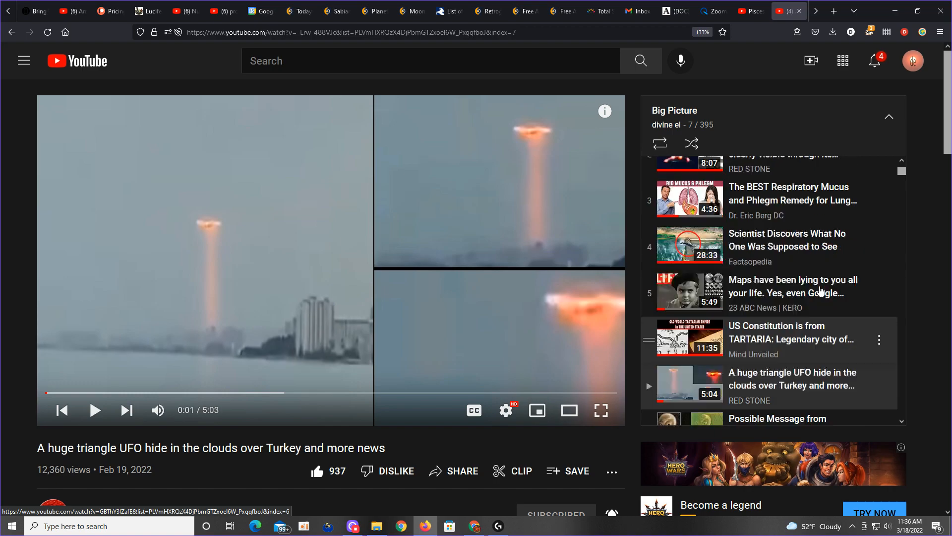
{"action": "scroll", "scroll_direction": "up", "scroll_amount": 3}
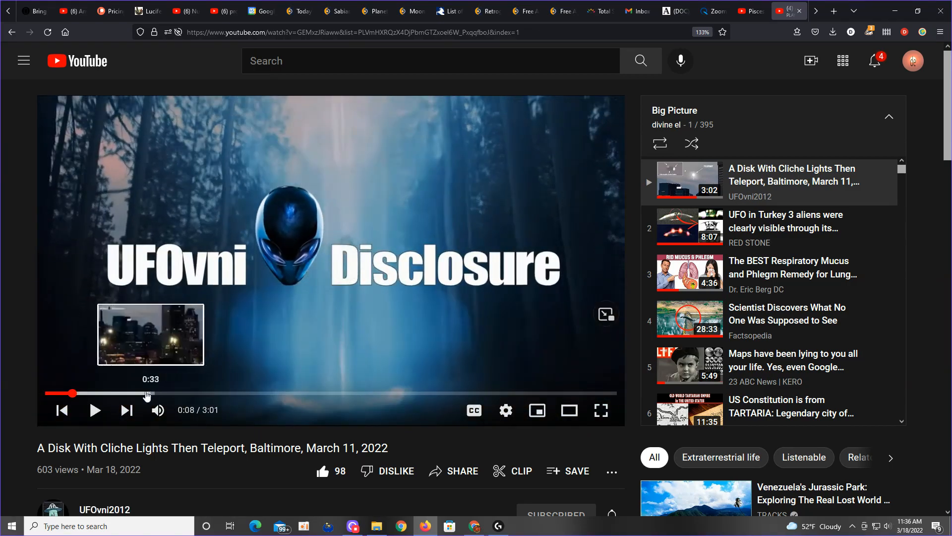
{"action": "mouse_move", "coordinate": [373, 393]}
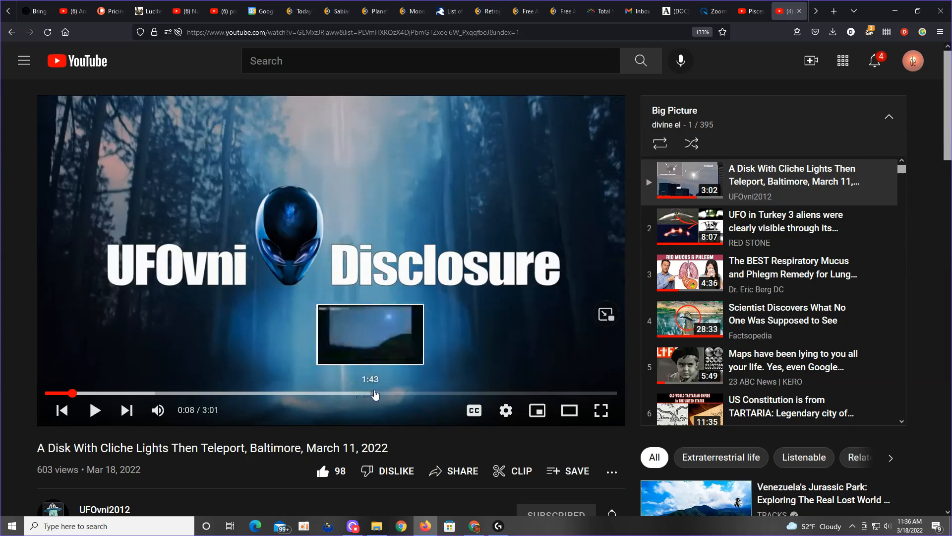
{"action": "mouse_move", "coordinate": [398, 393]}
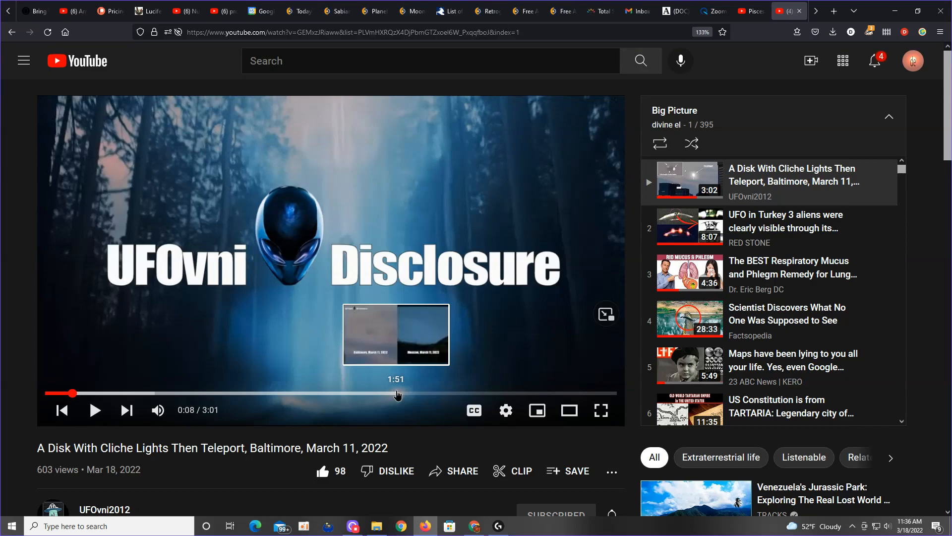
Jump the Baltimore disk video to 1:51 and dismiss the advert banner over it.
{"action": "left_click", "coordinate": [396, 393]}
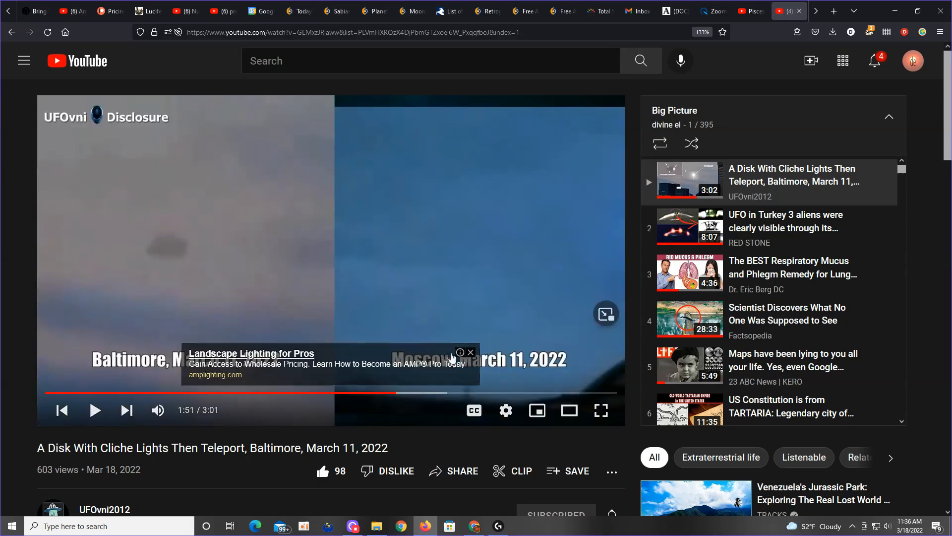
{"action": "left_click", "coordinate": [470, 352]}
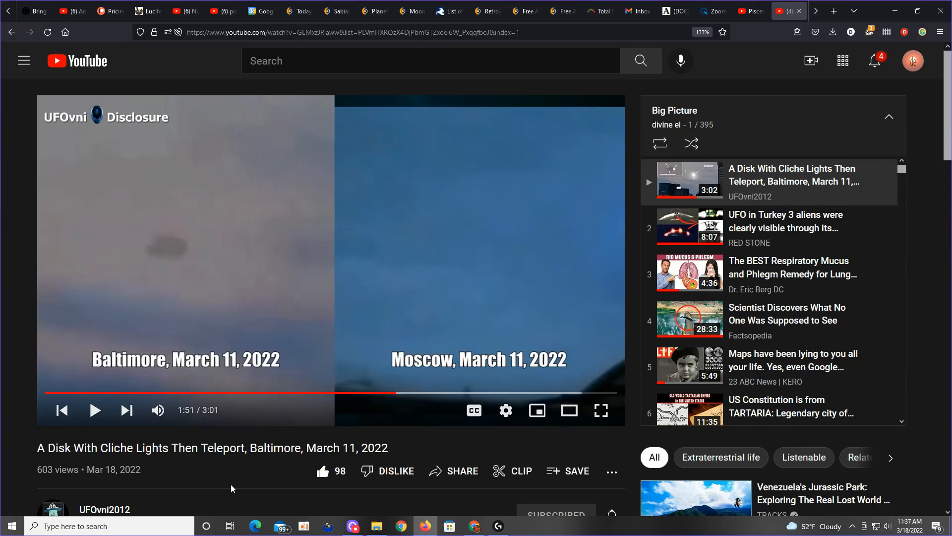
{"action": "mouse_move", "coordinate": [349, 291]}
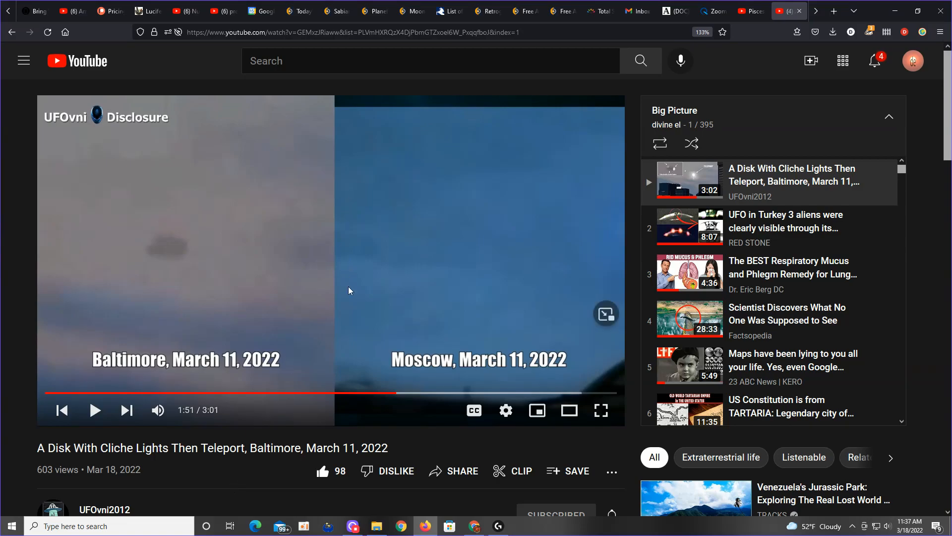
{"action": "mouse_move", "coordinate": [230, 361]}
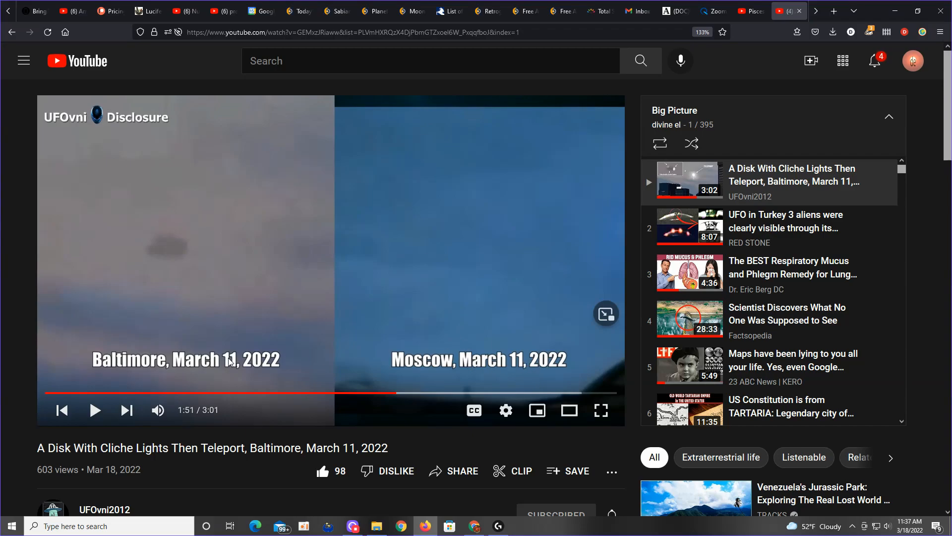
{"action": "mouse_move", "coordinate": [416, 326]}
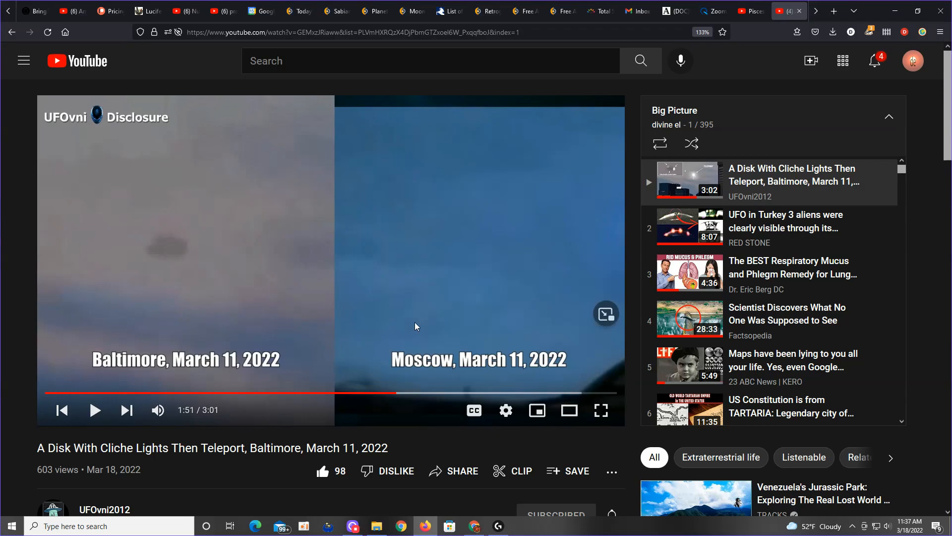
{"action": "mouse_move", "coordinate": [398, 392]}
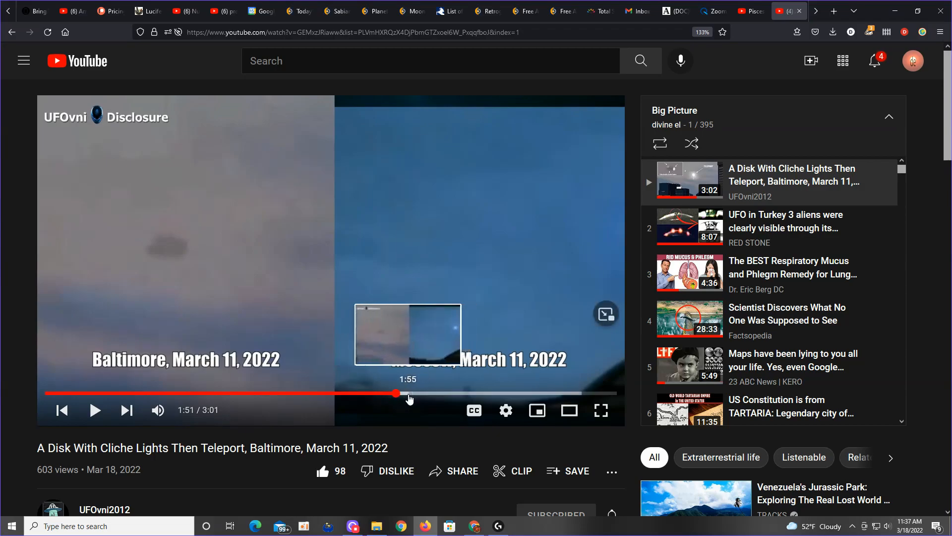
{"action": "mouse_move", "coordinate": [323, 345]}
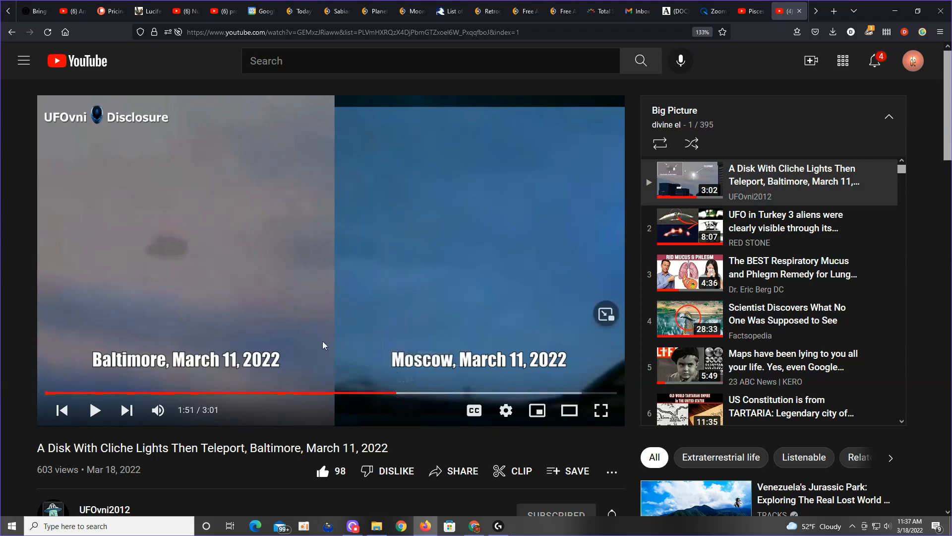
{"action": "mouse_move", "coordinate": [358, 280]}
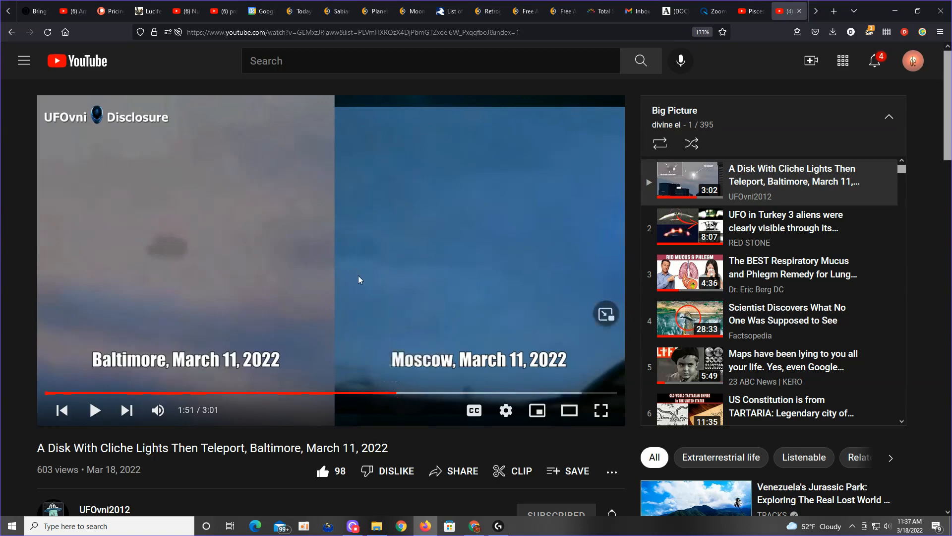
Play the Baltimore clip a moment further to 1:52, where the disk becomes a bright light.
{"action": "left_click", "coordinate": [331, 260]}
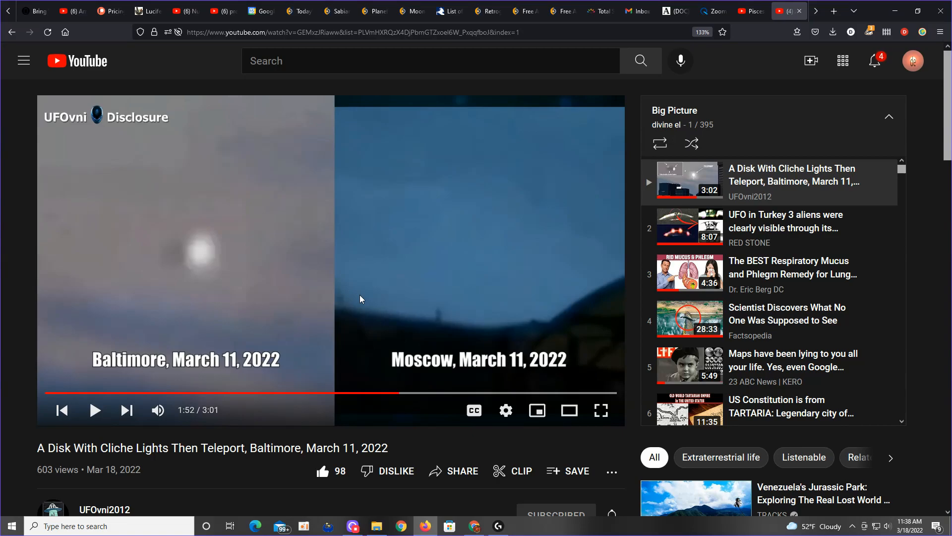
{"action": "mouse_move", "coordinate": [298, 295]}
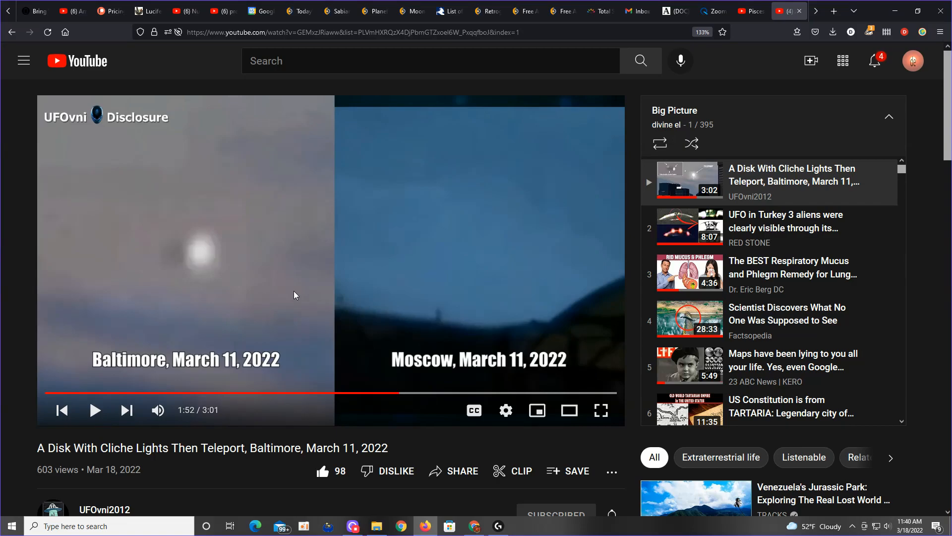
{"action": "mouse_move", "coordinate": [298, 354]}
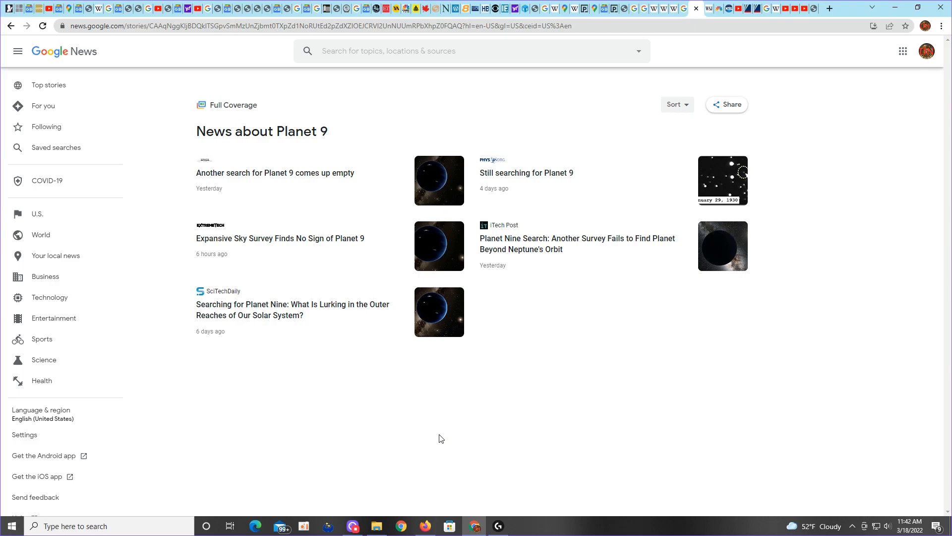
{"action": "mouse_move", "coordinate": [333, 144]}
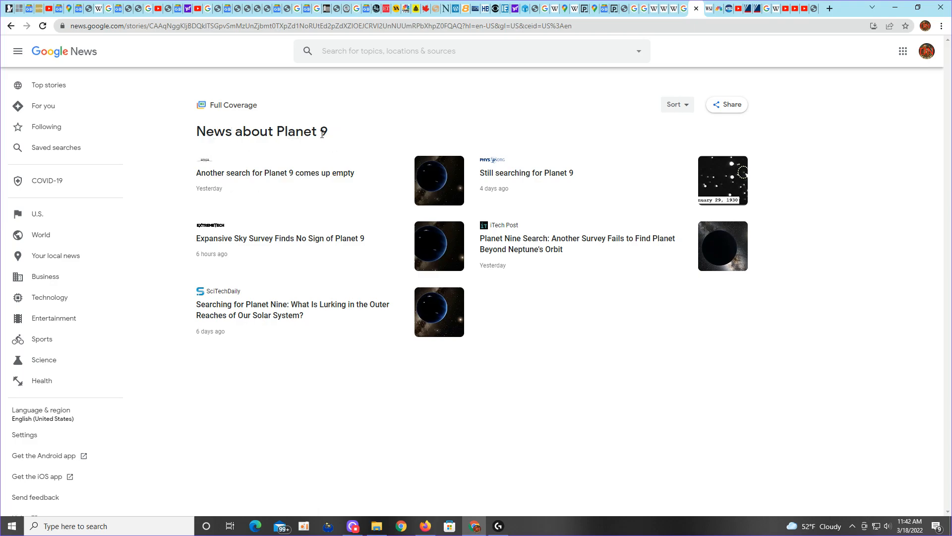
{"action": "mouse_move", "coordinate": [498, 368]}
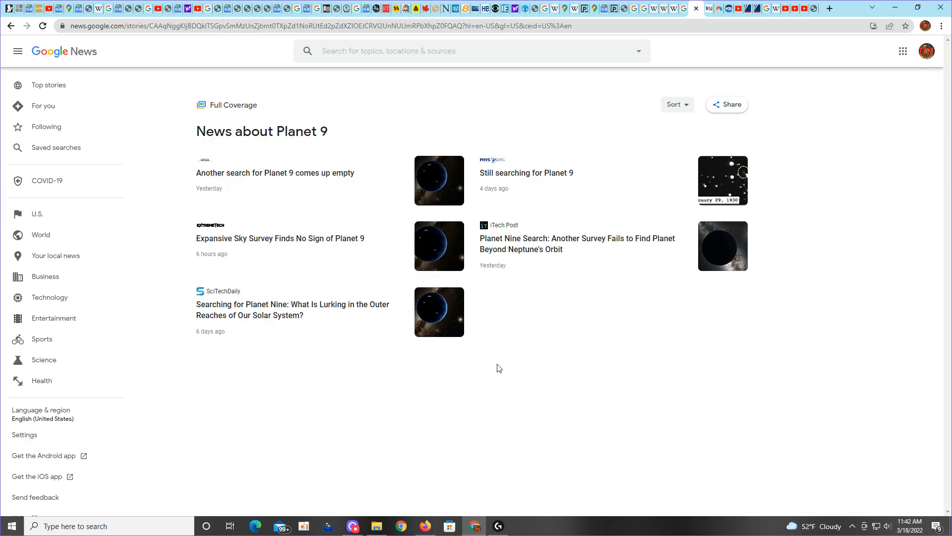
{"action": "mouse_move", "coordinate": [502, 380]}
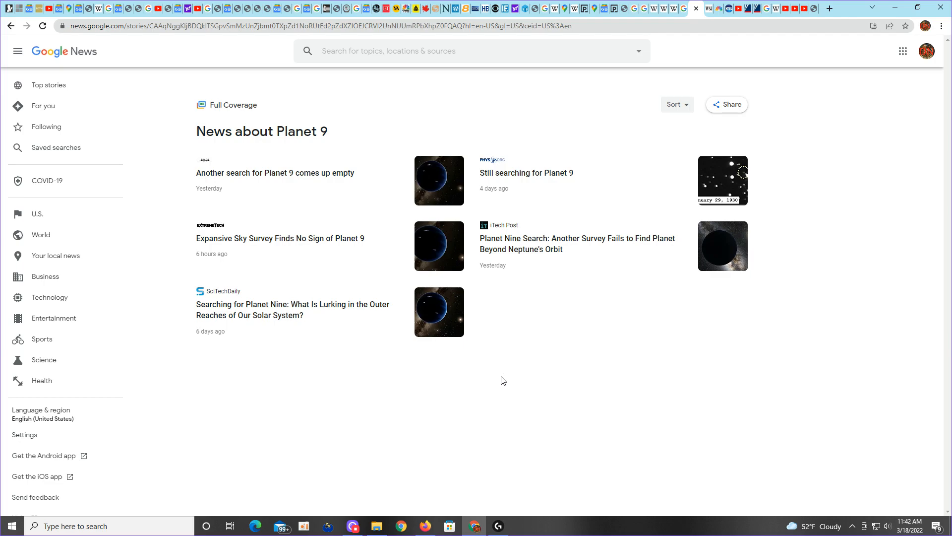
{"action": "mouse_move", "coordinate": [310, 362]}
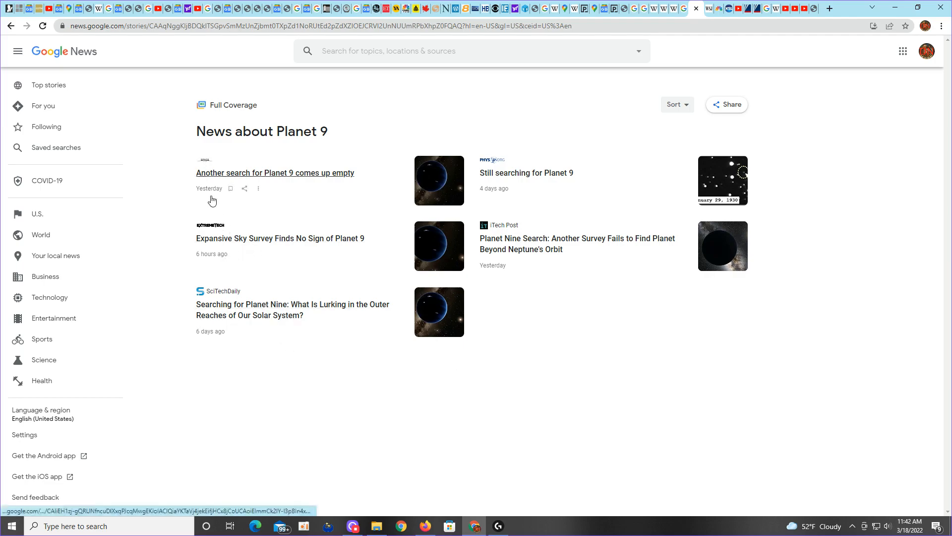
{"action": "mouse_move", "coordinate": [247, 272]}
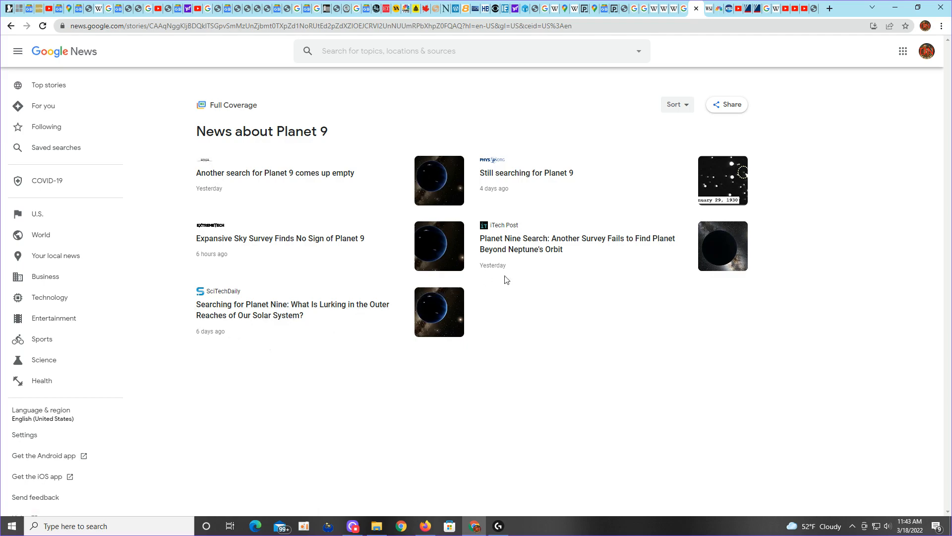
{"action": "mouse_move", "coordinate": [377, 400]}
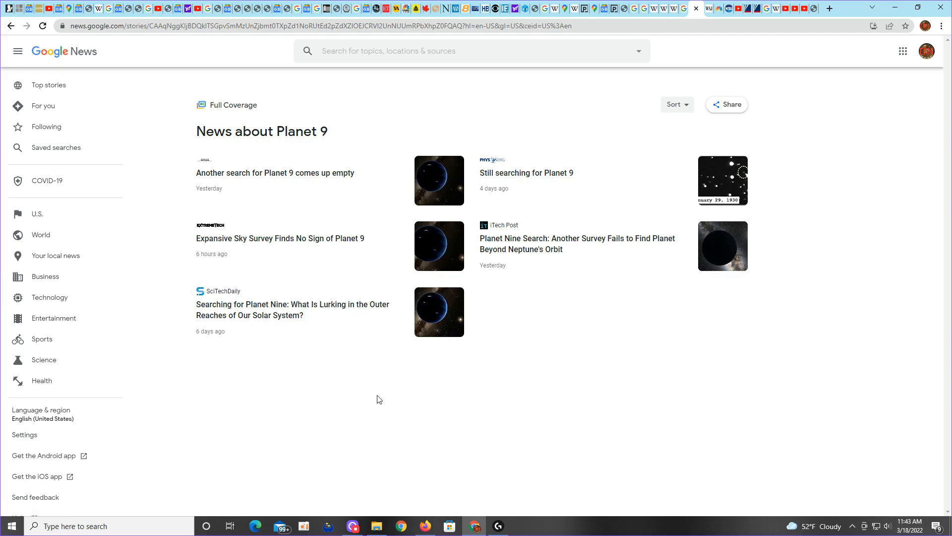
{"action": "mouse_move", "coordinate": [378, 390]}
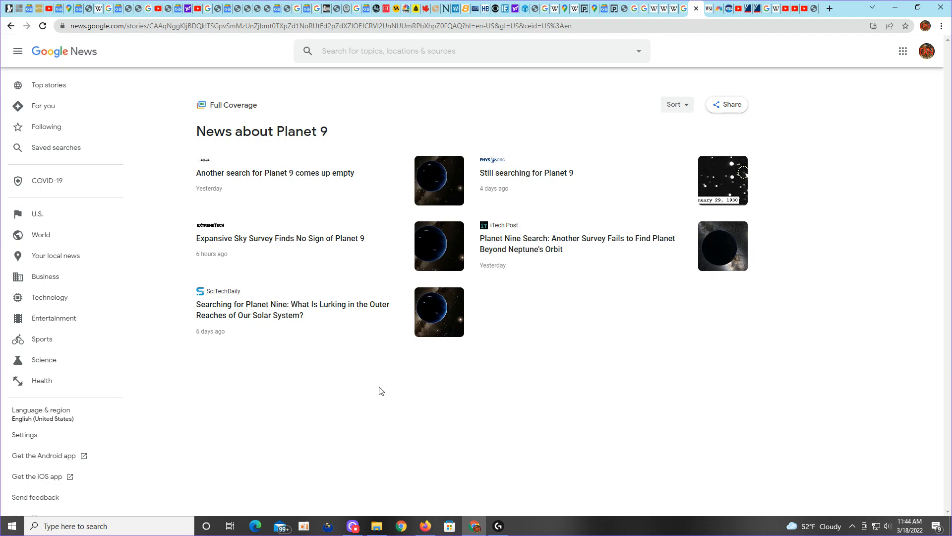
{"action": "mouse_move", "coordinate": [399, 417]}
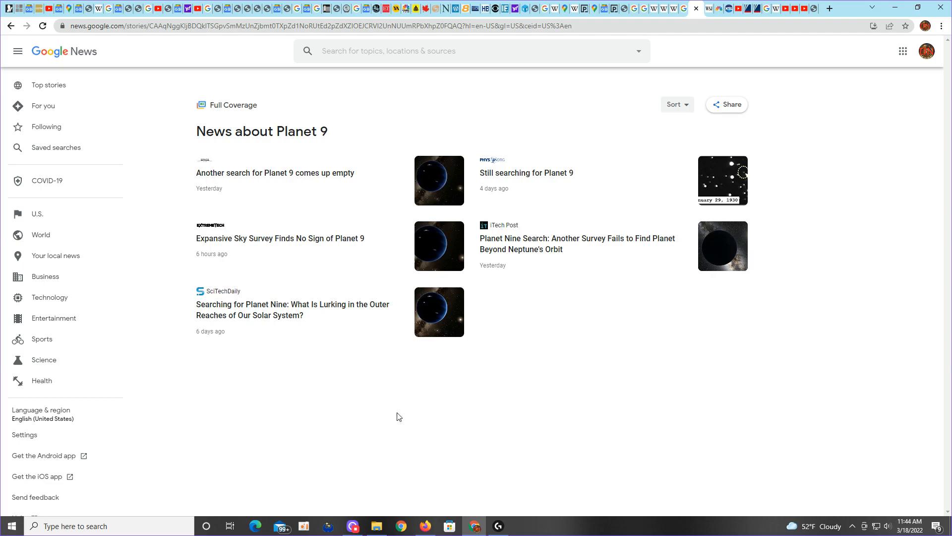
{"action": "mouse_move", "coordinate": [401, 418]}
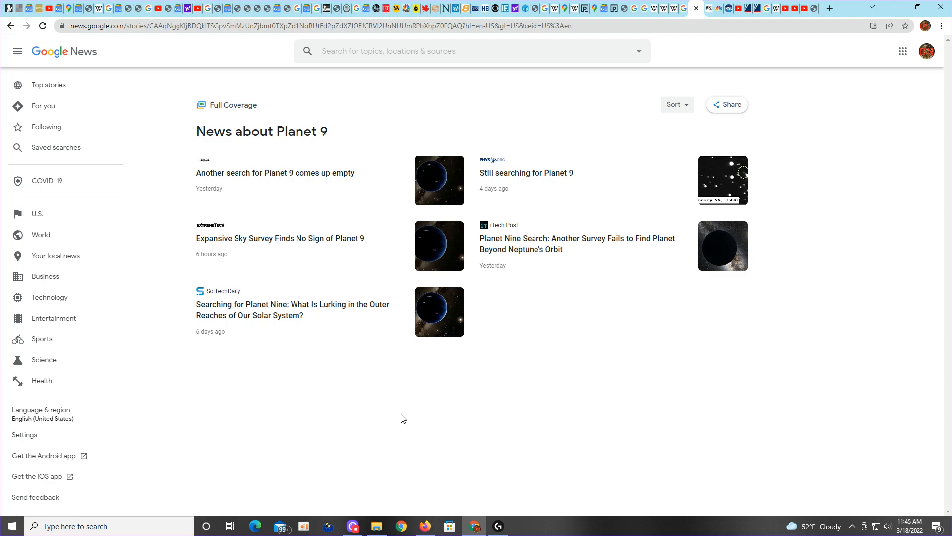
{"action": "mouse_move", "coordinate": [424, 525]}
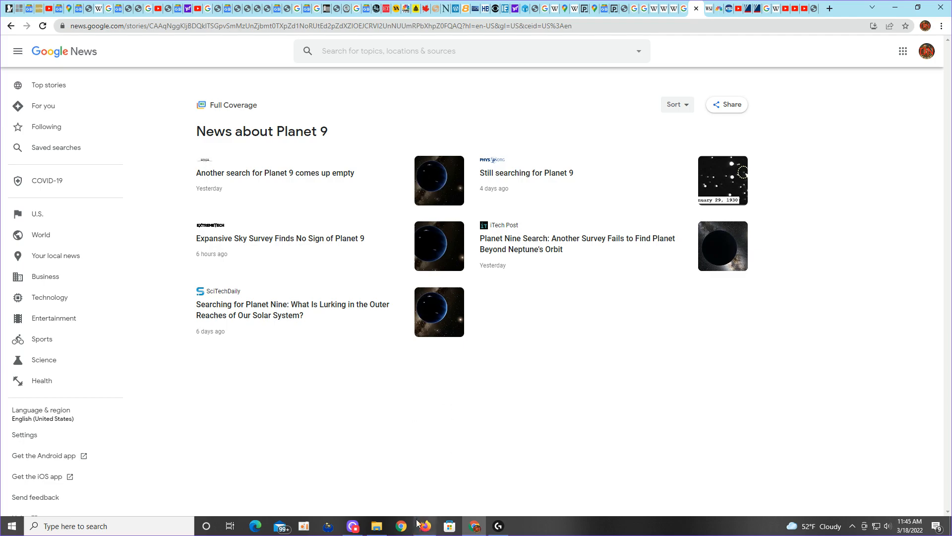
{"action": "mouse_move", "coordinate": [424, 526]}
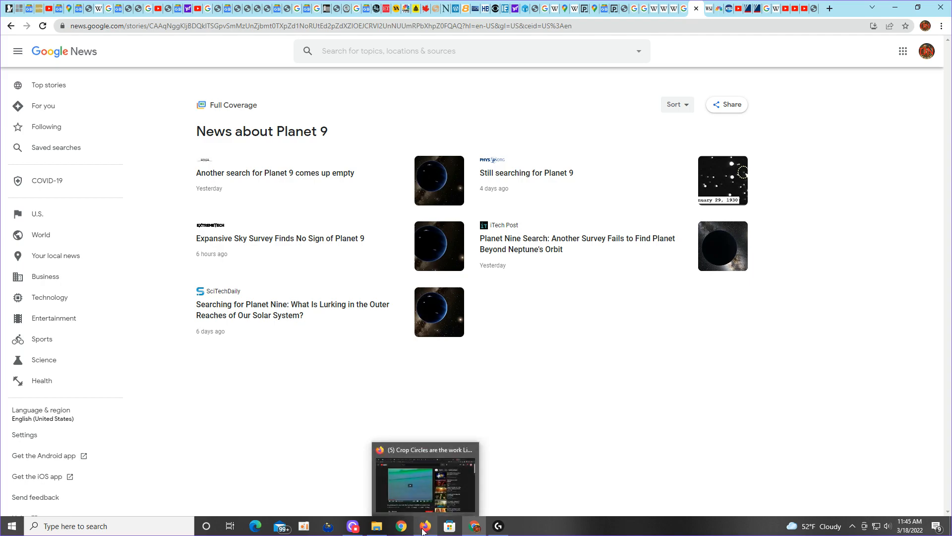
{"action": "mouse_move", "coordinate": [197, 120]}
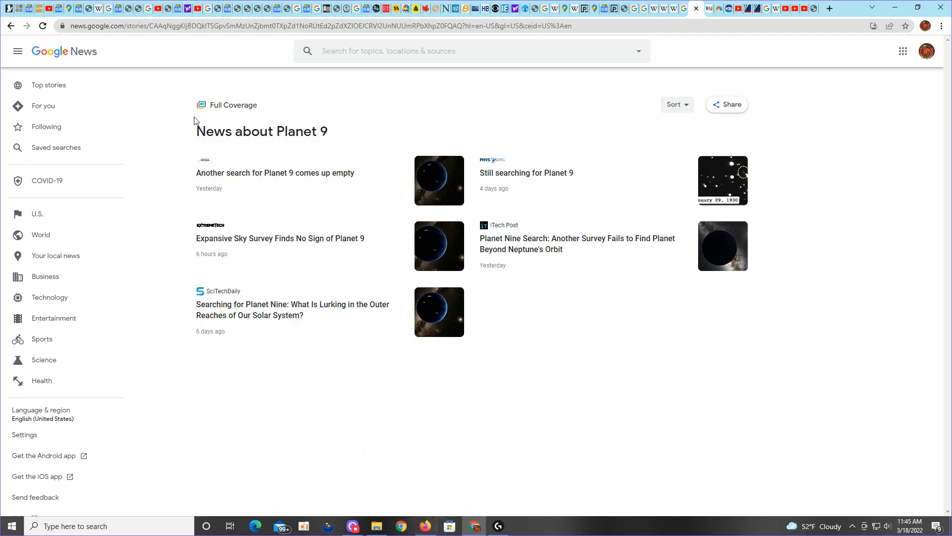
{"action": "mouse_move", "coordinate": [230, 138]}
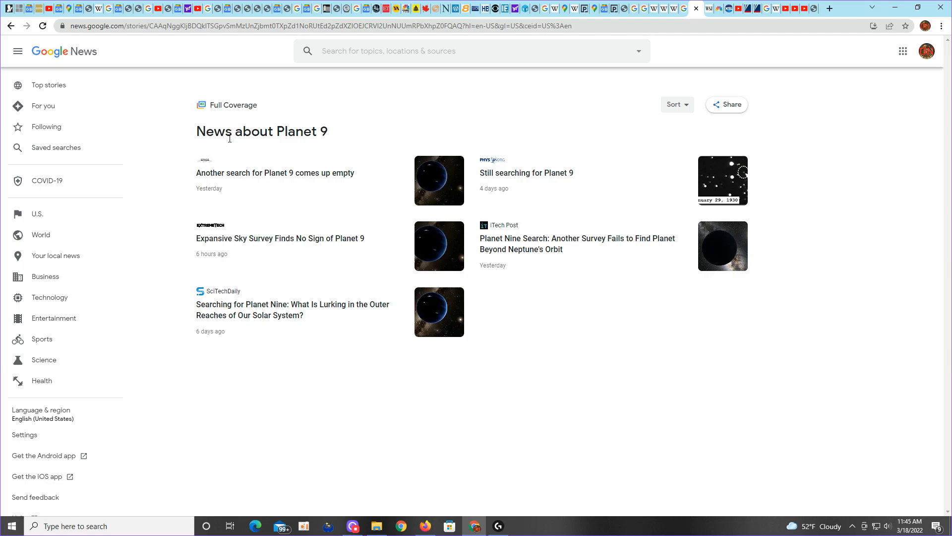
{"action": "mouse_move", "coordinate": [294, 146]}
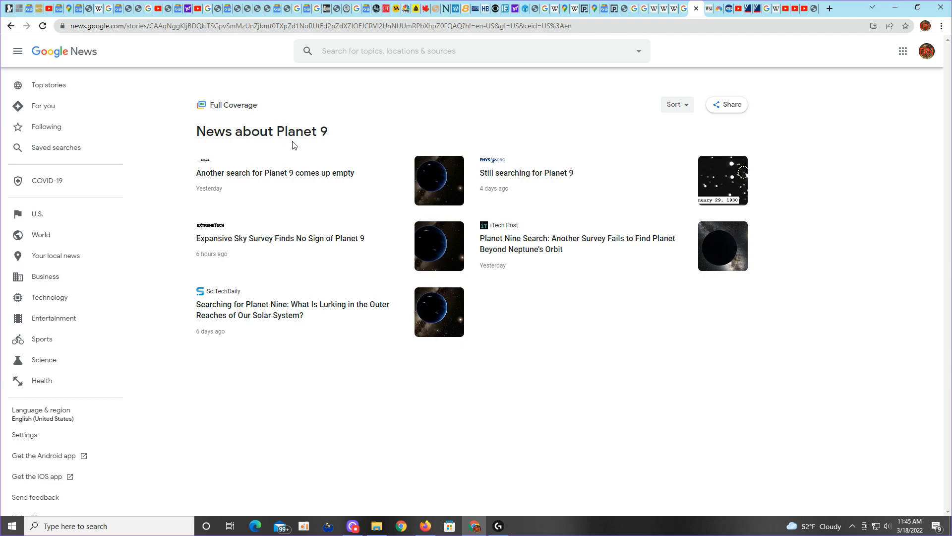
{"action": "mouse_move", "coordinate": [297, 147]}
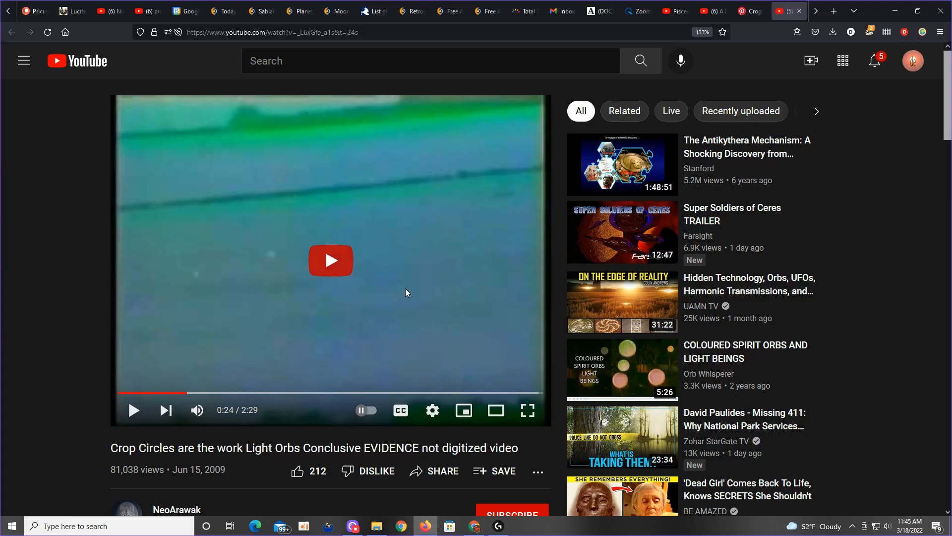
Switch from Google News back to the Firefox window with the YouTube Pisces reading.
{"action": "left_click", "coordinate": [674, 10]}
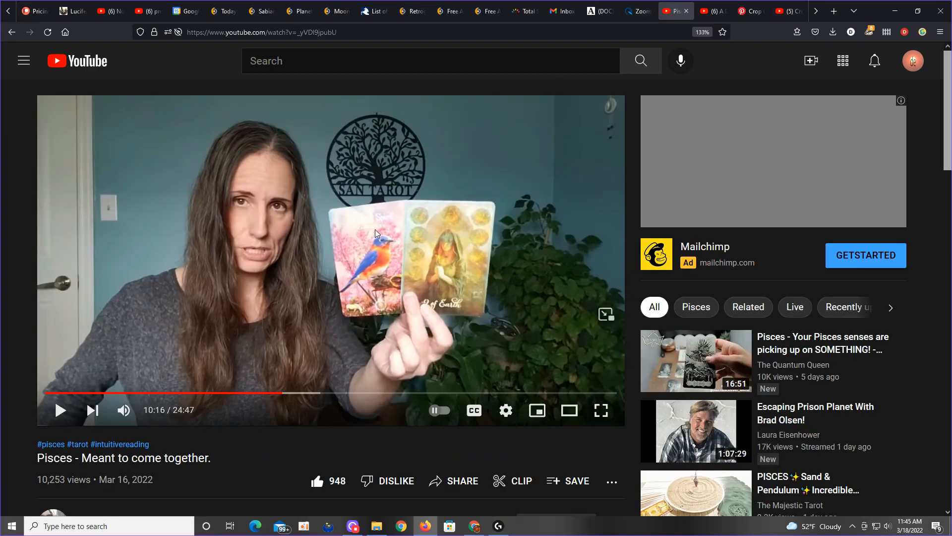
{"action": "mouse_move", "coordinate": [357, 260]}
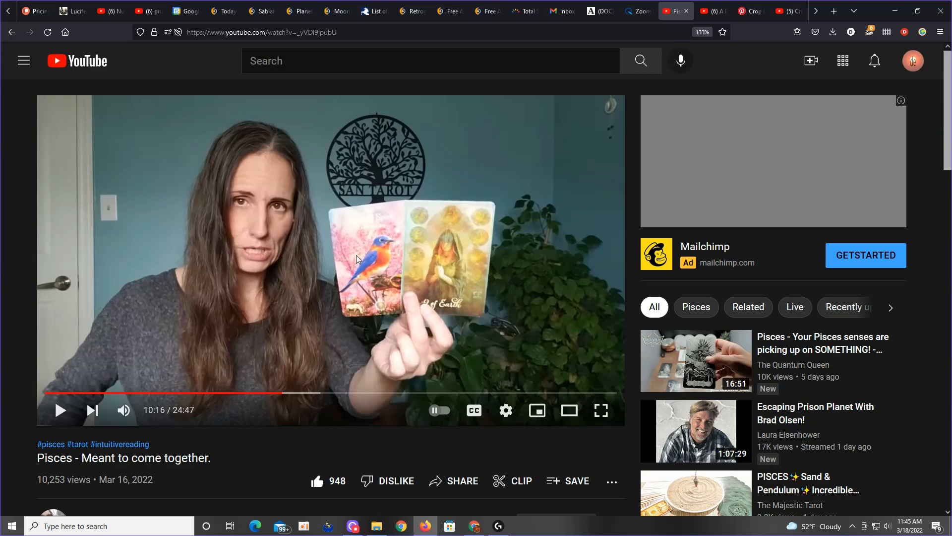
{"action": "mouse_move", "coordinate": [381, 238]}
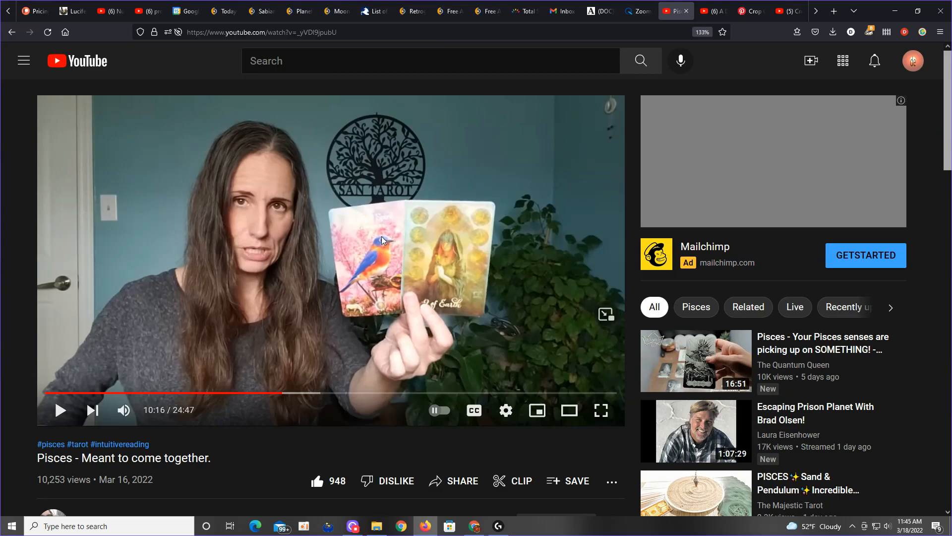
{"action": "mouse_move", "coordinate": [230, 463]}
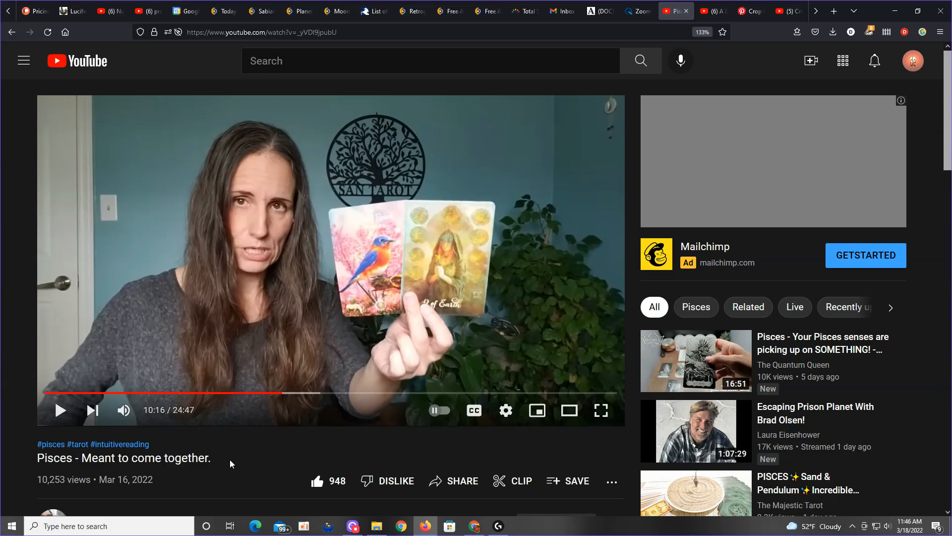
{"action": "mouse_move", "coordinate": [246, 406]}
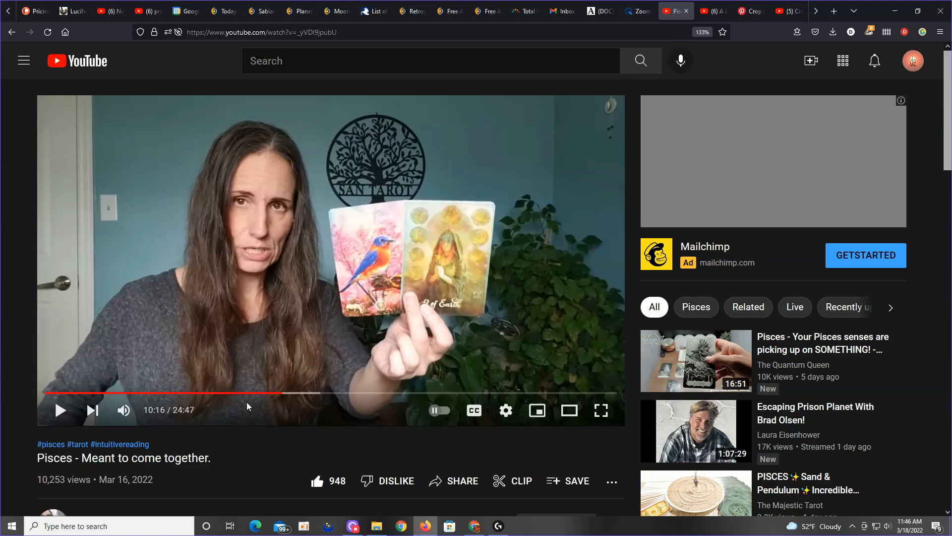
{"action": "mouse_move", "coordinate": [159, 395]}
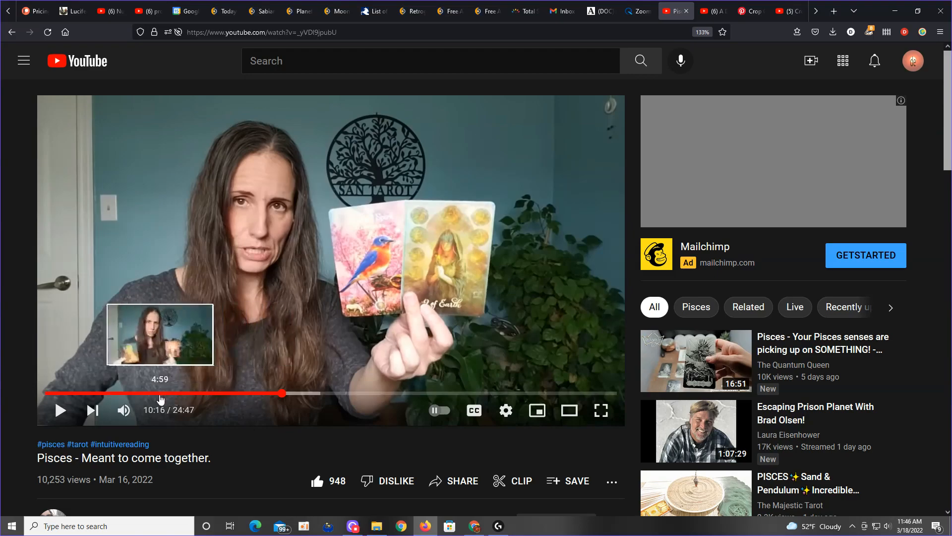
{"action": "mouse_move", "coordinate": [132, 398]}
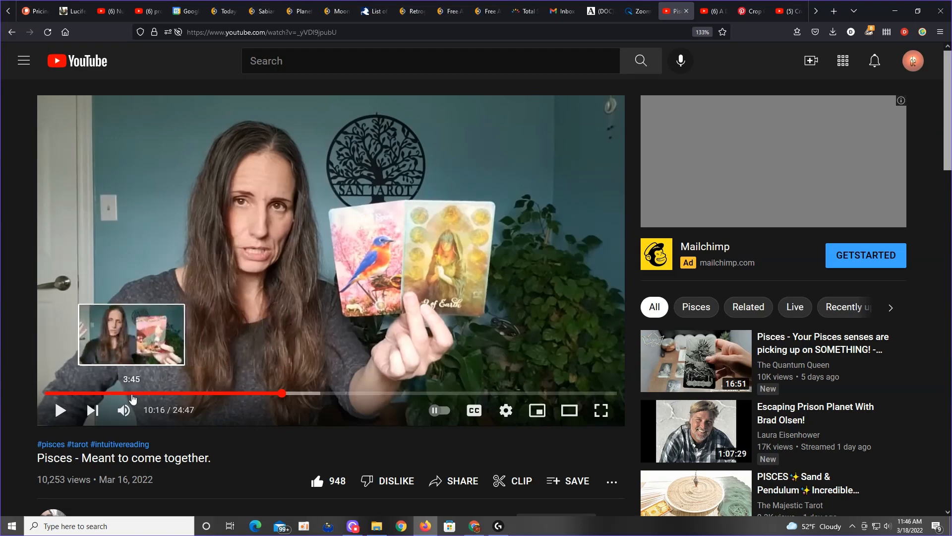
{"action": "mouse_move", "coordinate": [131, 394]}
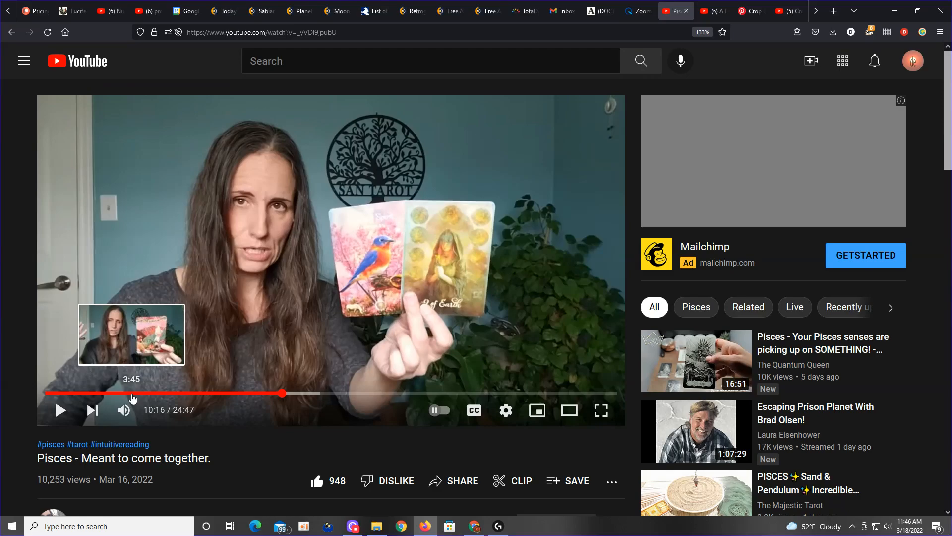
{"action": "mouse_move", "coordinate": [252, 393]}
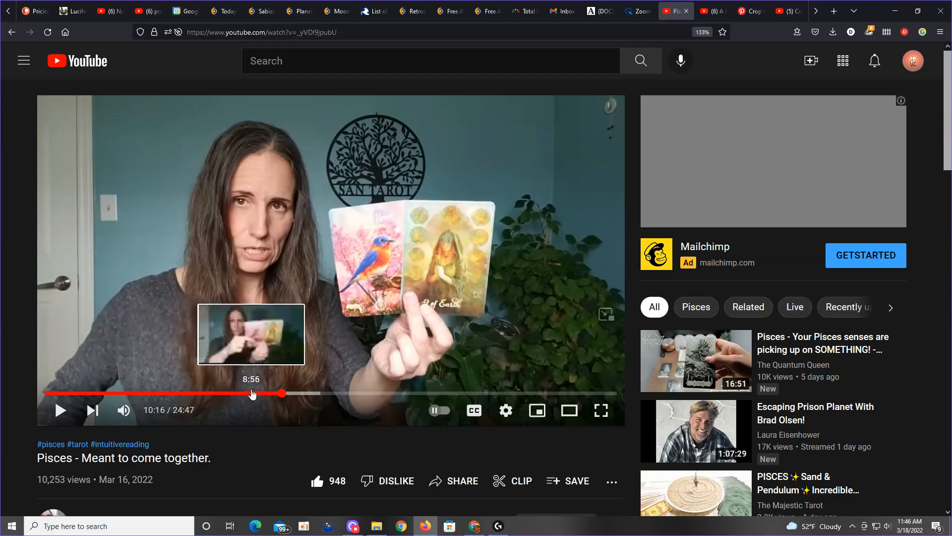
{"action": "mouse_move", "coordinate": [193, 400]}
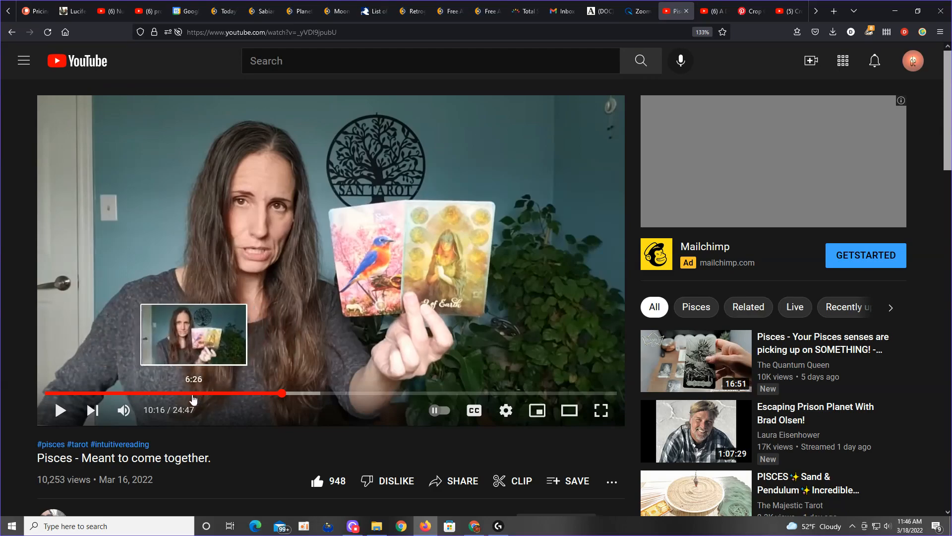
{"action": "mouse_move", "coordinate": [169, 392]}
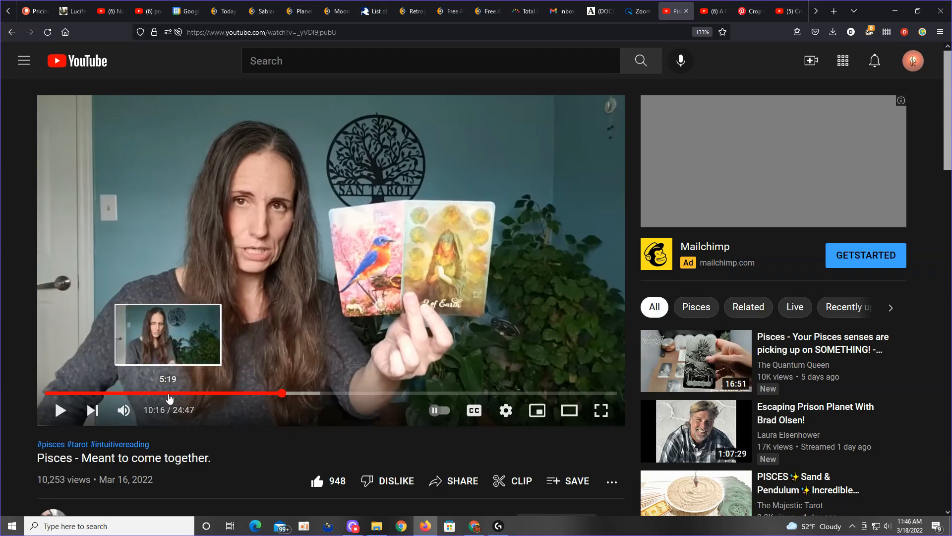
{"action": "mouse_move", "coordinate": [156, 394]}
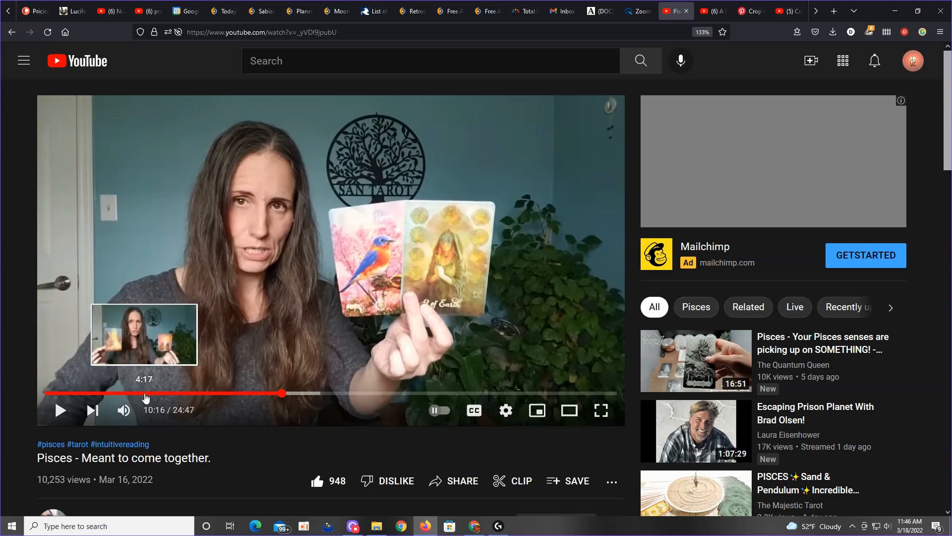
Seek the Pisces reading back from 10:16 to 4:17 on the progress bar.
{"action": "left_click", "coordinate": [144, 393]}
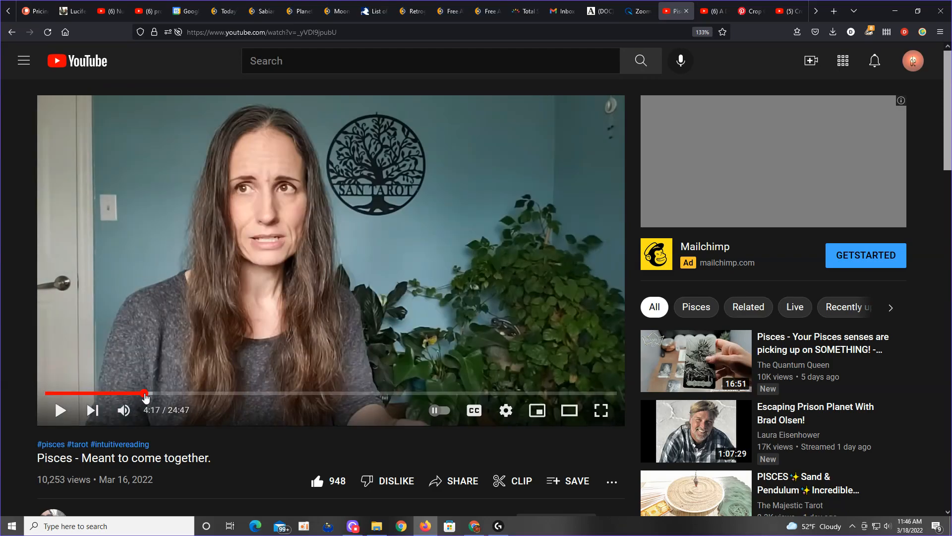
{"action": "mouse_move", "coordinate": [145, 393]}
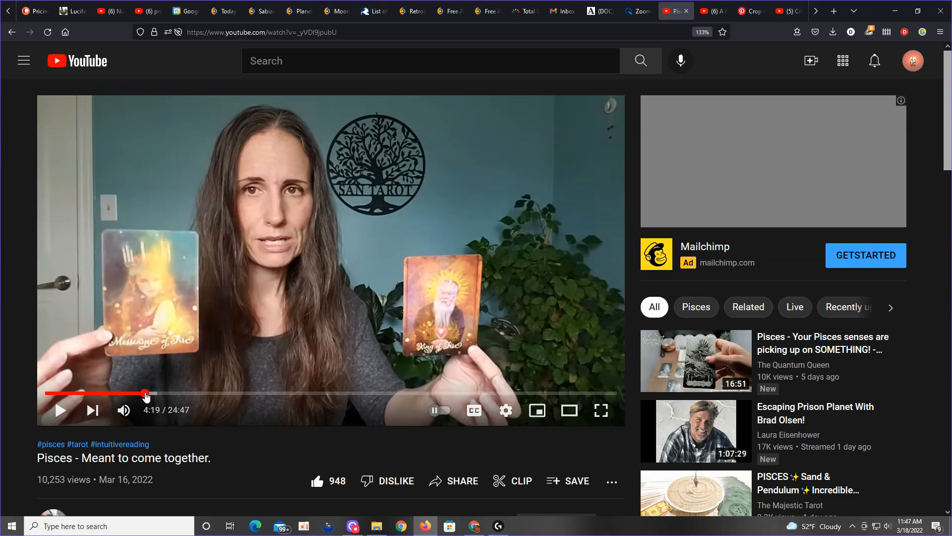
{"action": "mouse_move", "coordinate": [466, 270]}
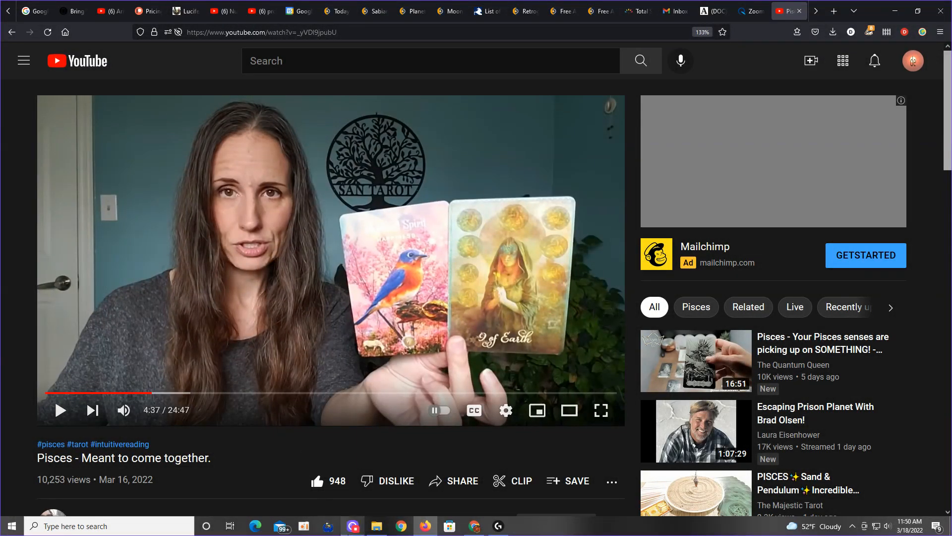
{"action": "mouse_move", "coordinate": [353, 526]}
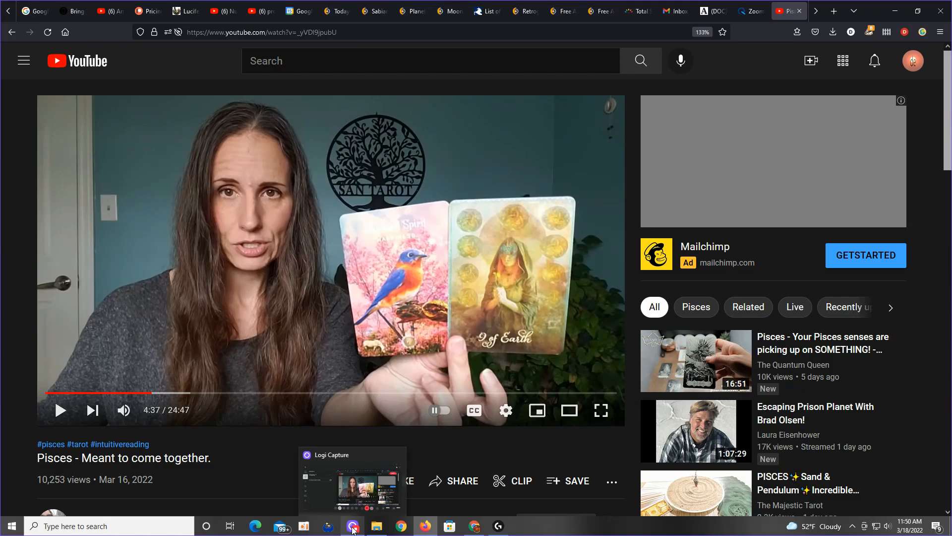
{"action": "mouse_move", "coordinate": [501, 229]}
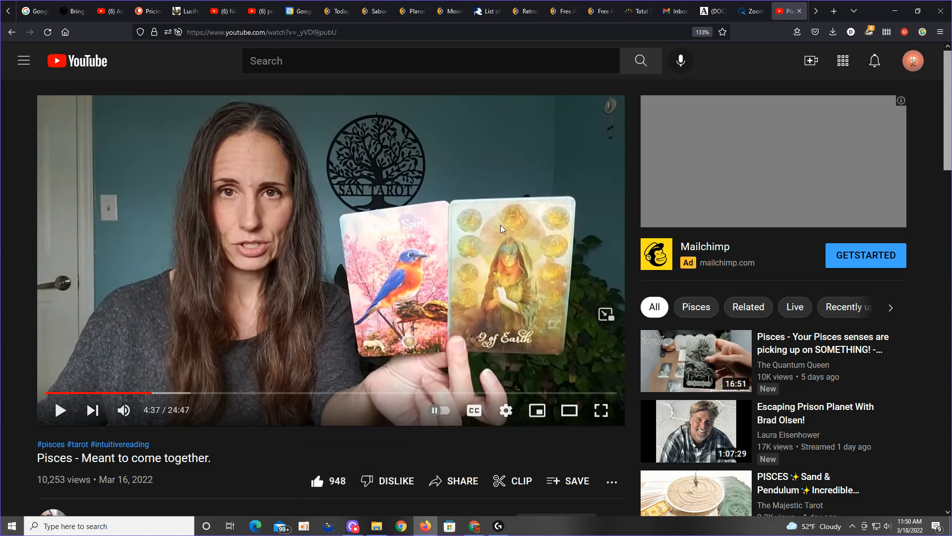
Let the reading play from 4:17 and pause it at 4:37 on the Two of Earth card.
{"action": "left_click", "coordinate": [352, 526]}
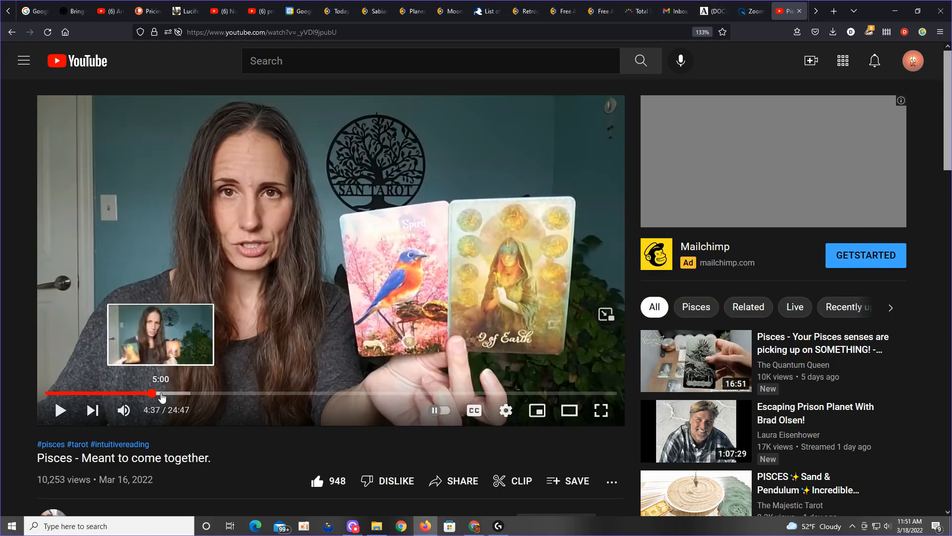
{"action": "mouse_move", "coordinate": [187, 393]}
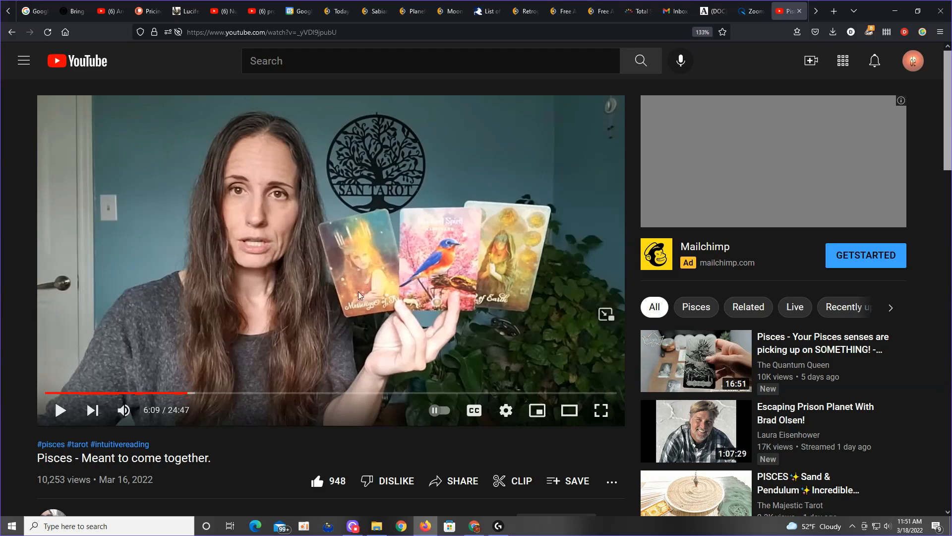
{"action": "mouse_move", "coordinate": [407, 255]}
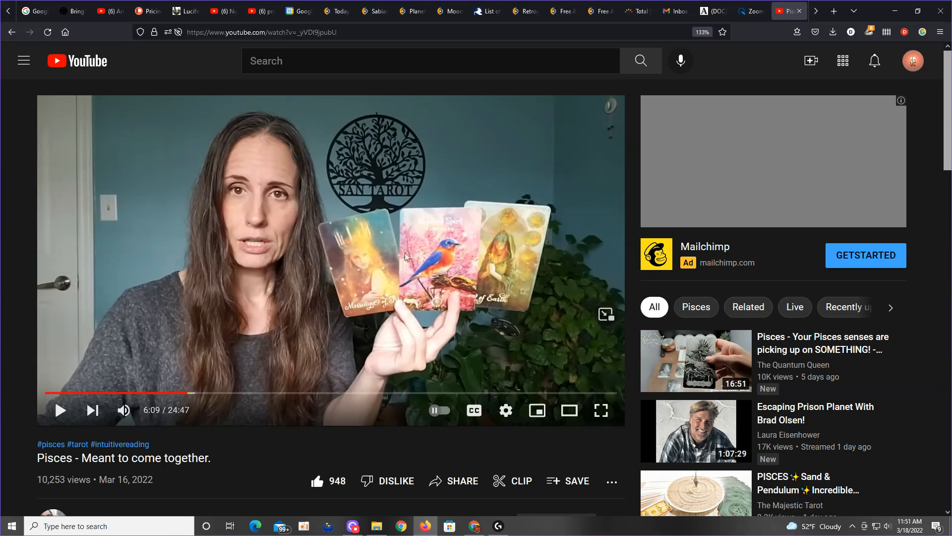
{"action": "mouse_move", "coordinate": [434, 278]}
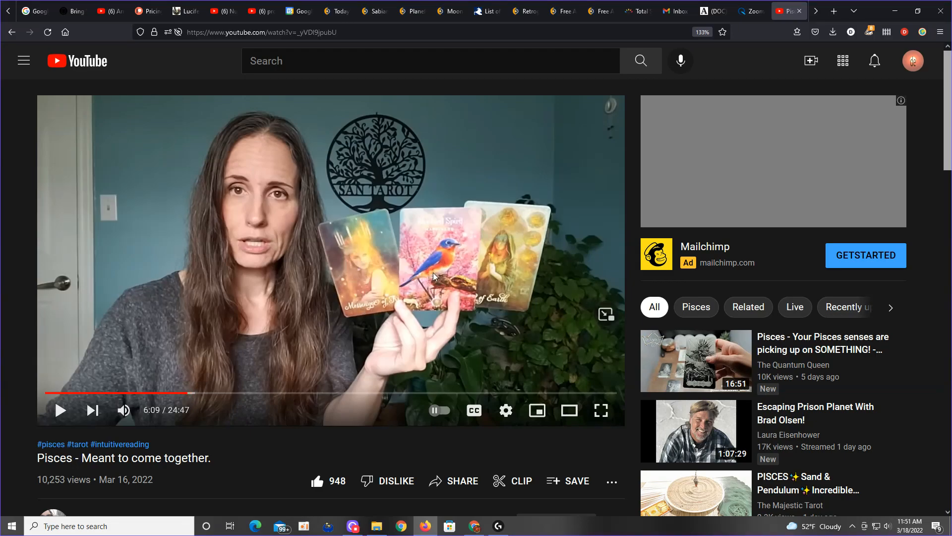
{"action": "mouse_move", "coordinate": [444, 262]}
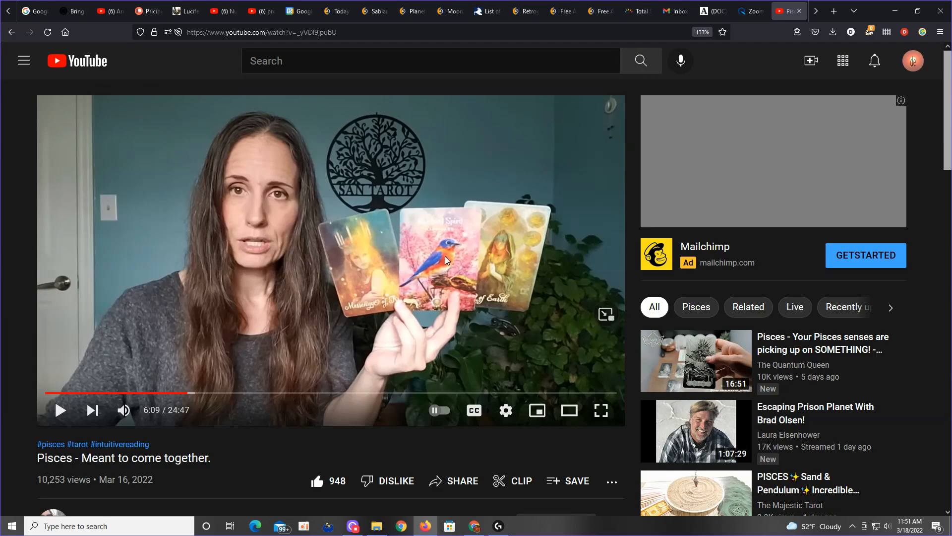
{"action": "mouse_move", "coordinate": [435, 267]}
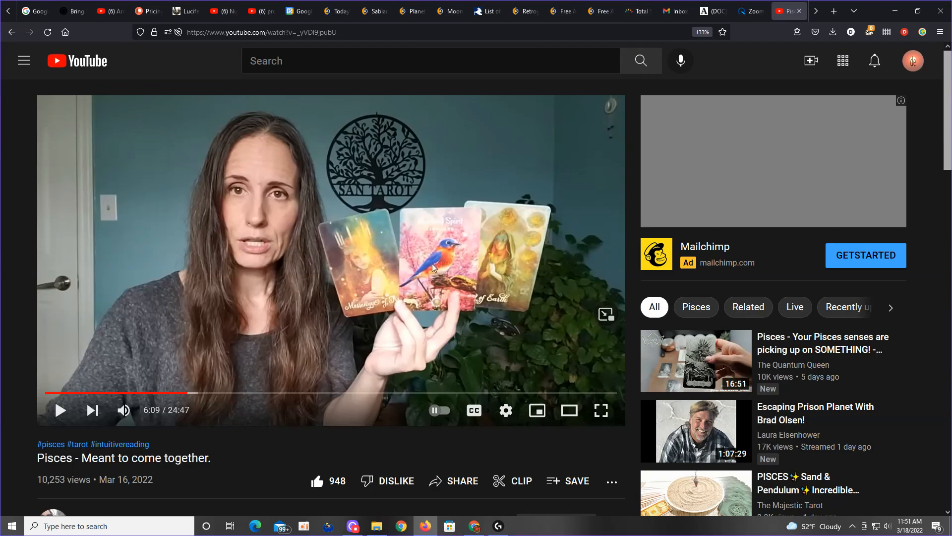
{"action": "mouse_move", "coordinate": [503, 263]}
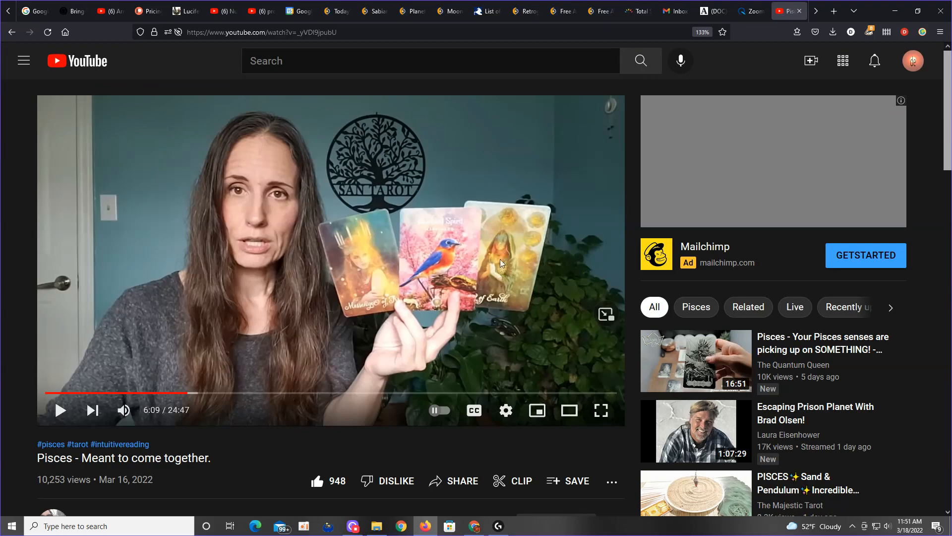
{"action": "mouse_move", "coordinate": [455, 257]}
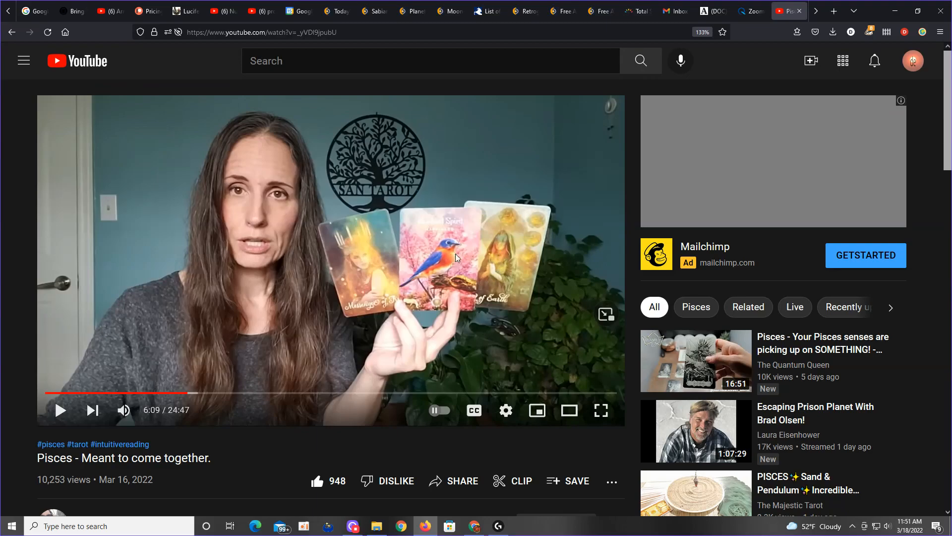
{"action": "mouse_move", "coordinate": [507, 251]}
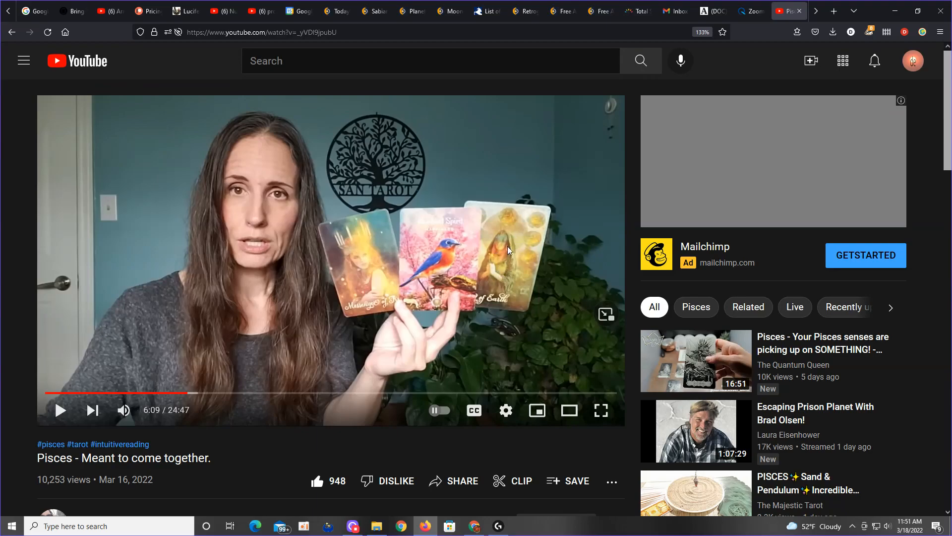
{"action": "mouse_move", "coordinate": [191, 395]}
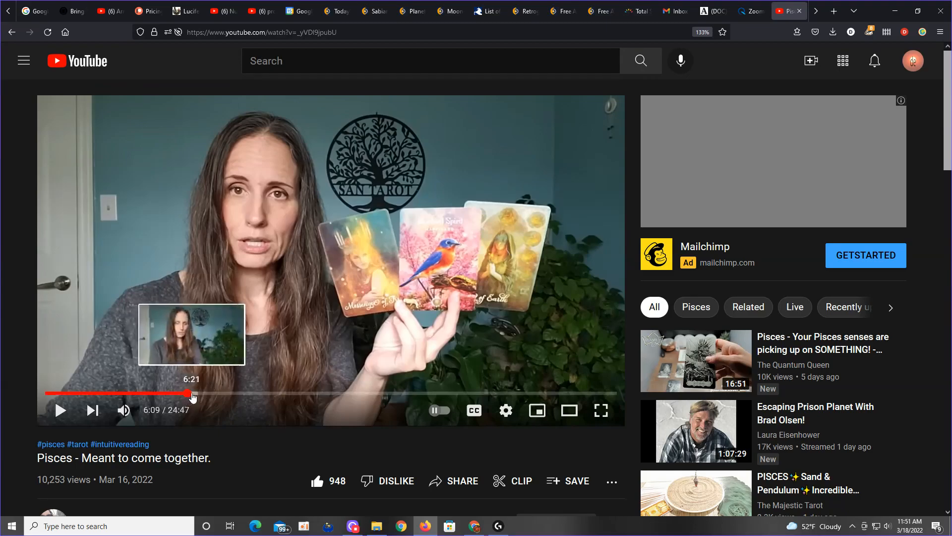
{"action": "mouse_move", "coordinate": [203, 398]}
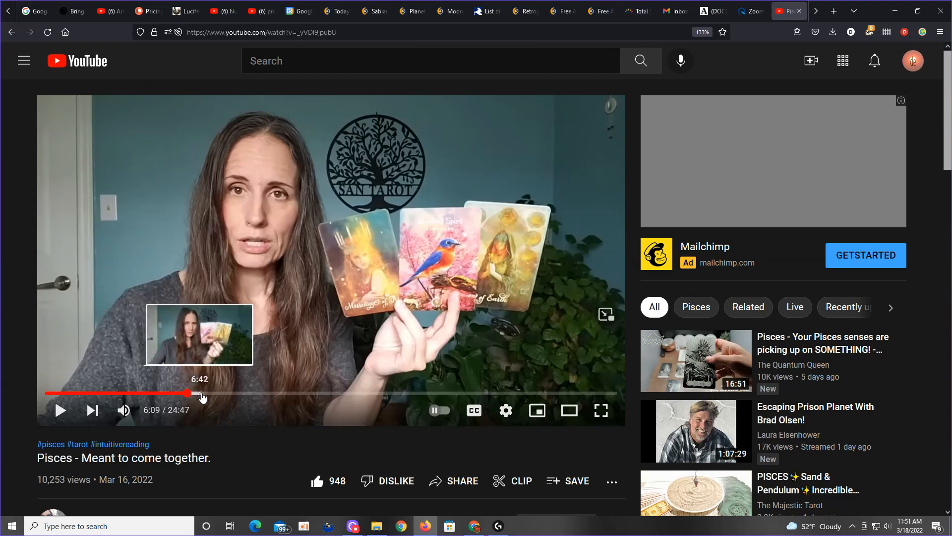
{"action": "mouse_move", "coordinate": [223, 394]}
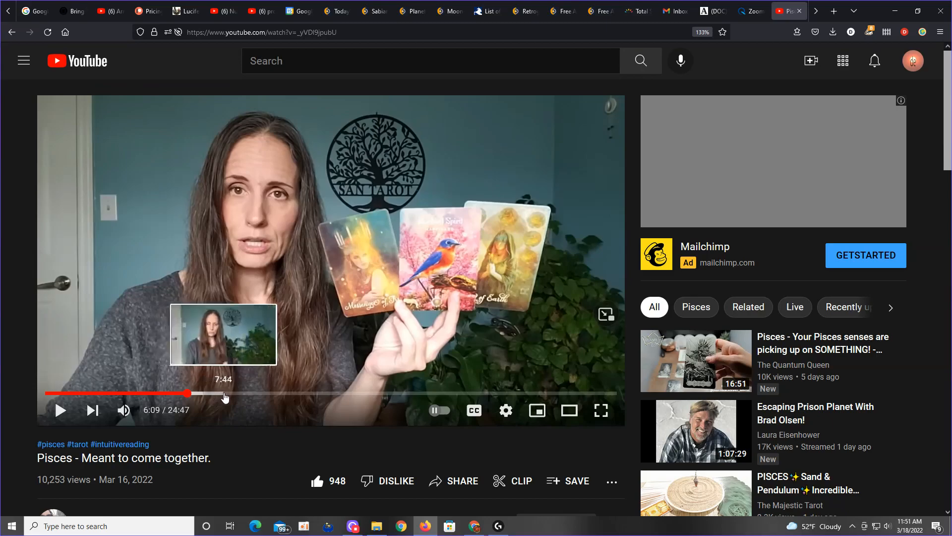
{"action": "mouse_move", "coordinate": [242, 393]}
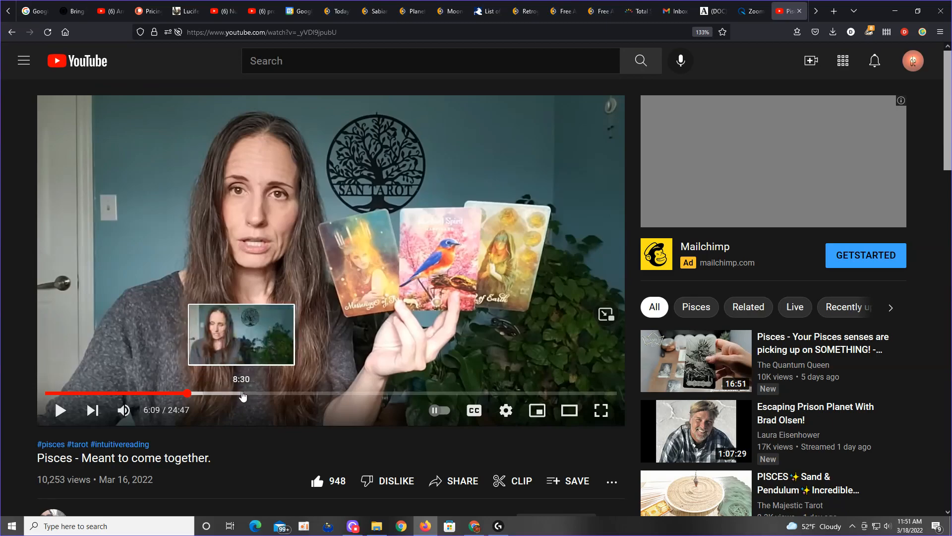
{"action": "mouse_move", "coordinate": [246, 393]}
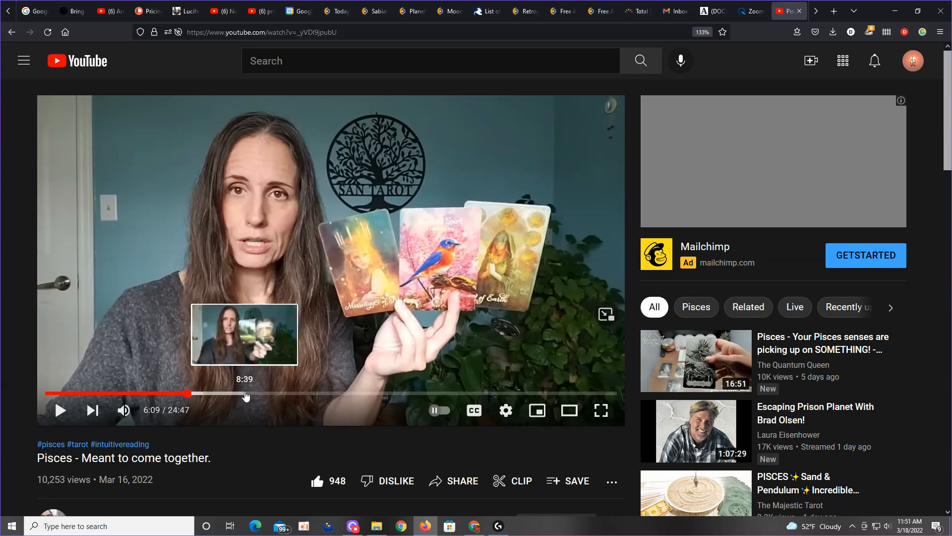
Jump the reading ahead to 8:39, where the Air and Storms cards are held up.
{"action": "left_click", "coordinate": [246, 392]}
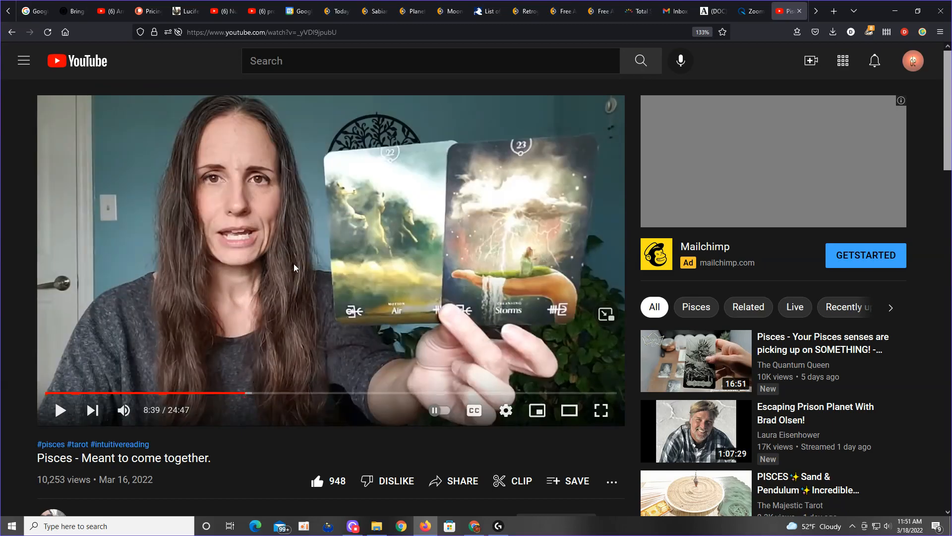
{"action": "mouse_move", "coordinate": [425, 244]}
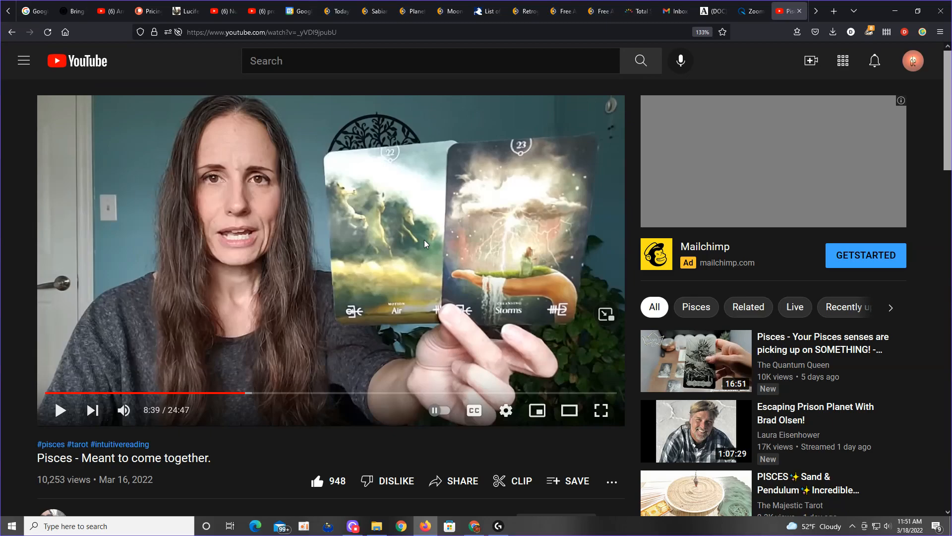
{"action": "mouse_move", "coordinate": [386, 316]}
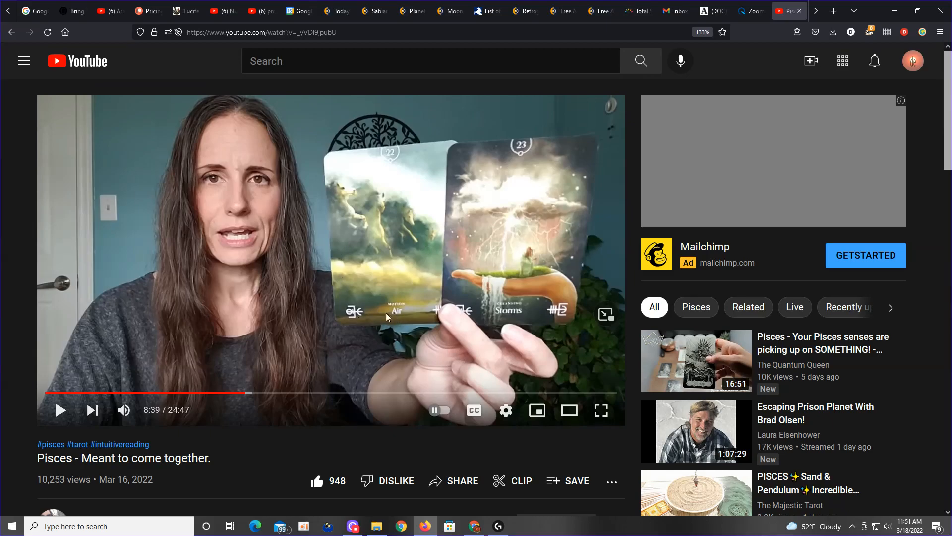
{"action": "mouse_move", "coordinate": [401, 313]}
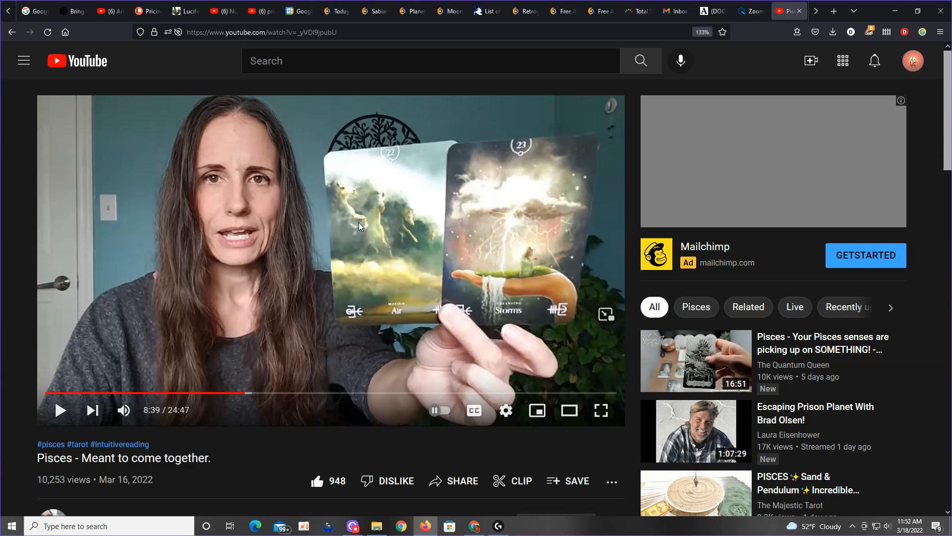
{"action": "mouse_move", "coordinate": [517, 315]}
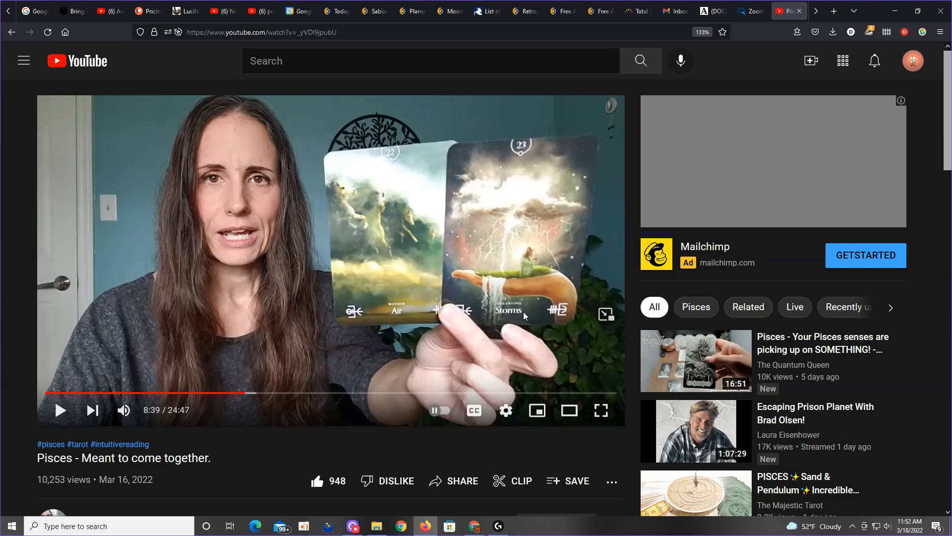
{"action": "mouse_move", "coordinate": [388, 223]}
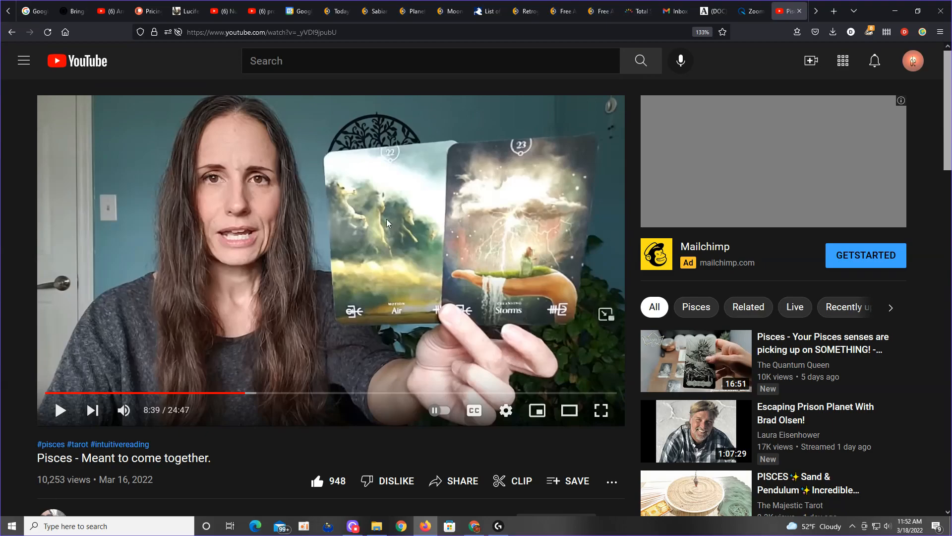
{"action": "mouse_move", "coordinate": [435, 244]}
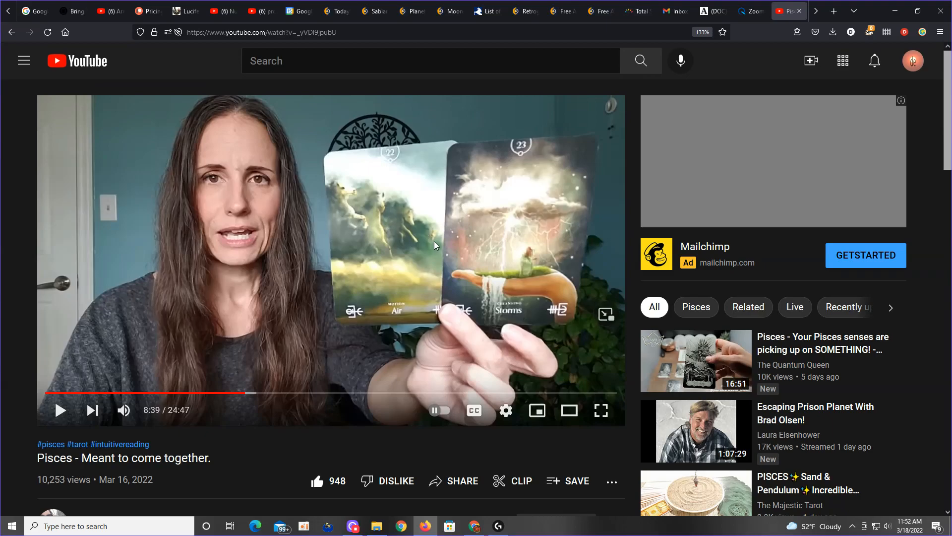
{"action": "mouse_move", "coordinate": [394, 230]}
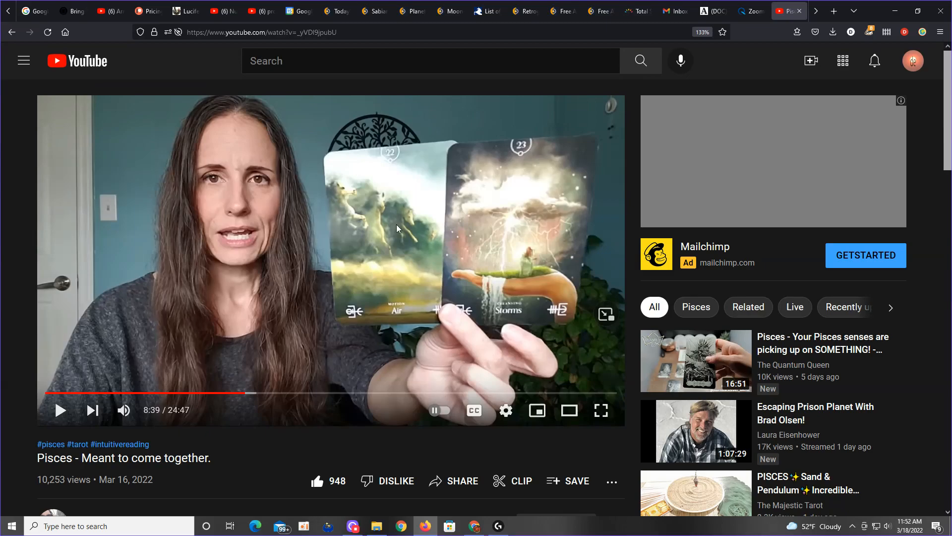
{"action": "mouse_move", "coordinate": [383, 272]}
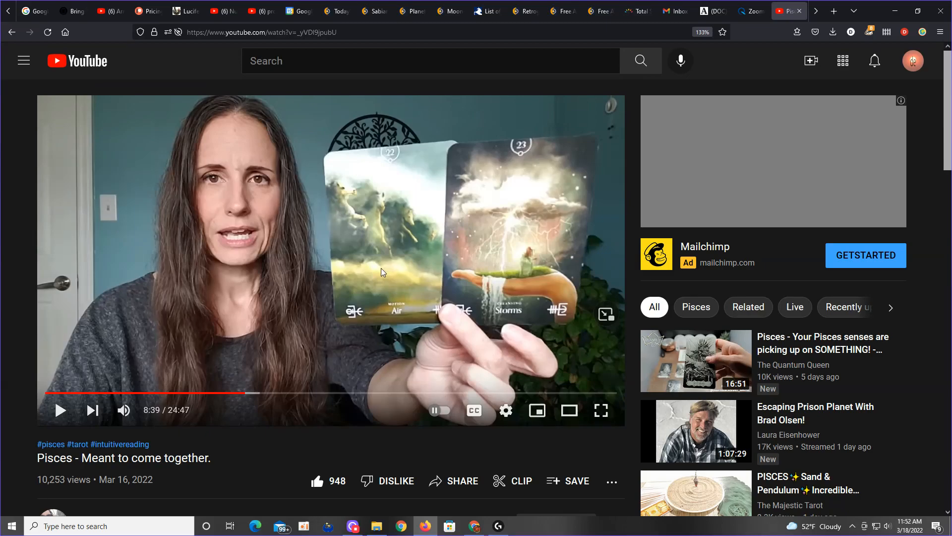
{"action": "mouse_move", "coordinate": [368, 252]}
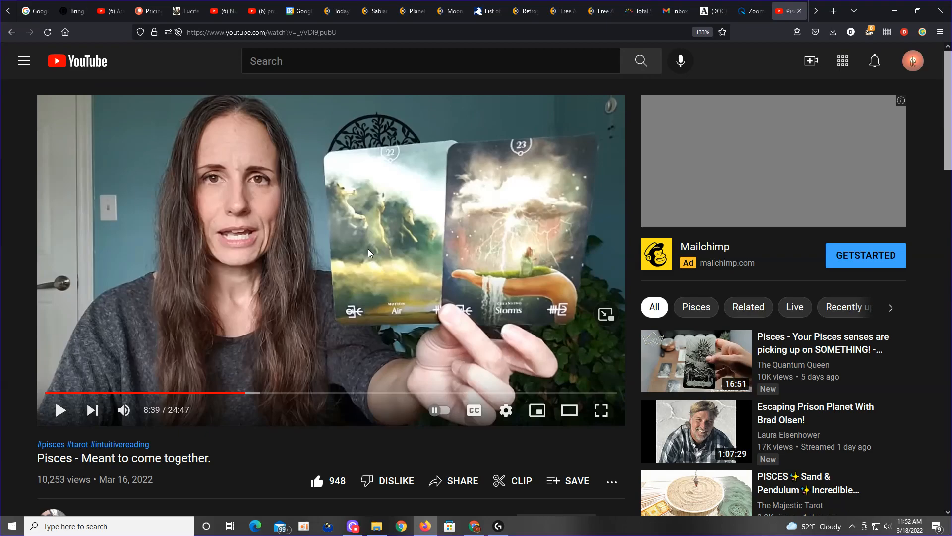
{"action": "mouse_move", "coordinate": [389, 263]}
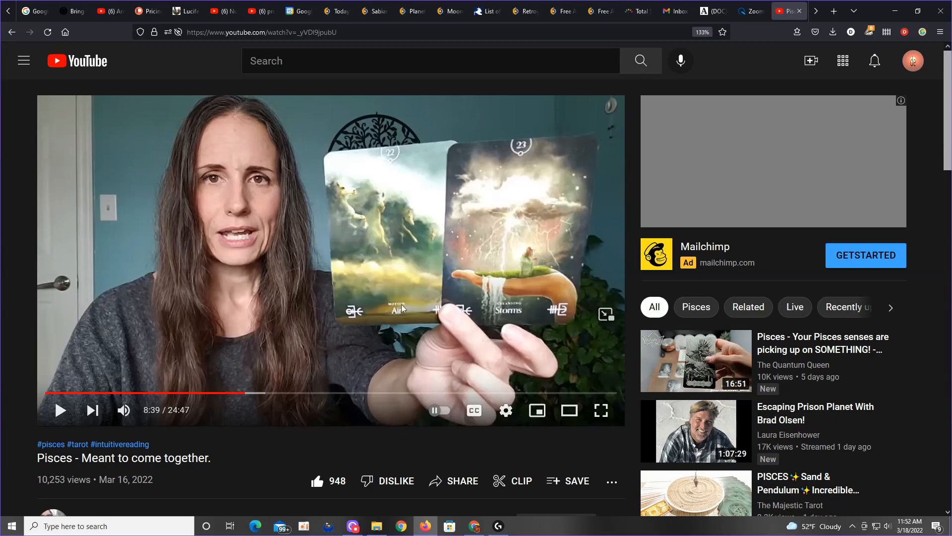
{"action": "mouse_move", "coordinate": [269, 396]}
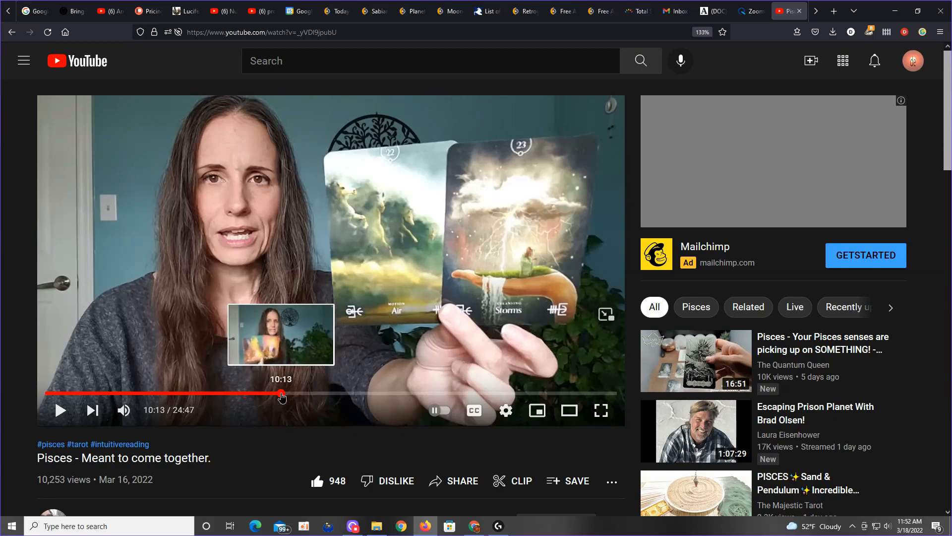
{"action": "mouse_move", "coordinate": [286, 393]}
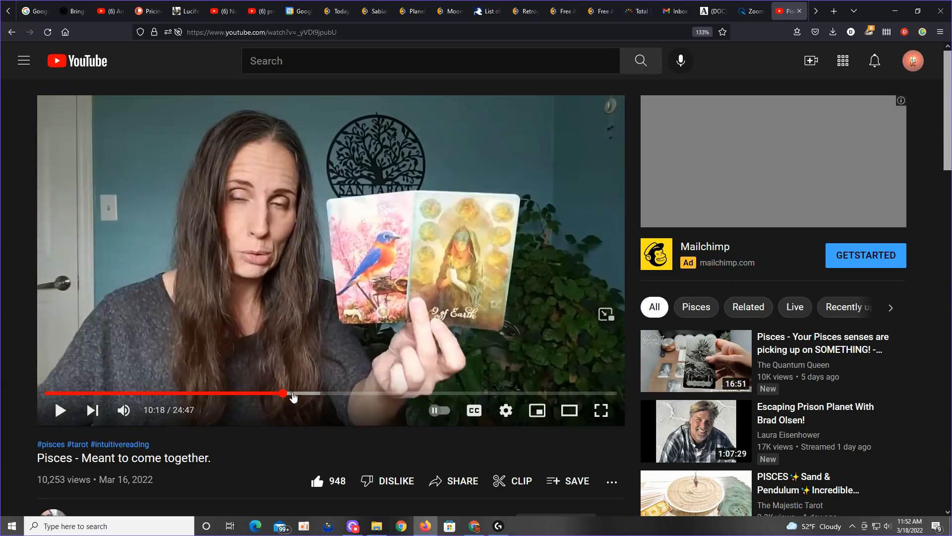
{"action": "mouse_move", "coordinate": [309, 395]}
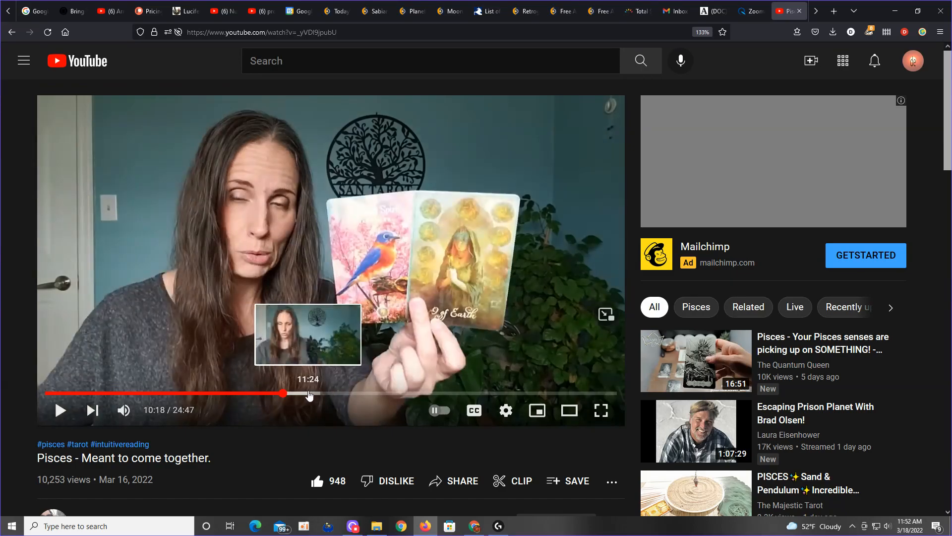
{"action": "left_click", "coordinate": [305, 393]}
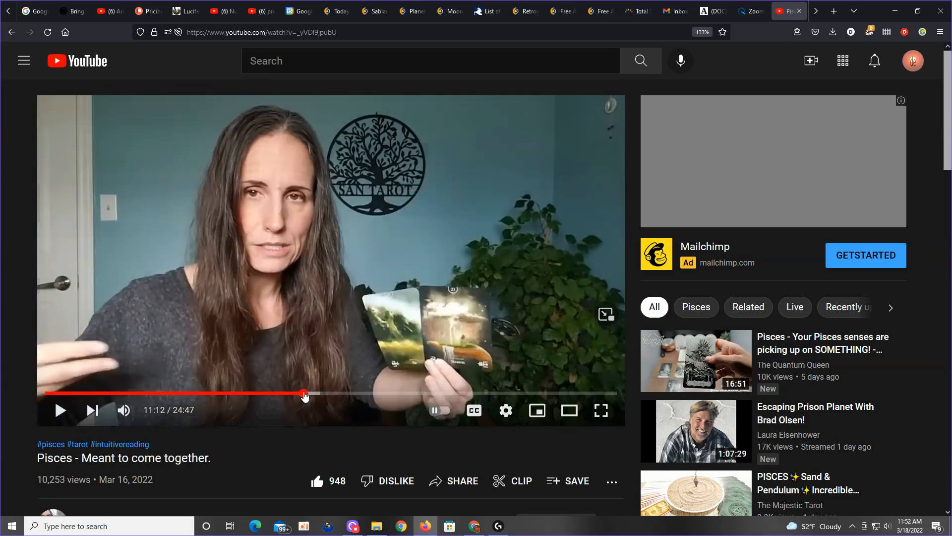
{"action": "left_click", "coordinate": [320, 394]}
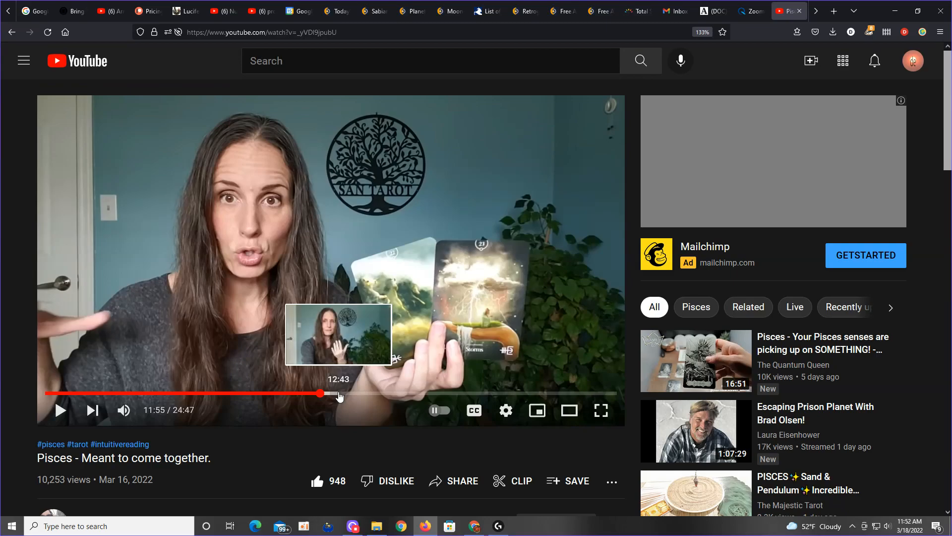
{"action": "mouse_move", "coordinate": [345, 399]}
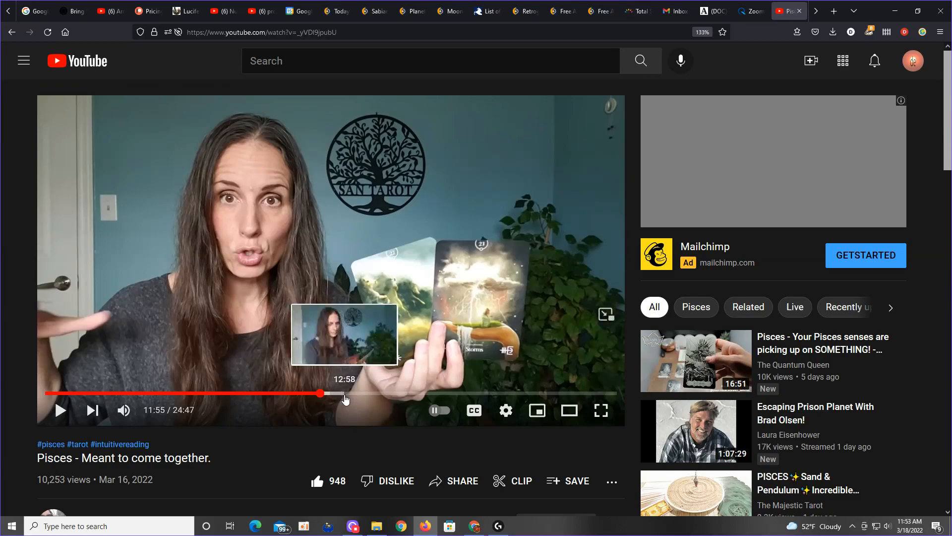
{"action": "left_click", "coordinate": [353, 392]}
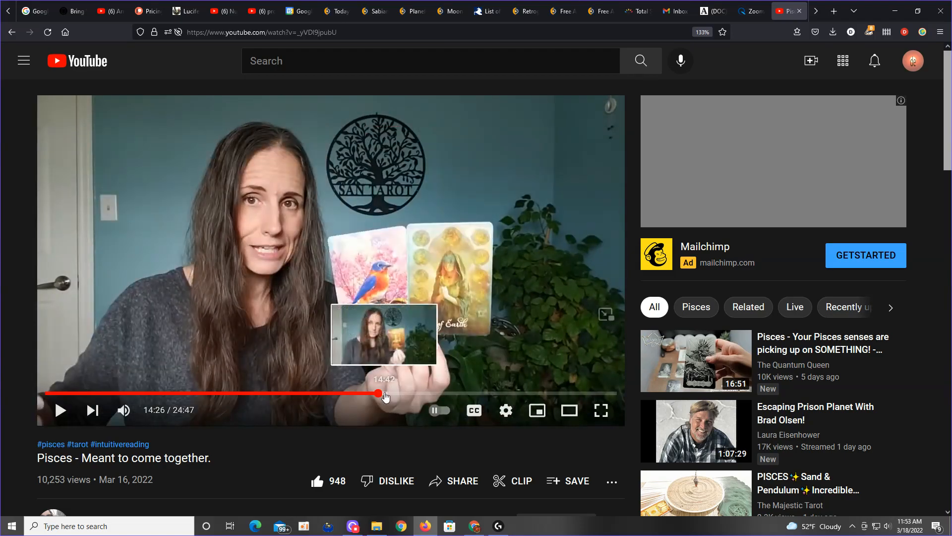
{"action": "left_click", "coordinate": [385, 393]}
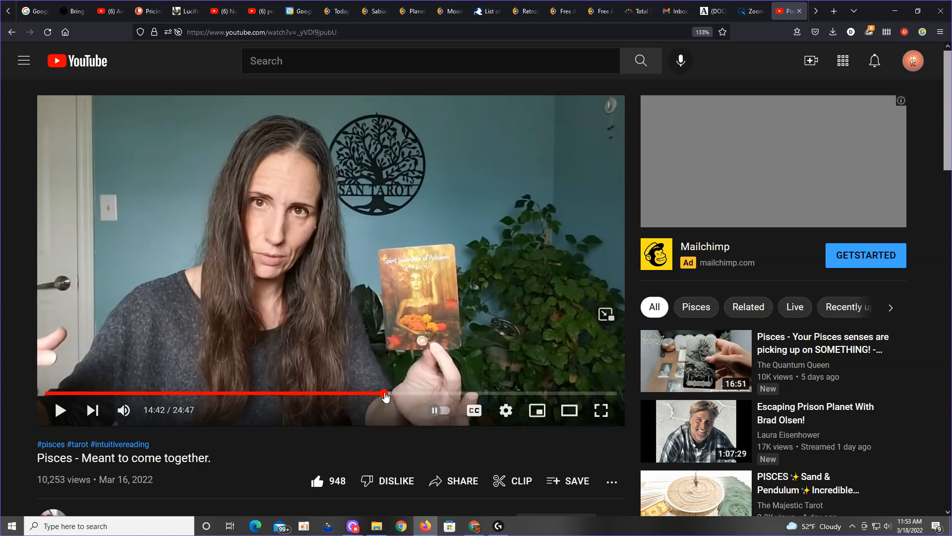
{"action": "mouse_move", "coordinate": [417, 303]}
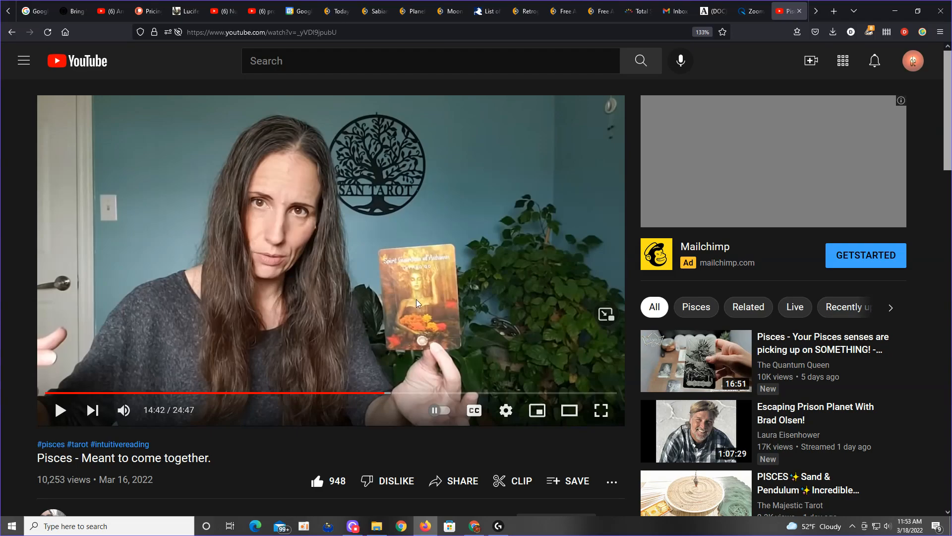
{"action": "mouse_move", "coordinate": [418, 309]}
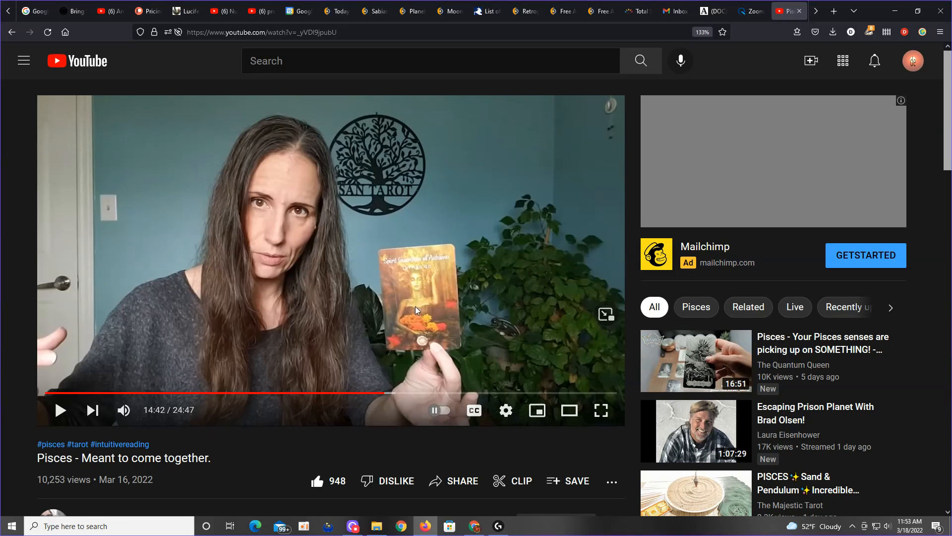
{"action": "mouse_move", "coordinate": [397, 350]}
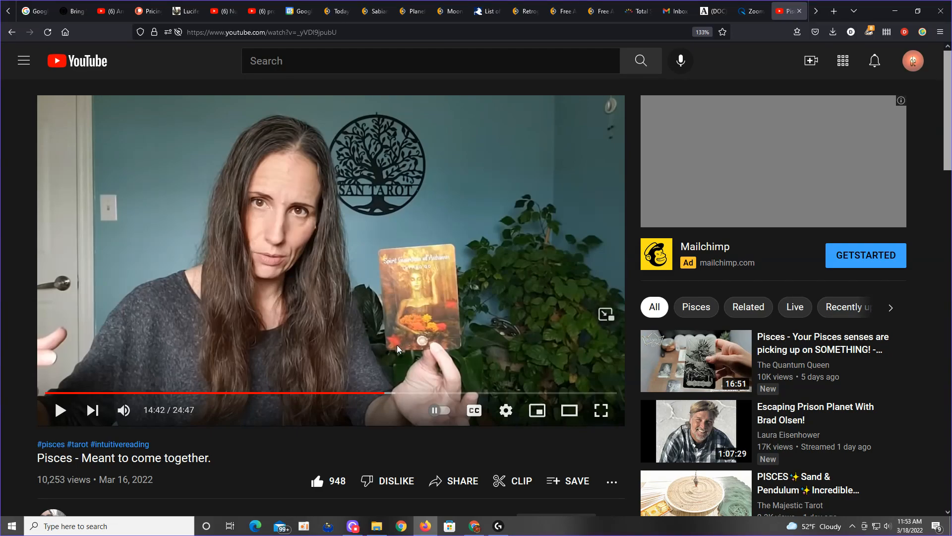
{"action": "mouse_move", "coordinate": [384, 394]}
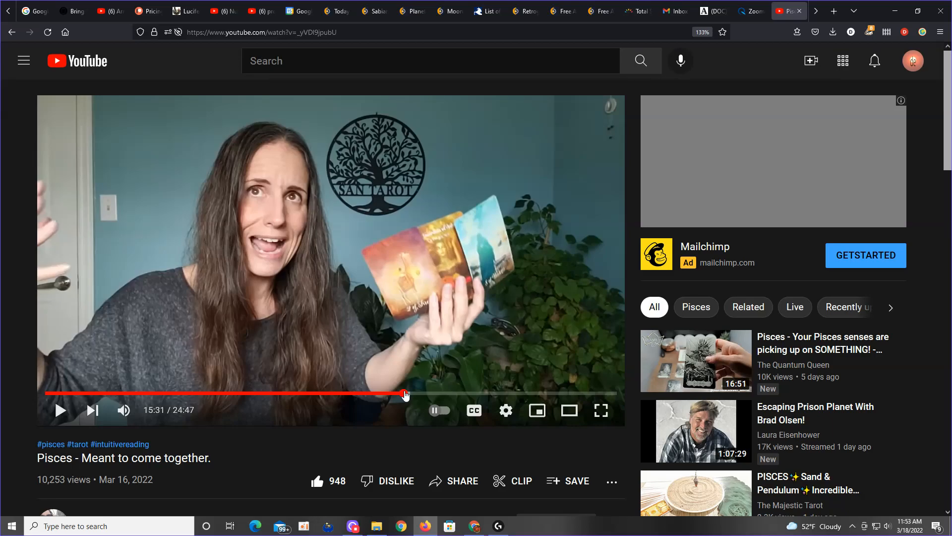
{"action": "mouse_move", "coordinate": [424, 393]}
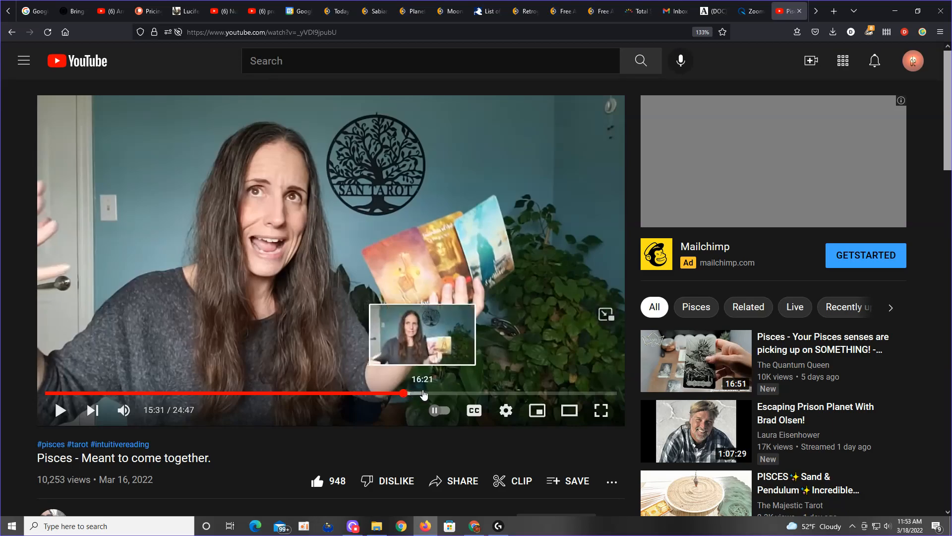
{"action": "mouse_move", "coordinate": [430, 393]}
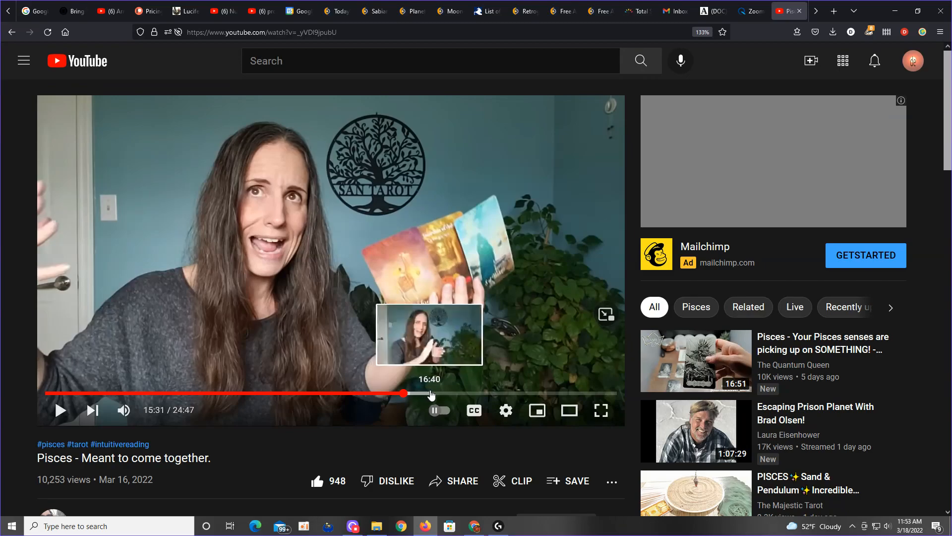
{"action": "mouse_move", "coordinate": [439, 395]}
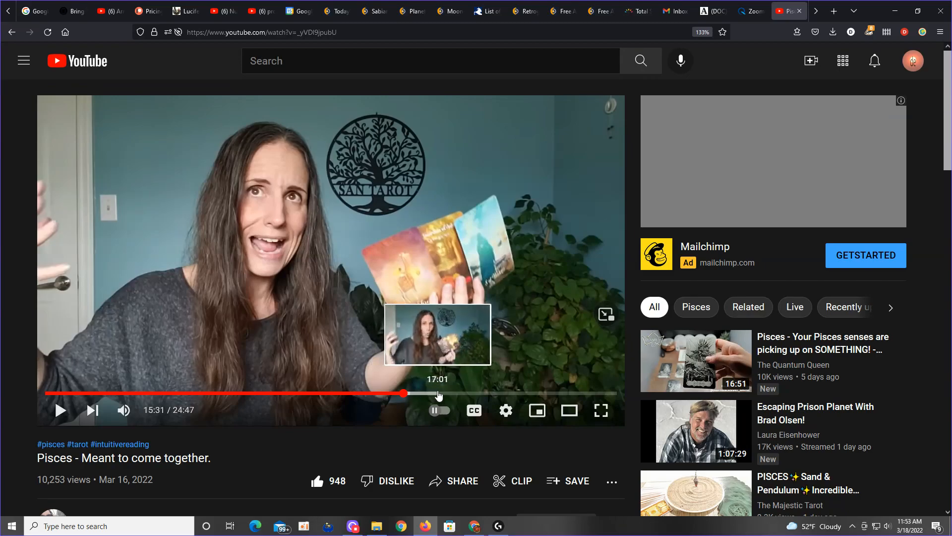
{"action": "left_click", "coordinate": [437, 393]}
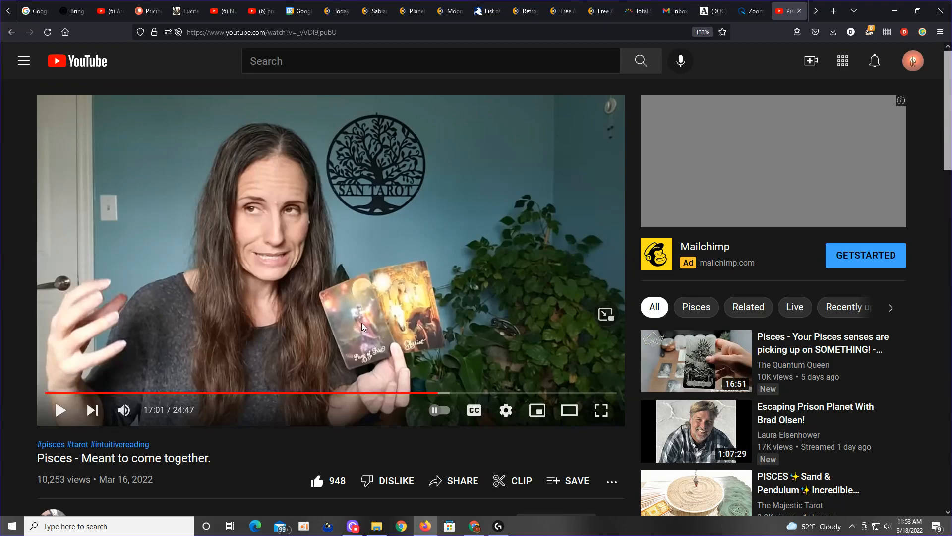
{"action": "mouse_move", "coordinate": [424, 317]}
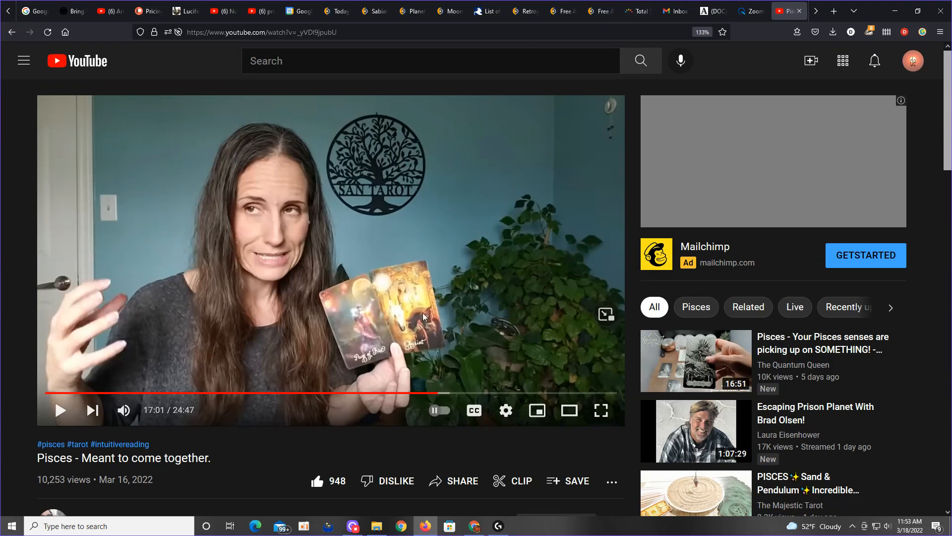
{"action": "mouse_move", "coordinate": [434, 357]}
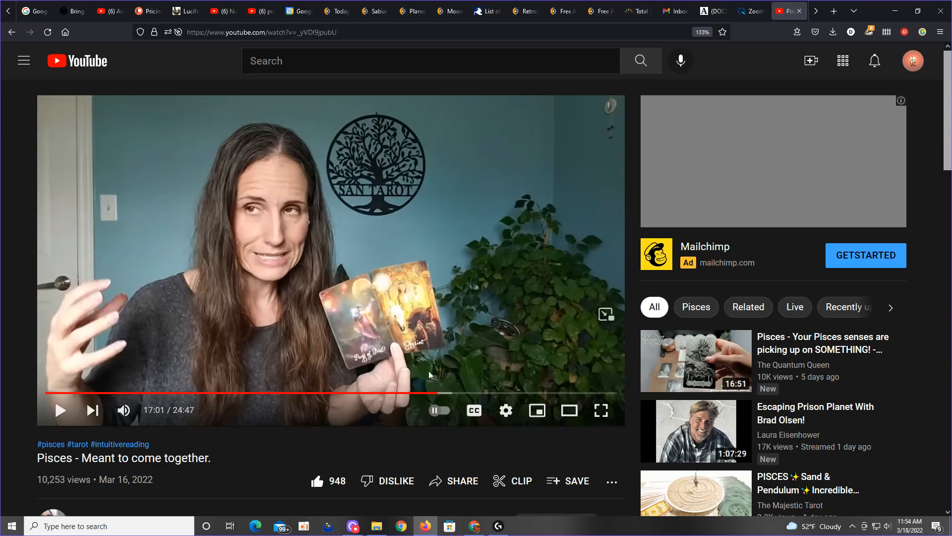
{"action": "mouse_move", "coordinate": [425, 526]}
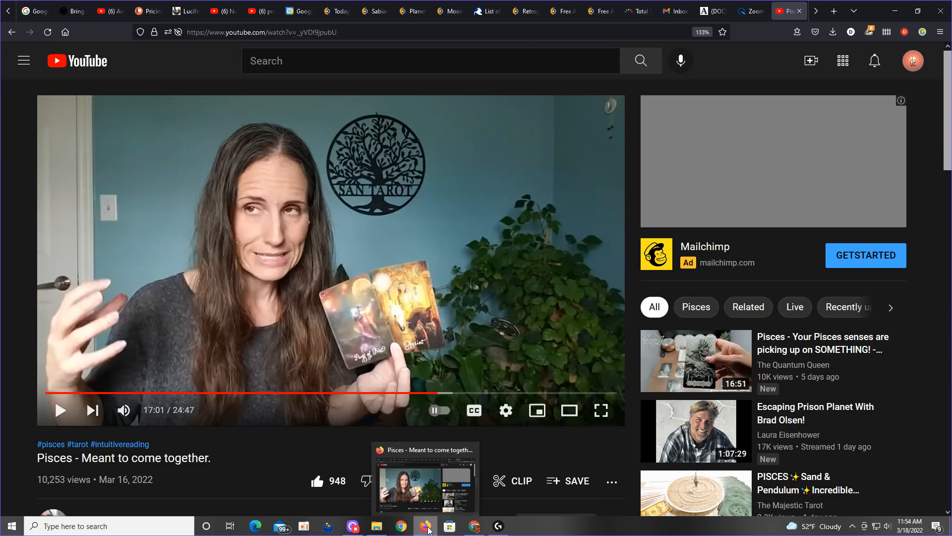
{"action": "mouse_move", "coordinate": [376, 525]}
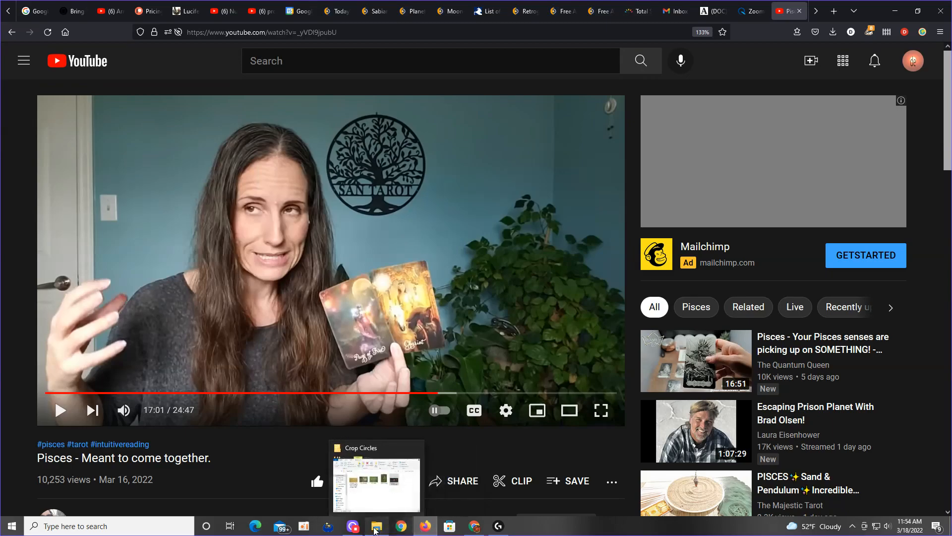
Bring up the Crop Circles folder in File Explorer from the taskbar.
{"action": "left_click", "coordinate": [376, 525]}
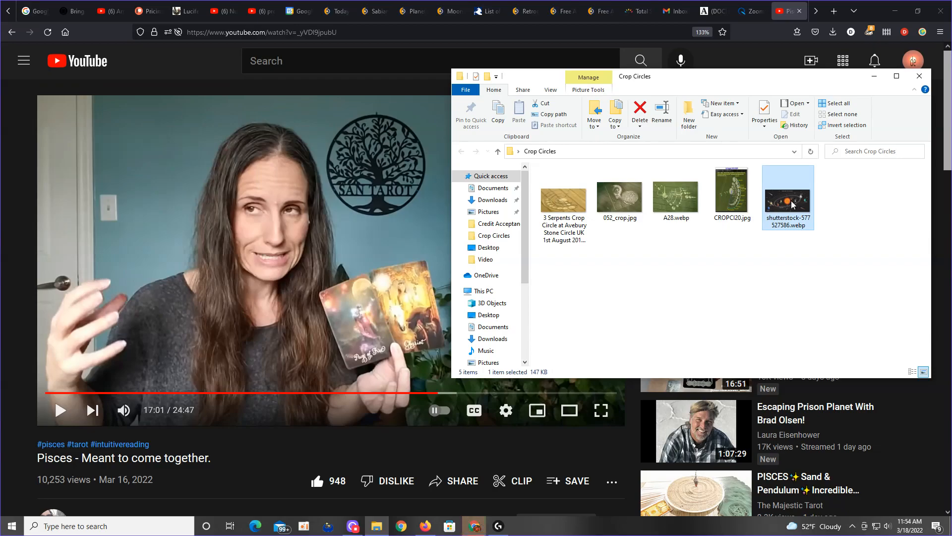
{"action": "mouse_move", "coordinate": [708, 281]}
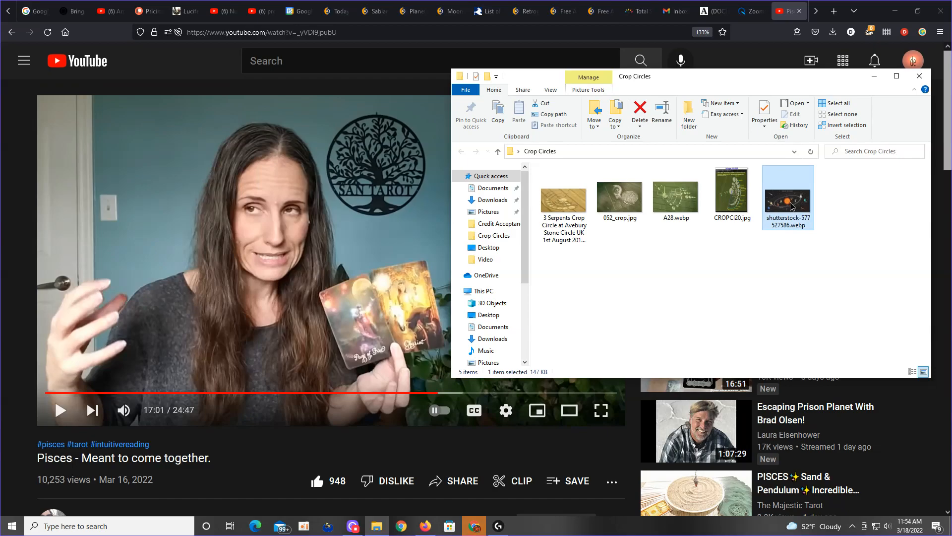
{"action": "mouse_move", "coordinate": [492, 503]}
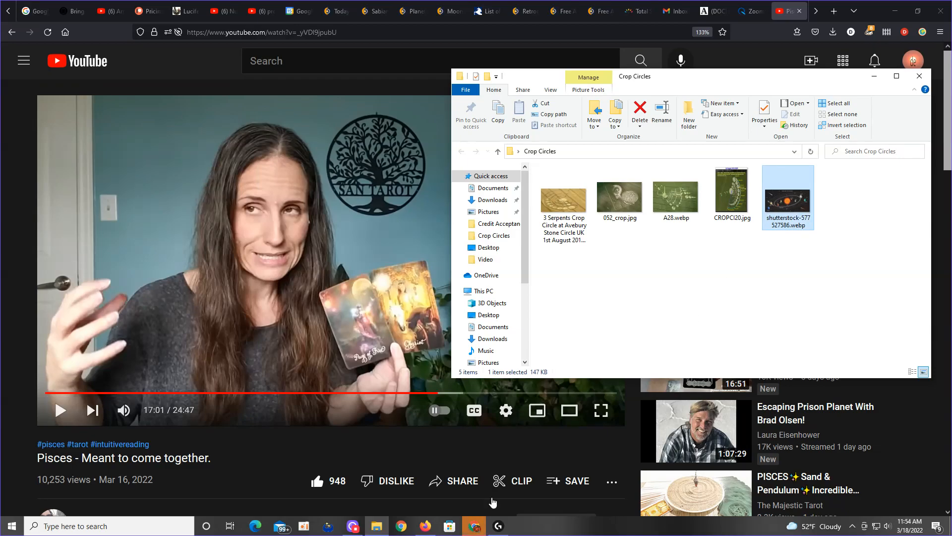
Open shutterstock-577527586.webp, the Solar System illustration, in Chrome.
{"action": "double_click", "coordinate": [788, 193]}
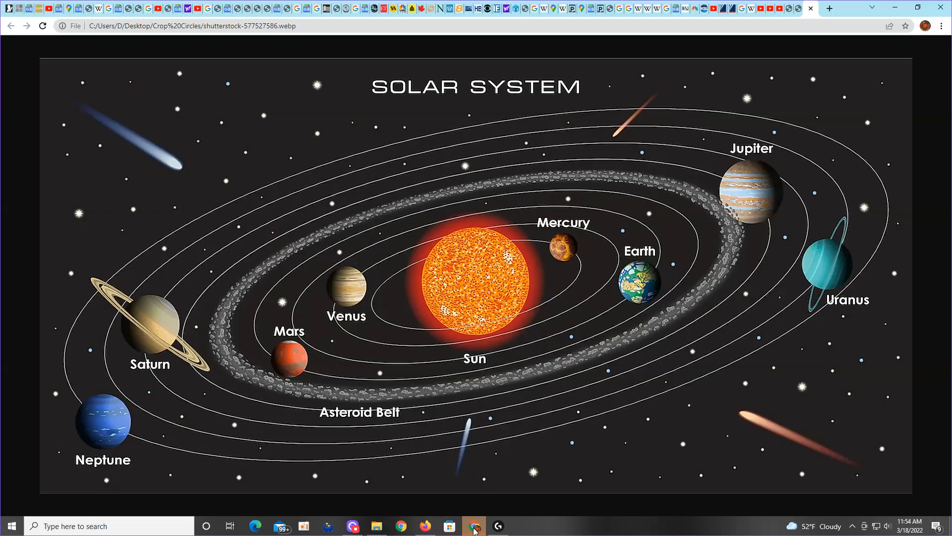
{"action": "mouse_move", "coordinate": [501, 338]}
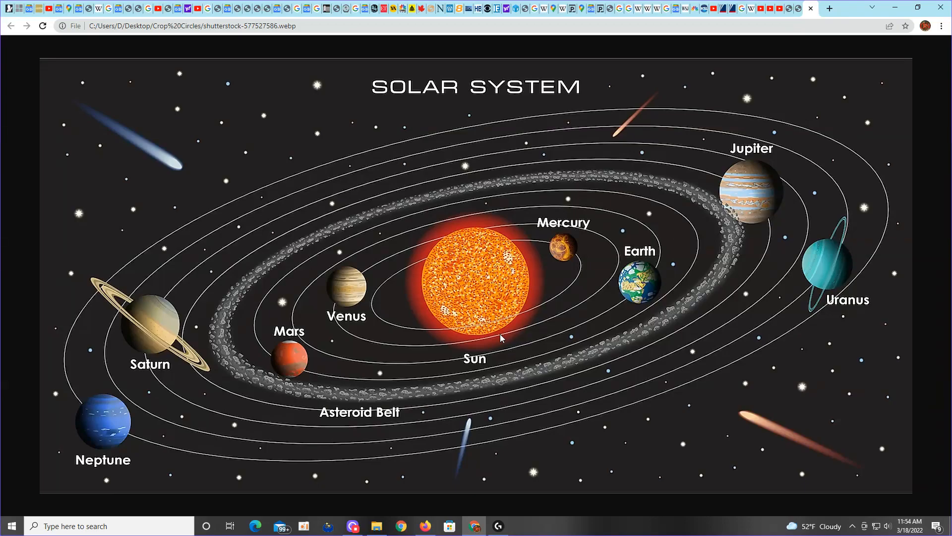
{"action": "mouse_move", "coordinate": [498, 279]}
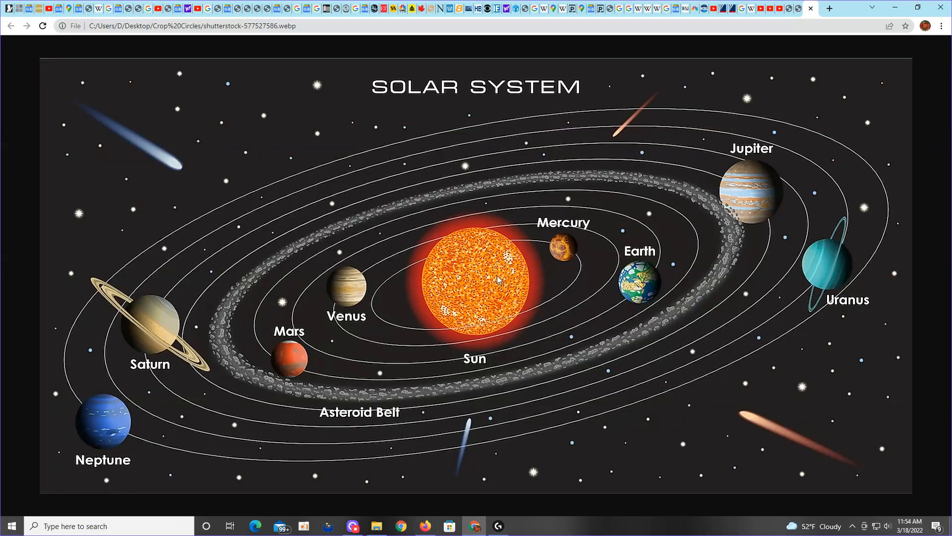
{"action": "mouse_move", "coordinate": [476, 249]}
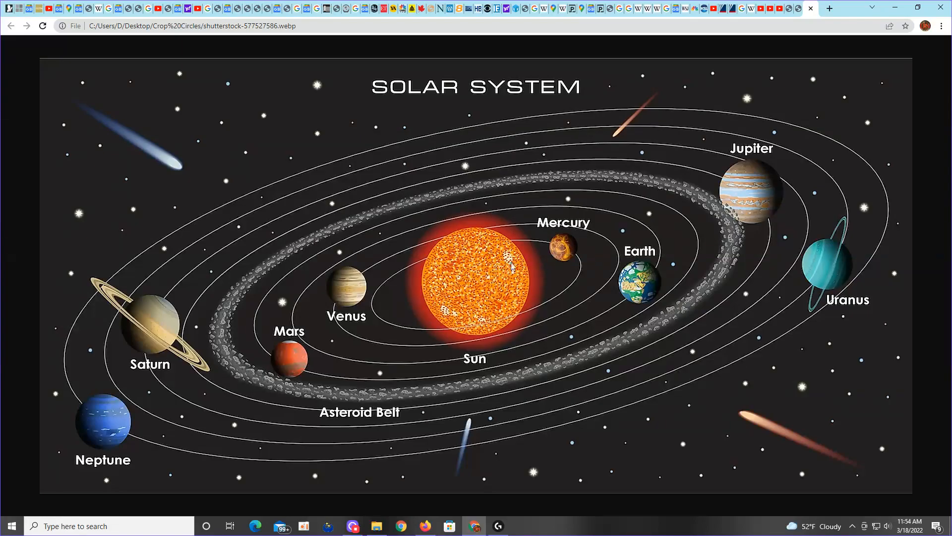
{"action": "mouse_move", "coordinate": [563, 249]}
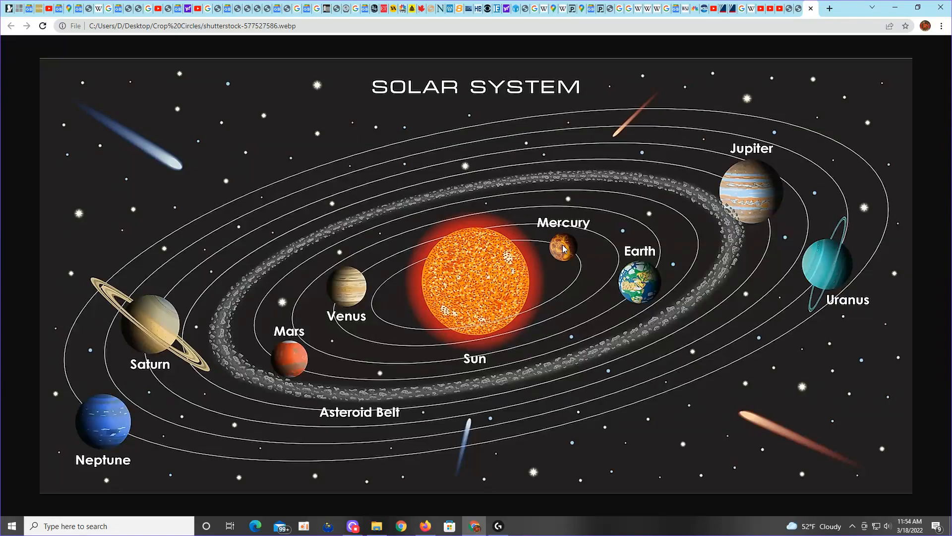
{"action": "mouse_move", "coordinate": [349, 286]}
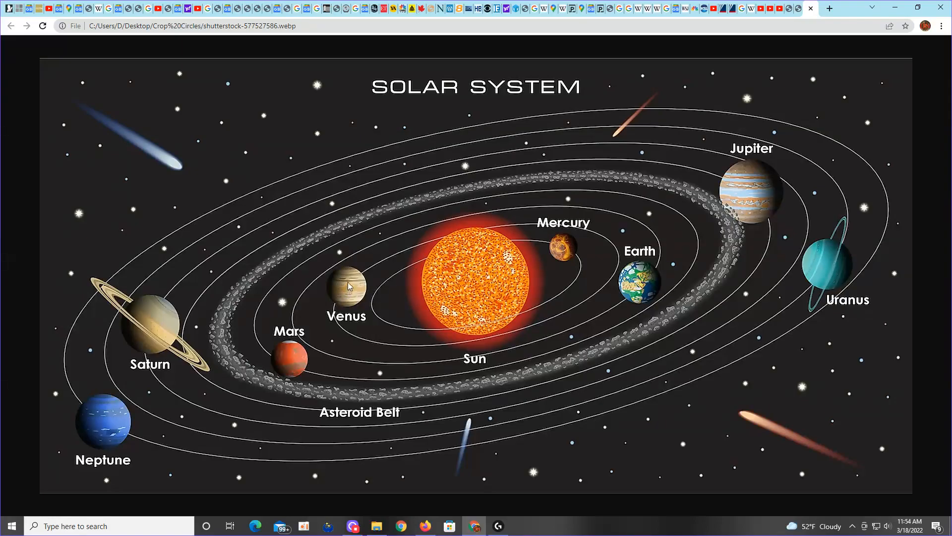
{"action": "mouse_move", "coordinate": [351, 293]}
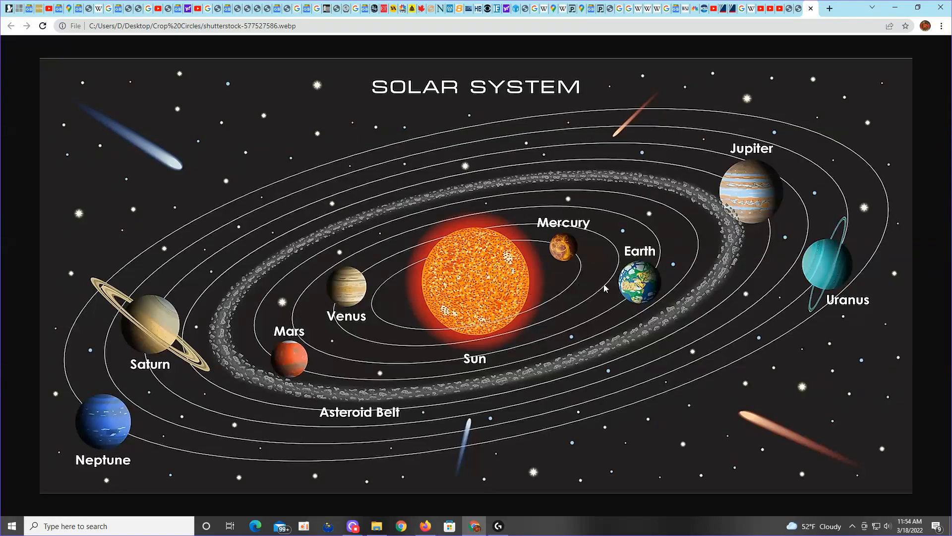
{"action": "mouse_move", "coordinate": [643, 289]}
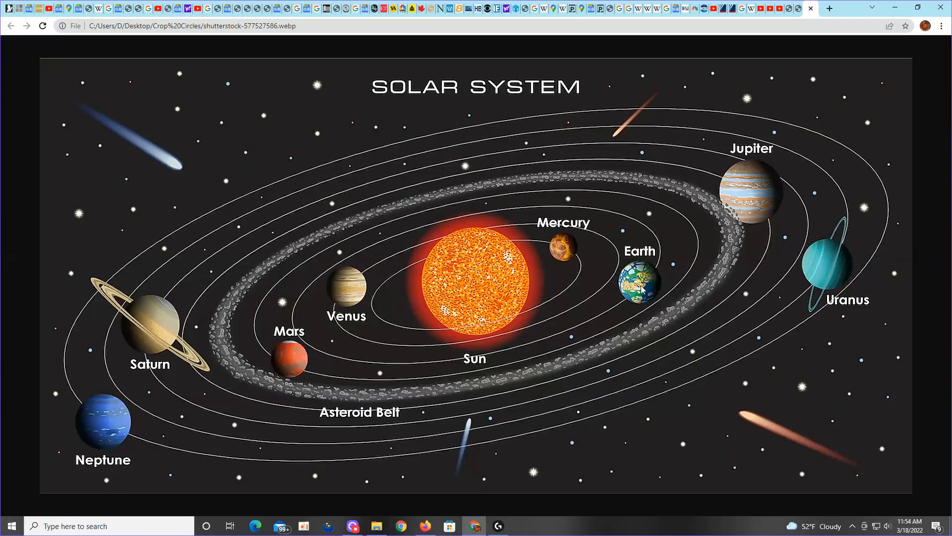
{"action": "mouse_move", "coordinate": [298, 362]}
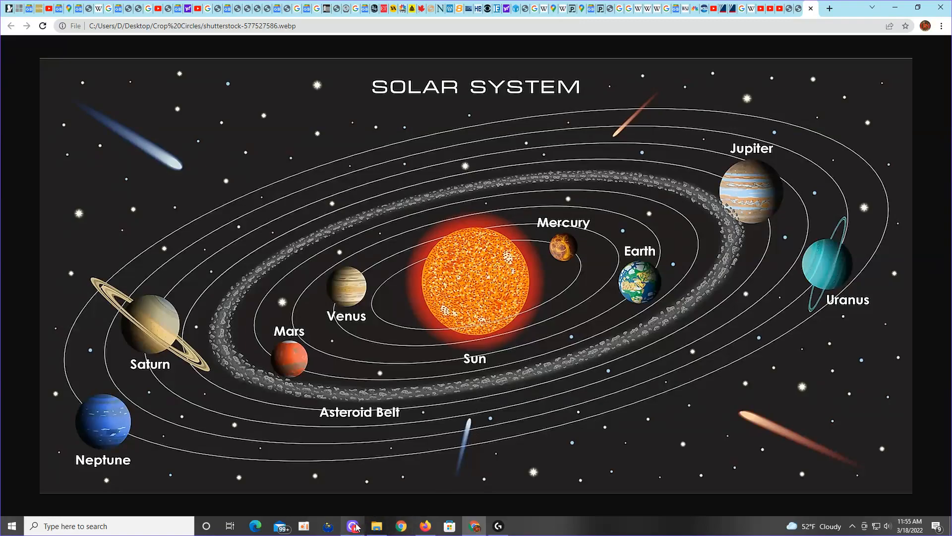
Restore the Crop Circles folder window from the taskbar over the solar system picture.
{"action": "left_click", "coordinate": [377, 526]}
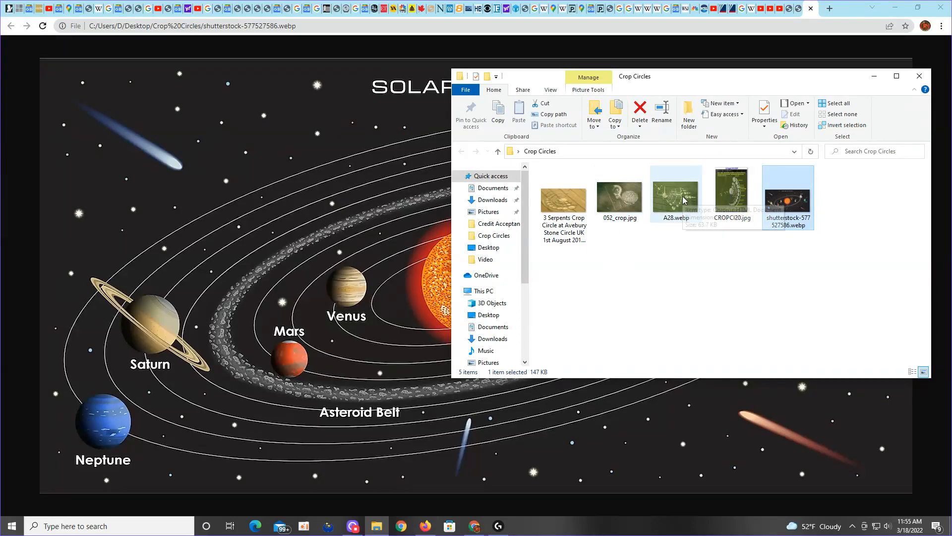
{"action": "mouse_move", "coordinate": [676, 188]}
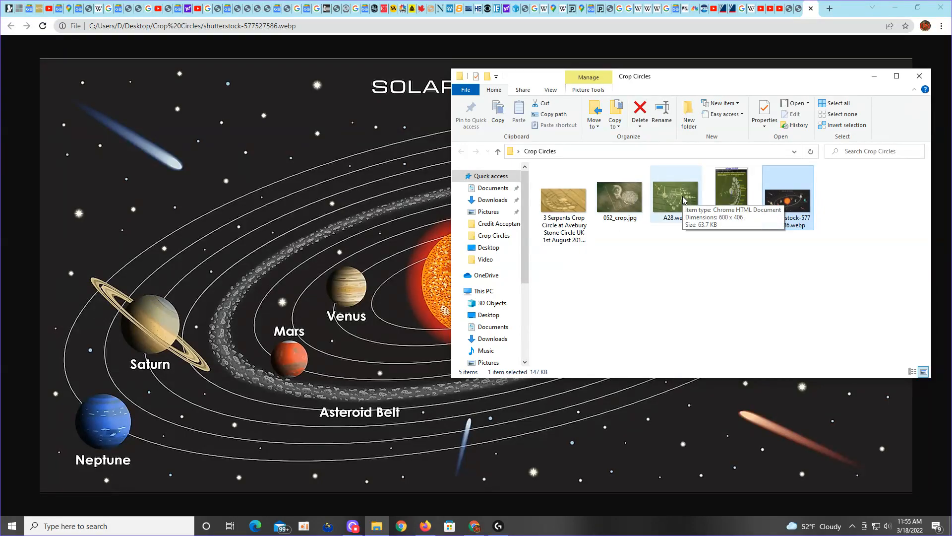
{"action": "mouse_move", "coordinate": [685, 201]}
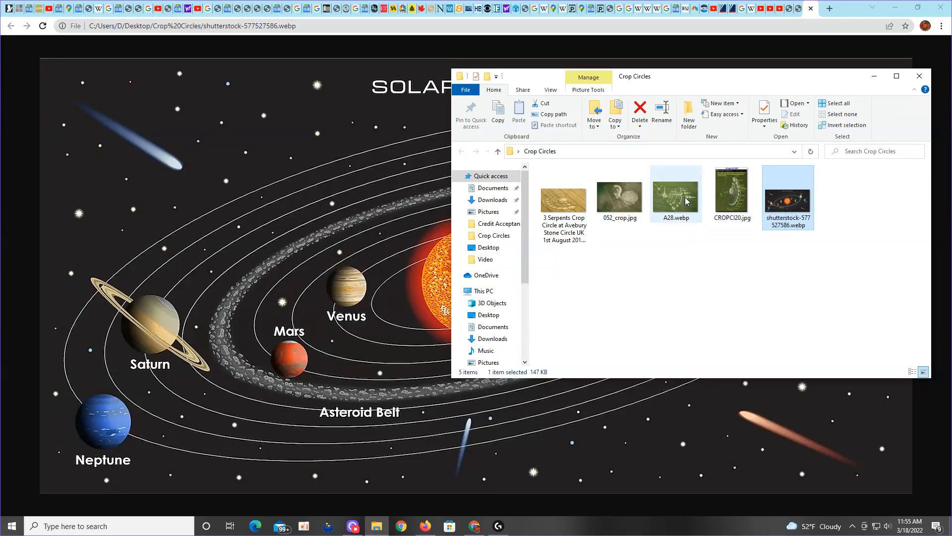
Open the A28.webp crop circle image from the Crop Circles folder in Chrome.
{"action": "left_click", "coordinate": [676, 192]}
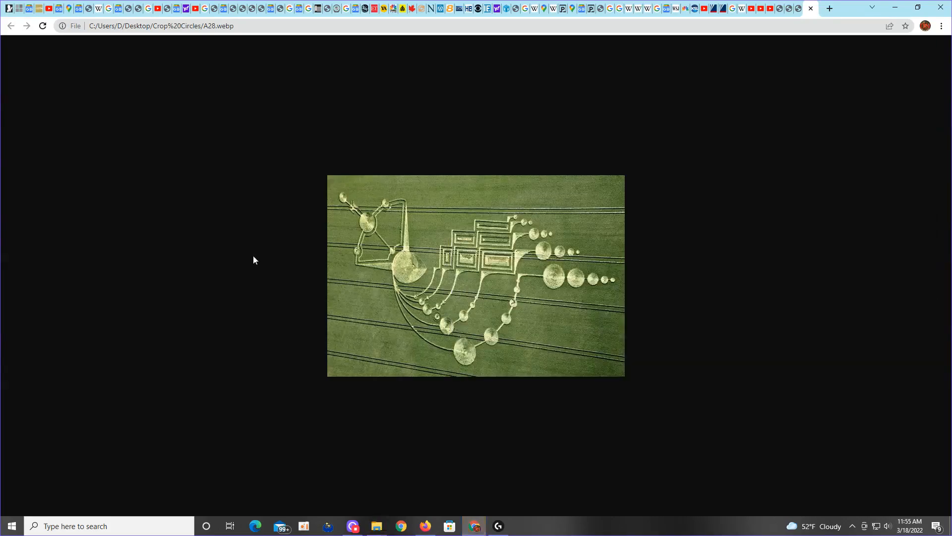
{"action": "mouse_move", "coordinate": [529, 305]}
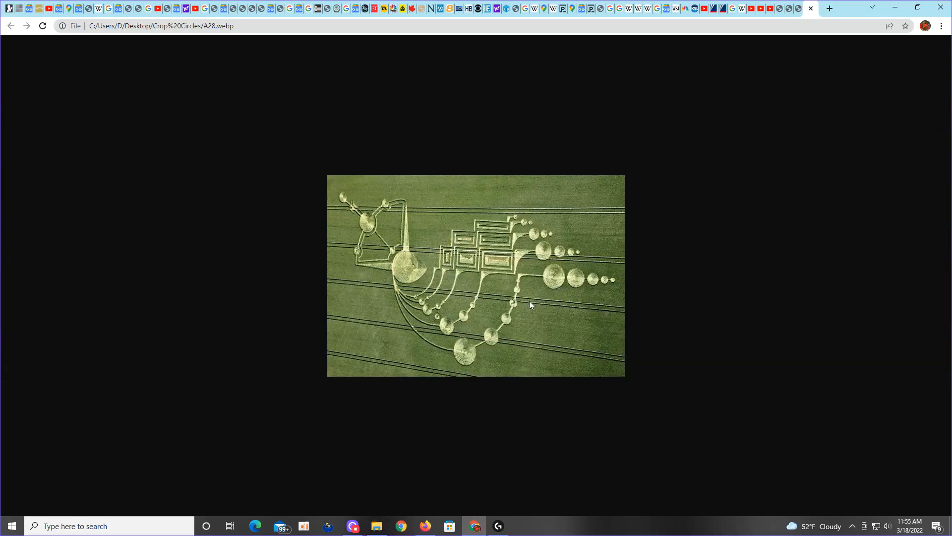
{"action": "mouse_move", "coordinate": [540, 314]}
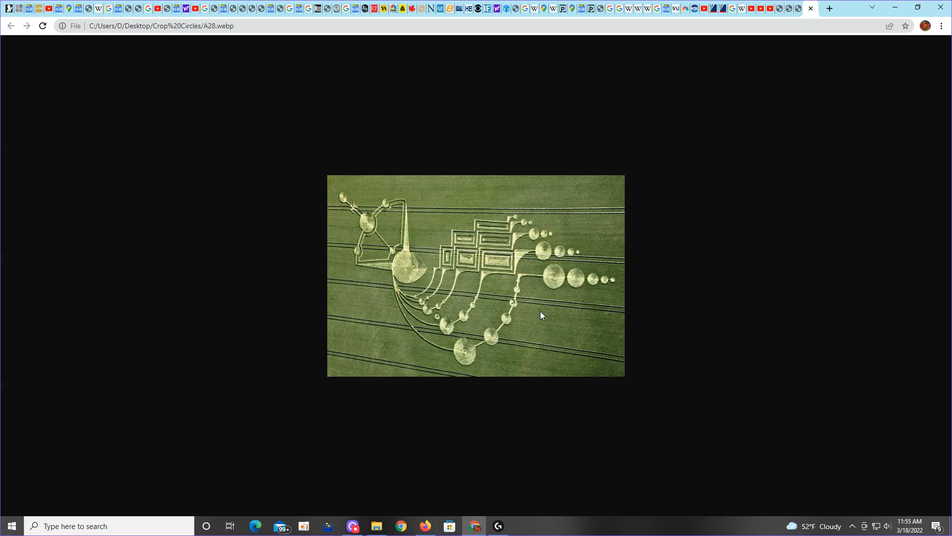
{"action": "mouse_move", "coordinate": [536, 317]}
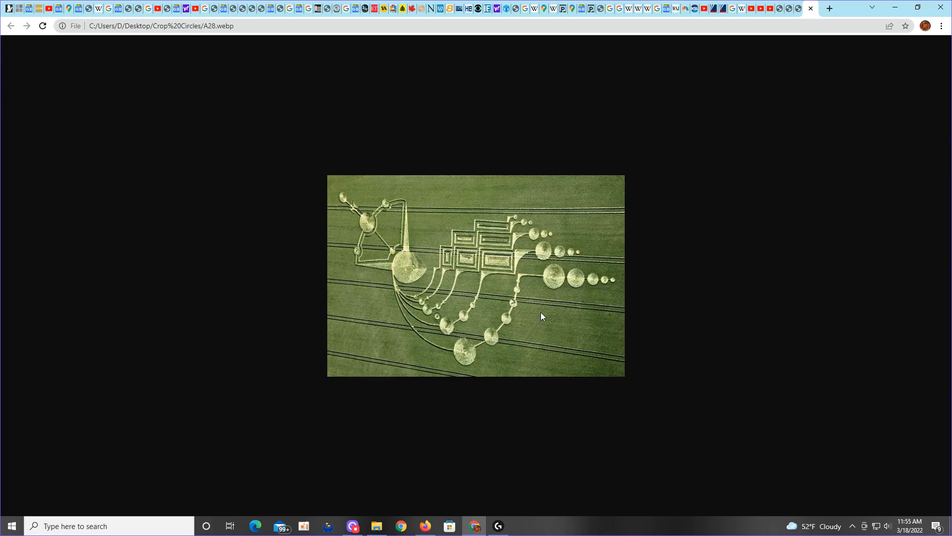
{"action": "mouse_move", "coordinate": [532, 261]}
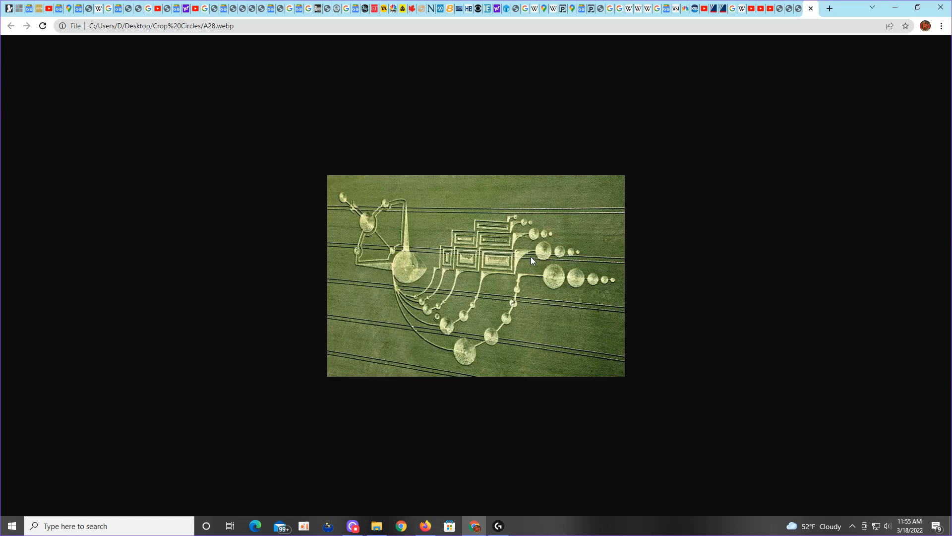
{"action": "mouse_move", "coordinate": [532, 265]}
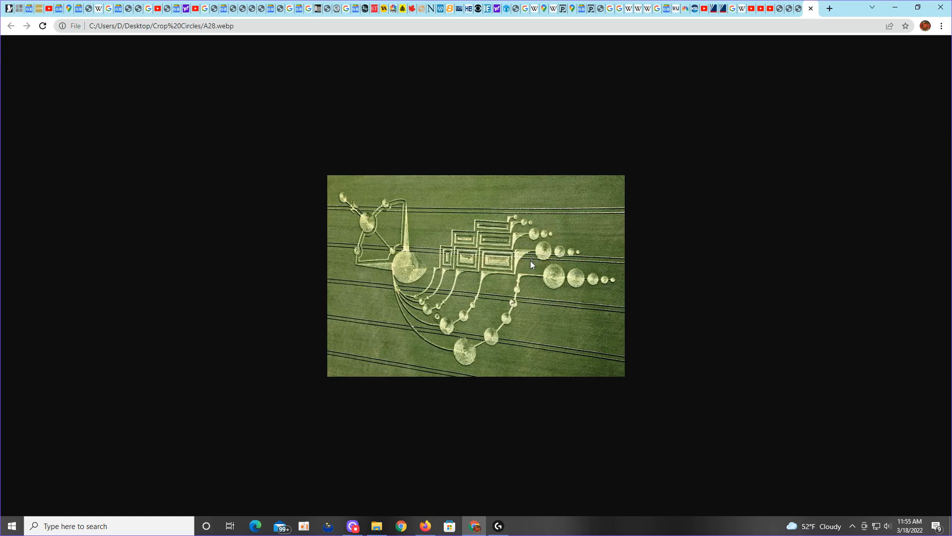
{"action": "mouse_move", "coordinate": [537, 270]}
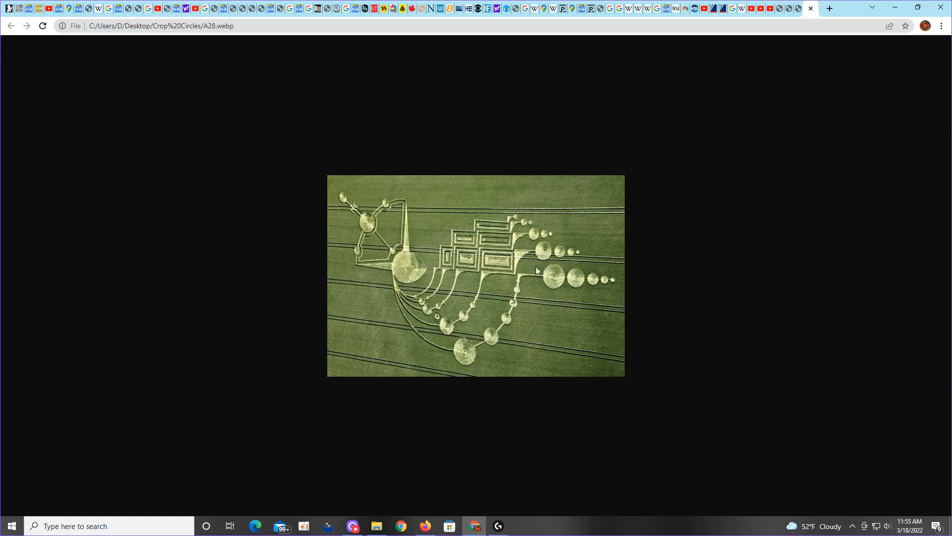
{"action": "mouse_move", "coordinate": [487, 321]}
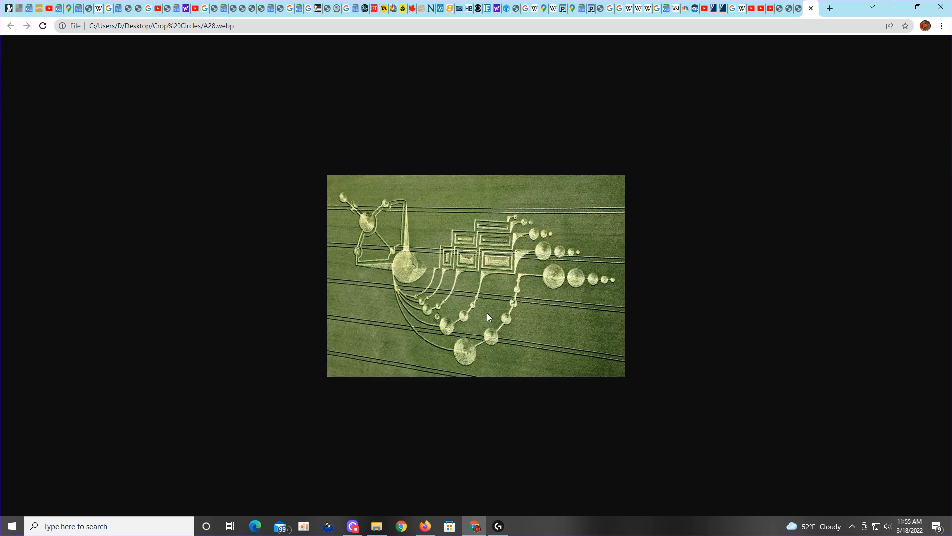
{"action": "mouse_move", "coordinate": [378, 525]}
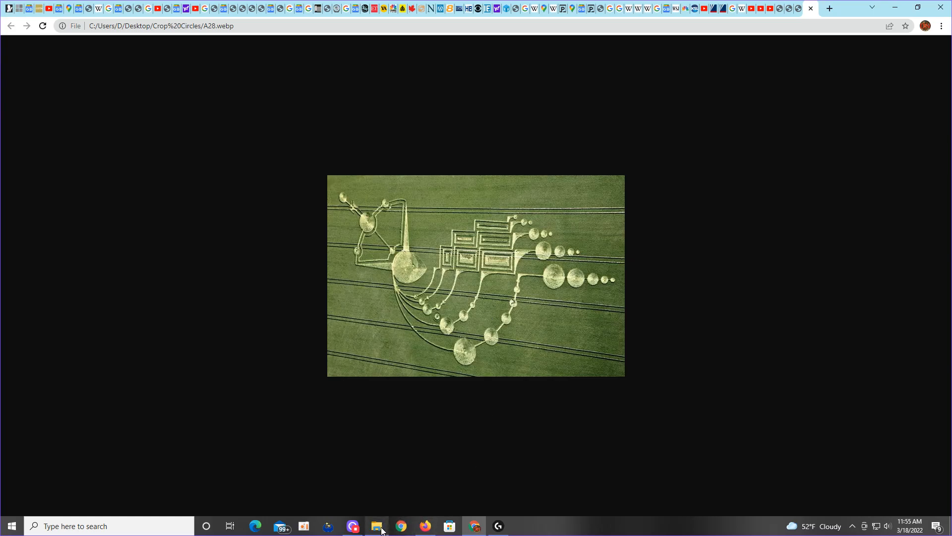
{"action": "left_click", "coordinate": [376, 526]}
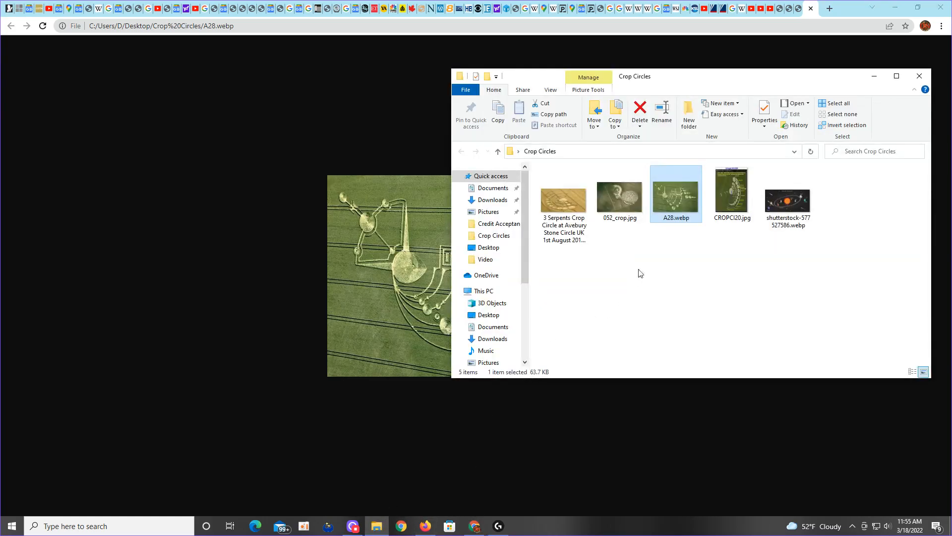
{"action": "mouse_move", "coordinate": [732, 194]}
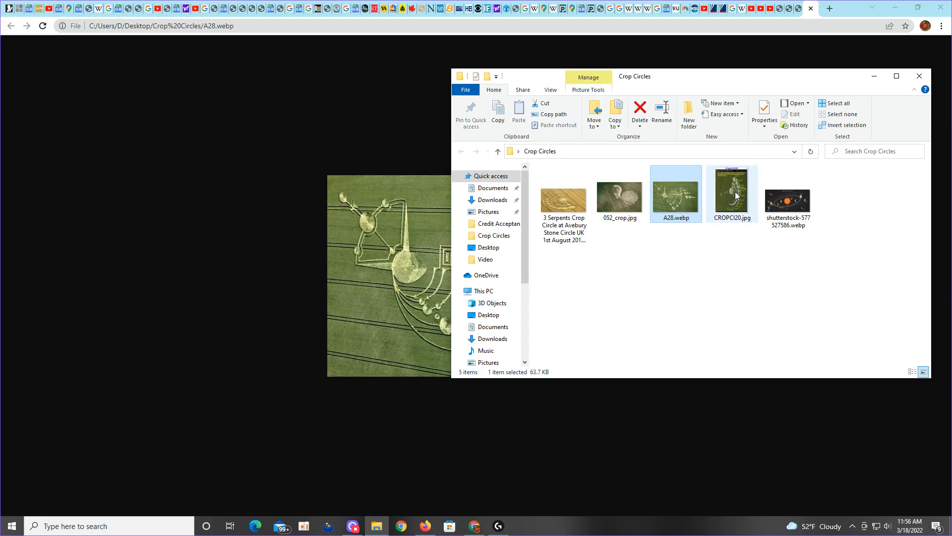
{"action": "double_click", "coordinate": [676, 191]}
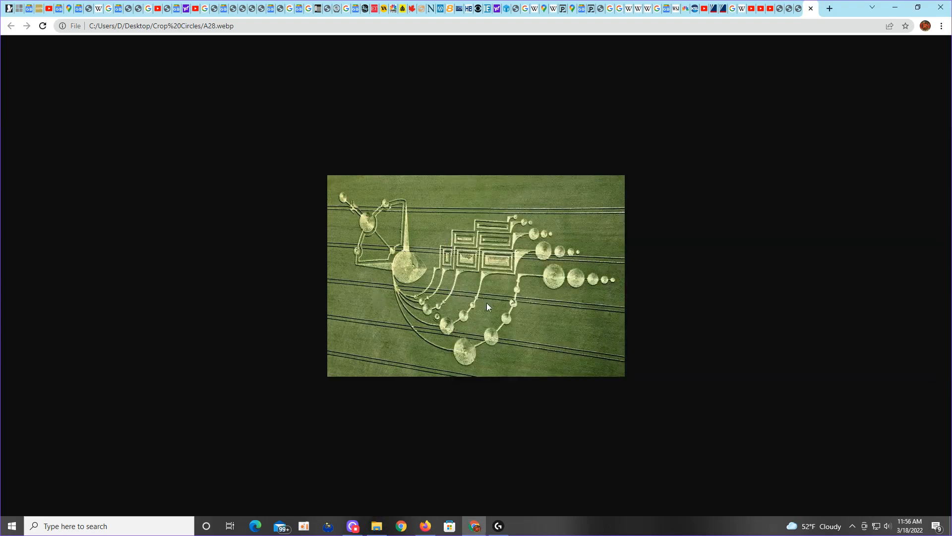
{"action": "mouse_move", "coordinate": [562, 338]}
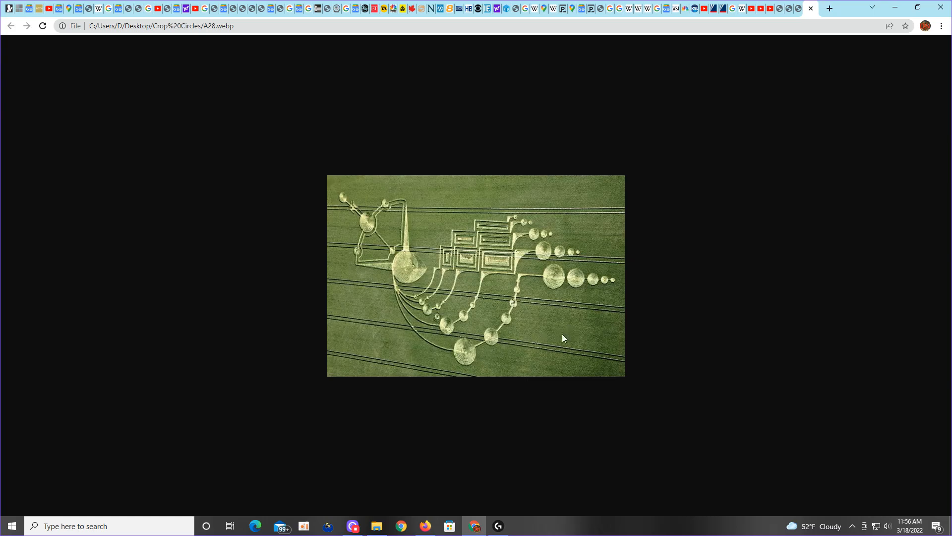
{"action": "mouse_move", "coordinate": [562, 266]}
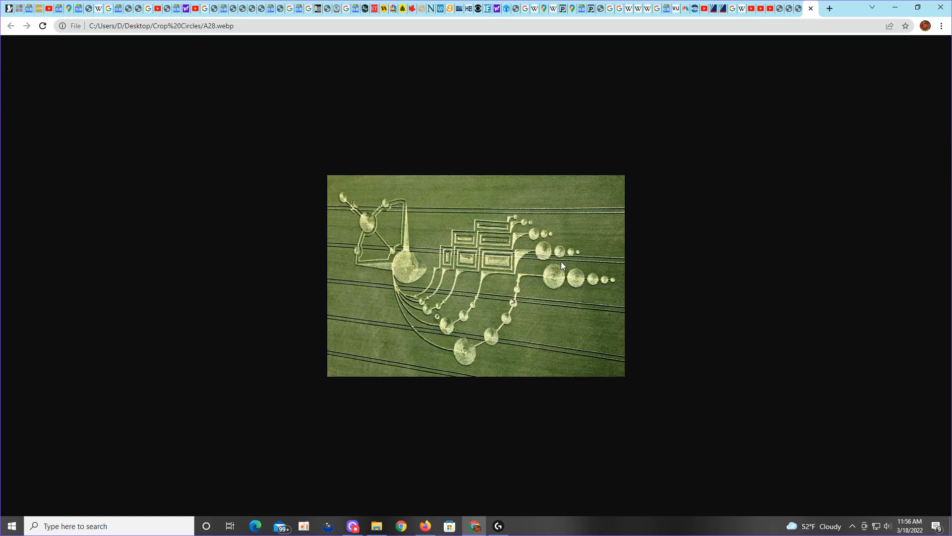
{"action": "mouse_move", "coordinate": [510, 258]}
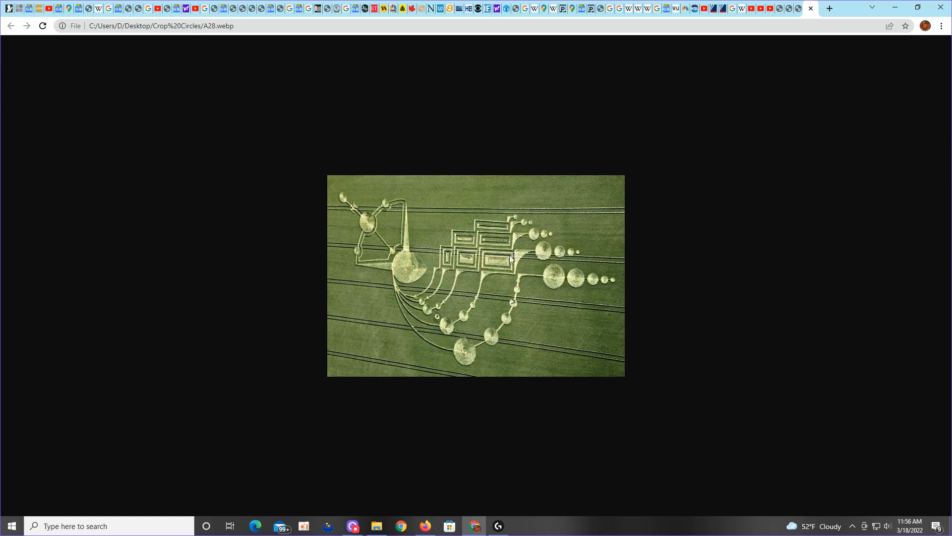
{"action": "mouse_move", "coordinate": [438, 321]}
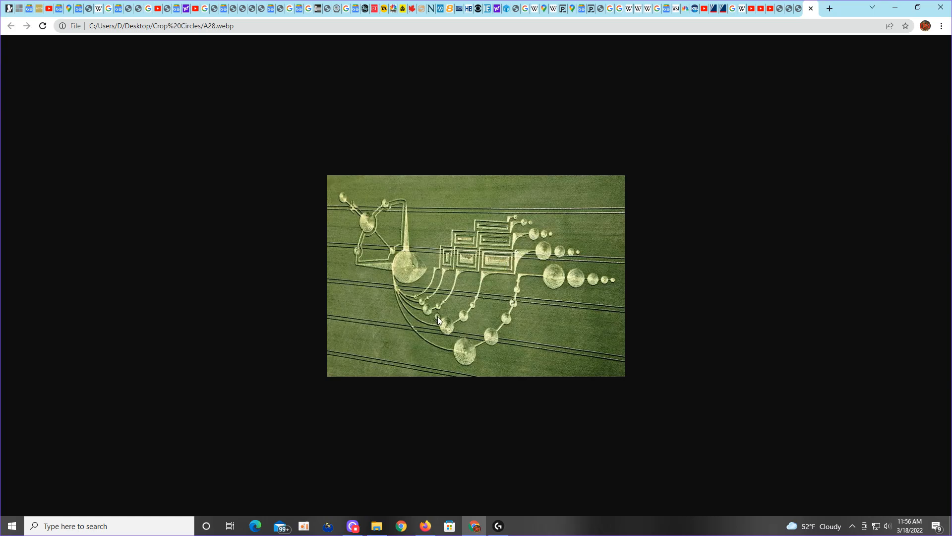
{"action": "mouse_move", "coordinate": [410, 317]}
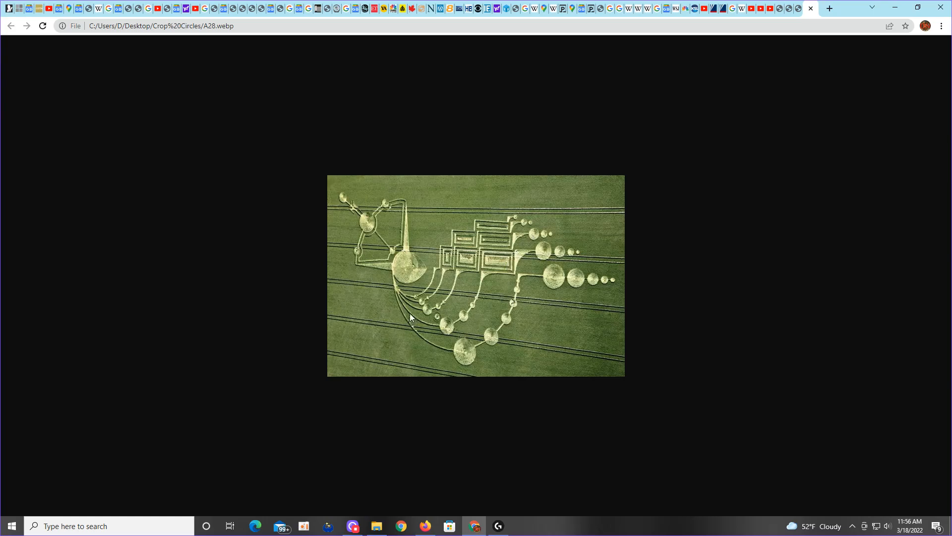
{"action": "mouse_move", "coordinate": [439, 319]}
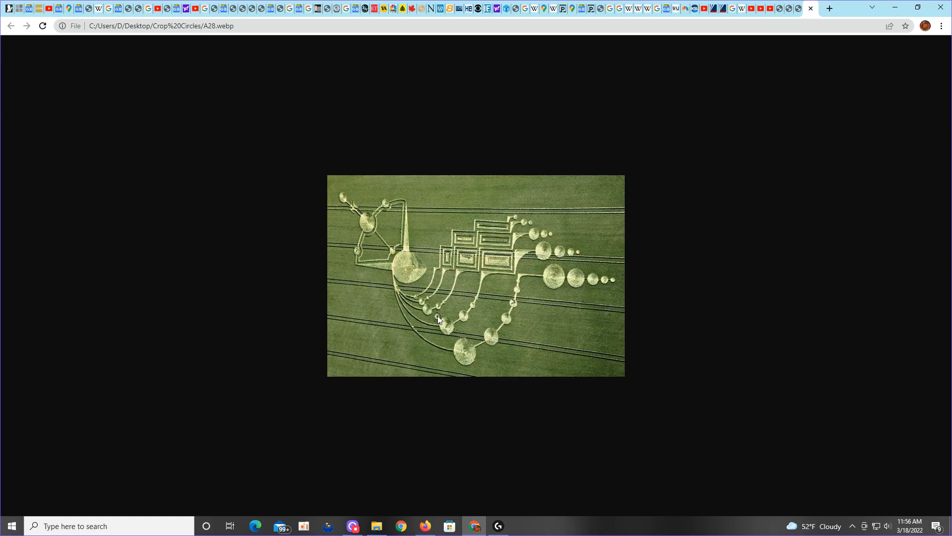
{"action": "mouse_move", "coordinate": [468, 296]}
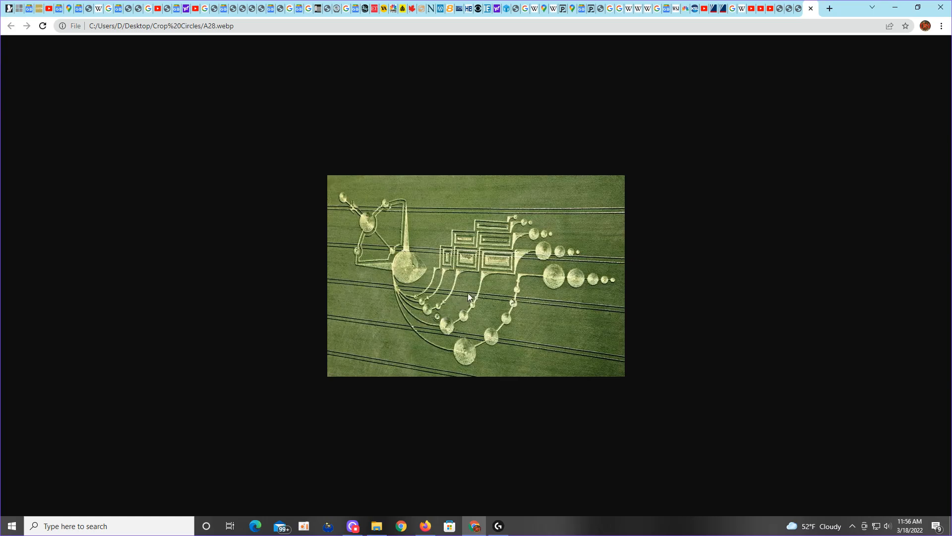
{"action": "mouse_move", "coordinate": [418, 297]}
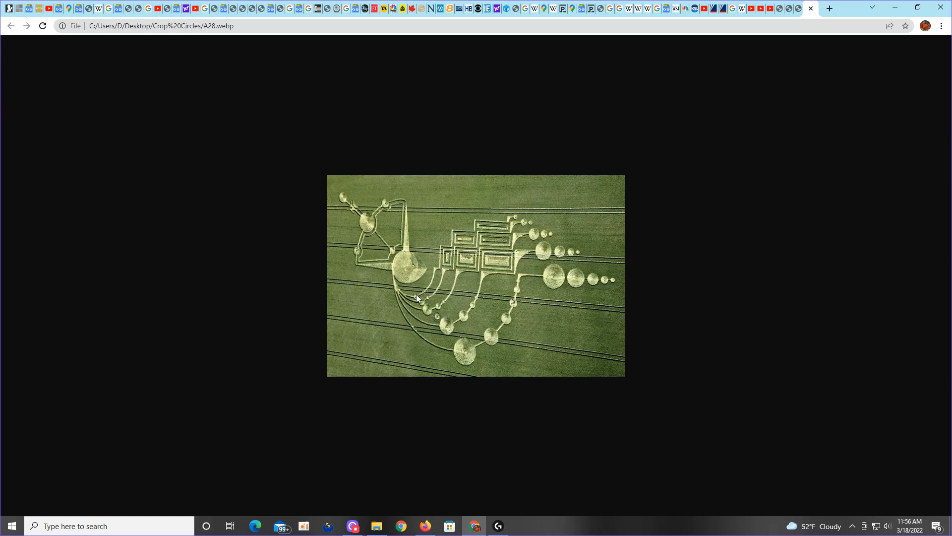
{"action": "mouse_move", "coordinate": [427, 314]}
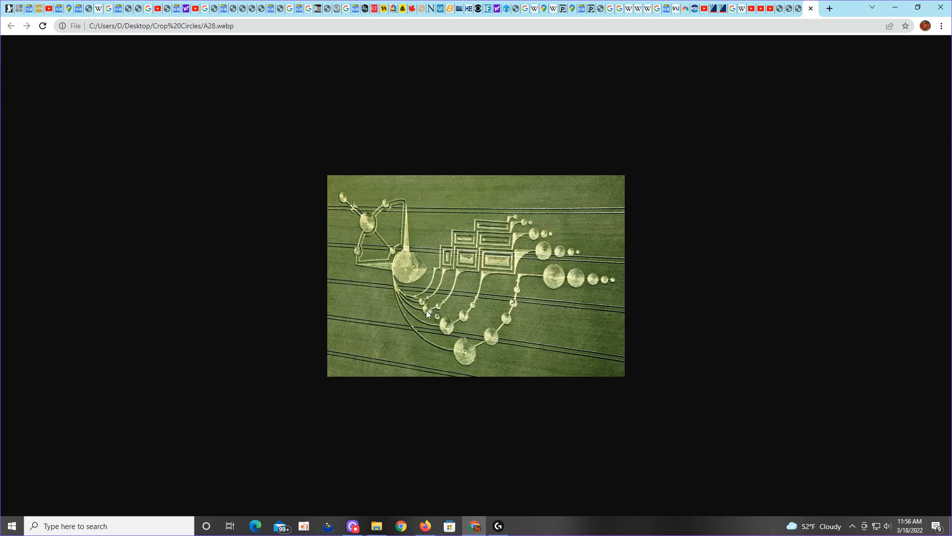
{"action": "mouse_move", "coordinate": [451, 326]}
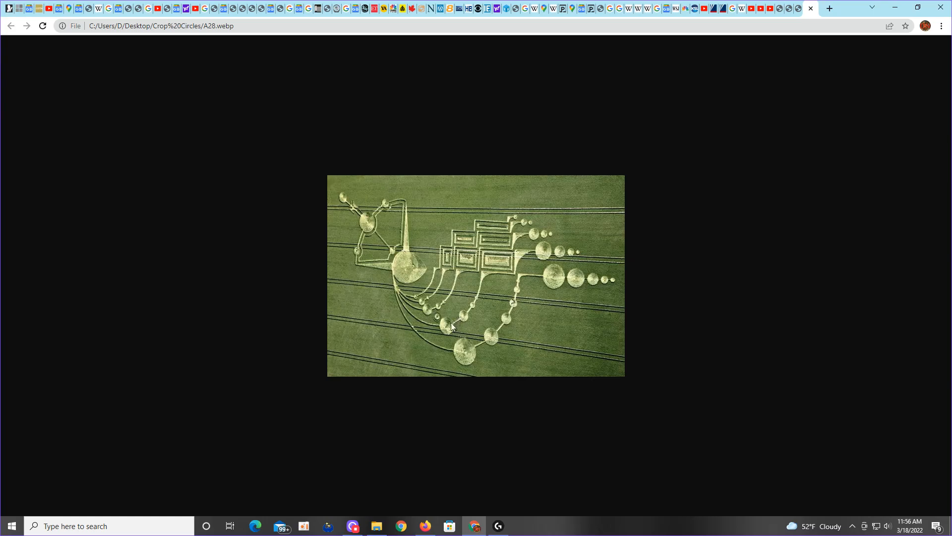
{"action": "mouse_move", "coordinate": [408, 332]}
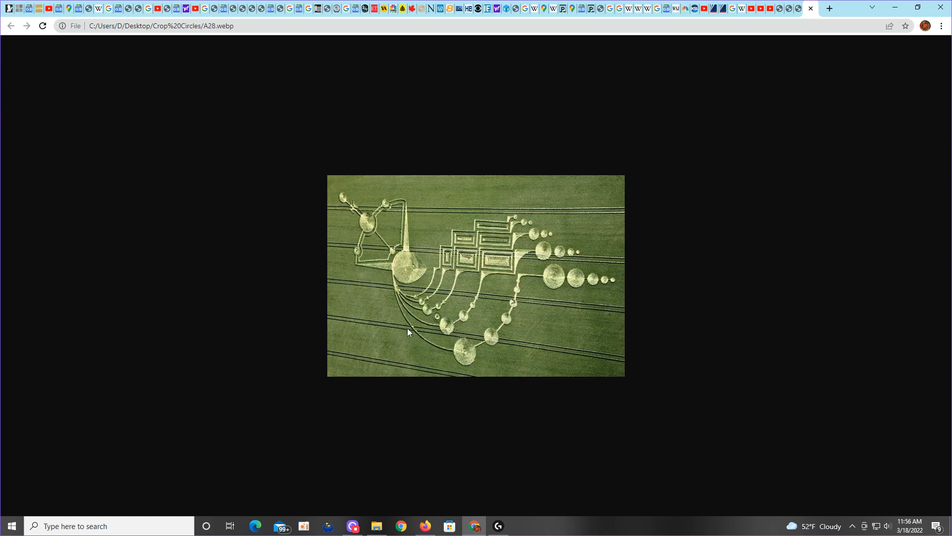
{"action": "mouse_move", "coordinate": [438, 320]}
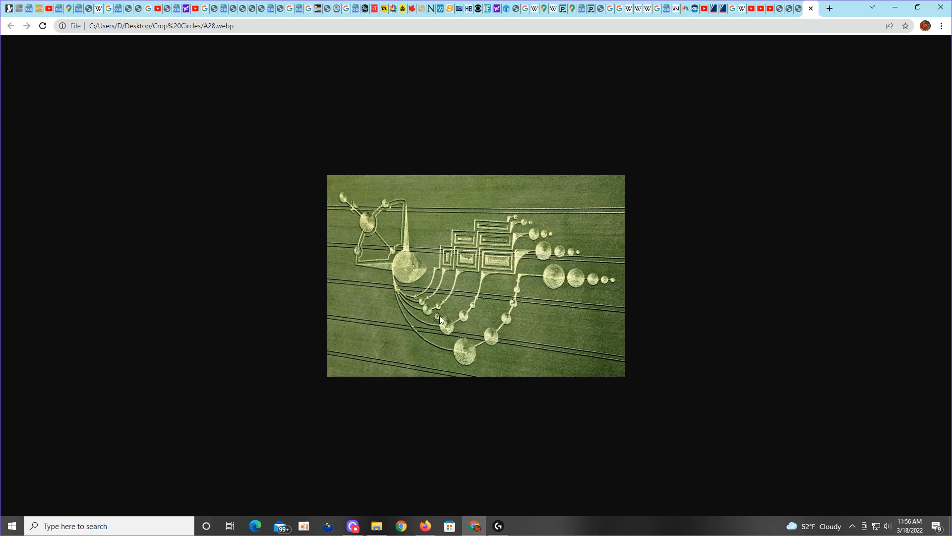
{"action": "mouse_move", "coordinate": [441, 306]}
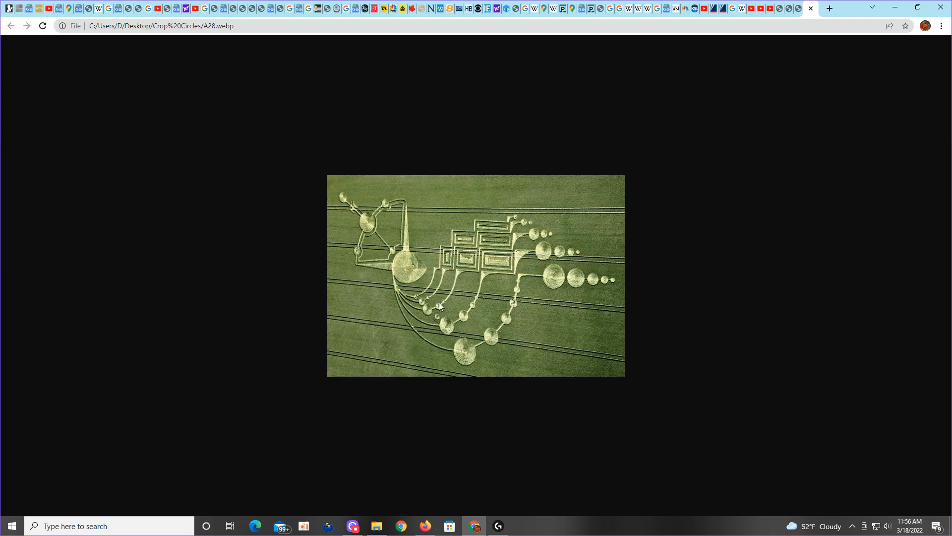
{"action": "mouse_move", "coordinate": [445, 327]}
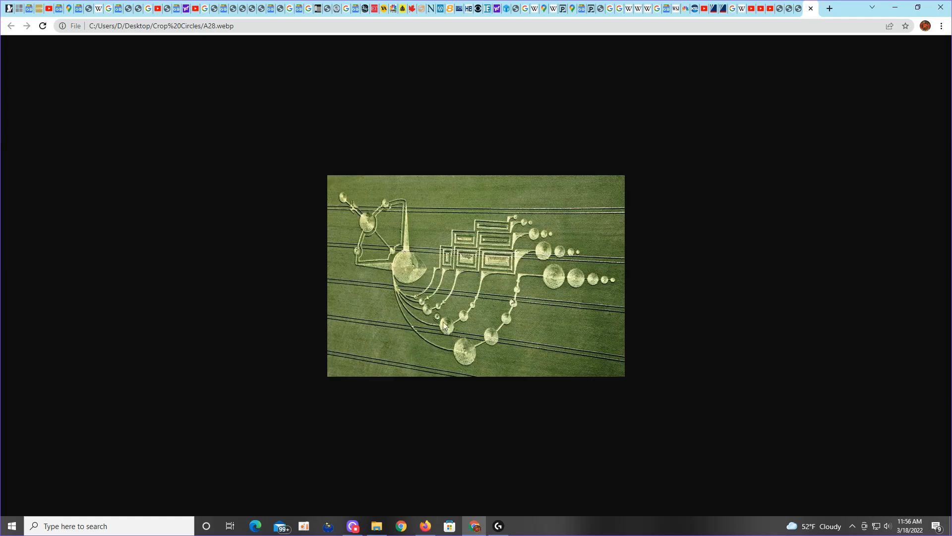
{"action": "mouse_move", "coordinate": [500, 230]}
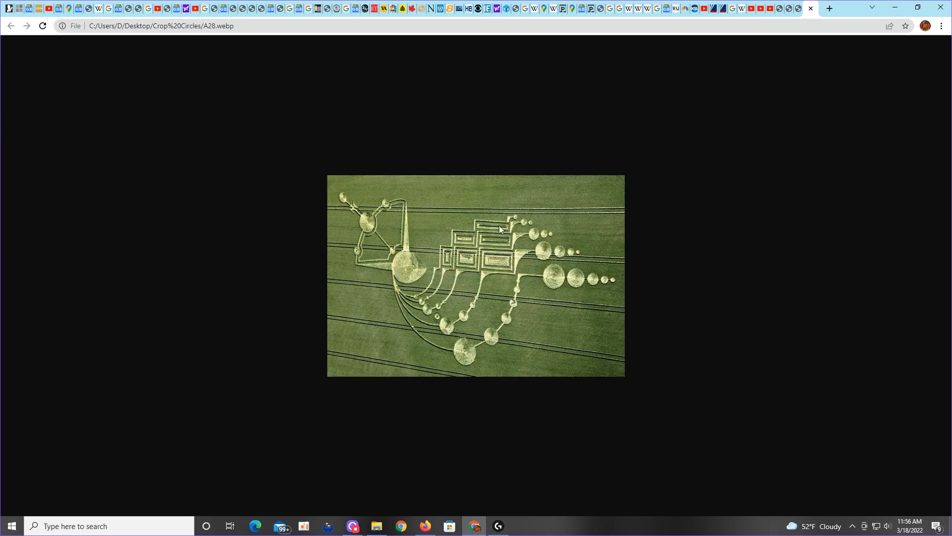
{"action": "mouse_move", "coordinate": [500, 308]}
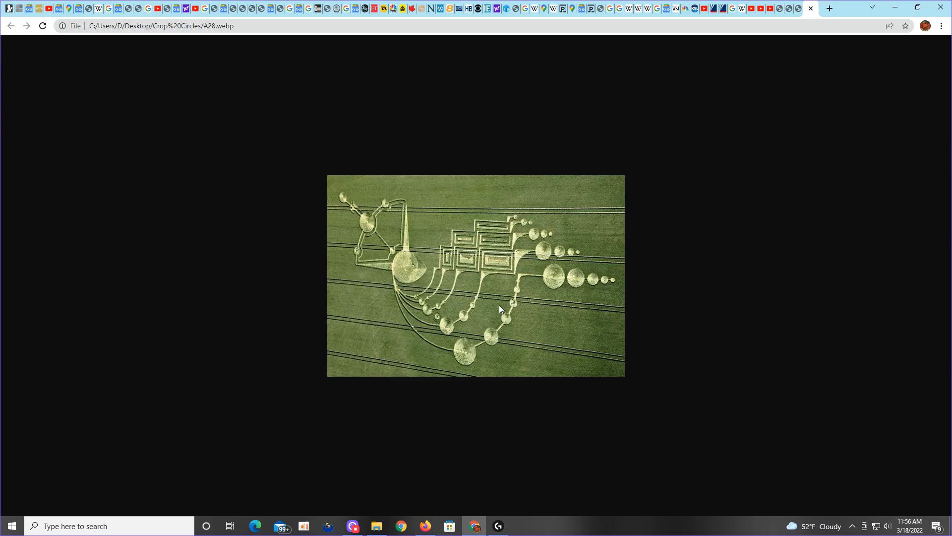
{"action": "mouse_move", "coordinate": [544, 347]}
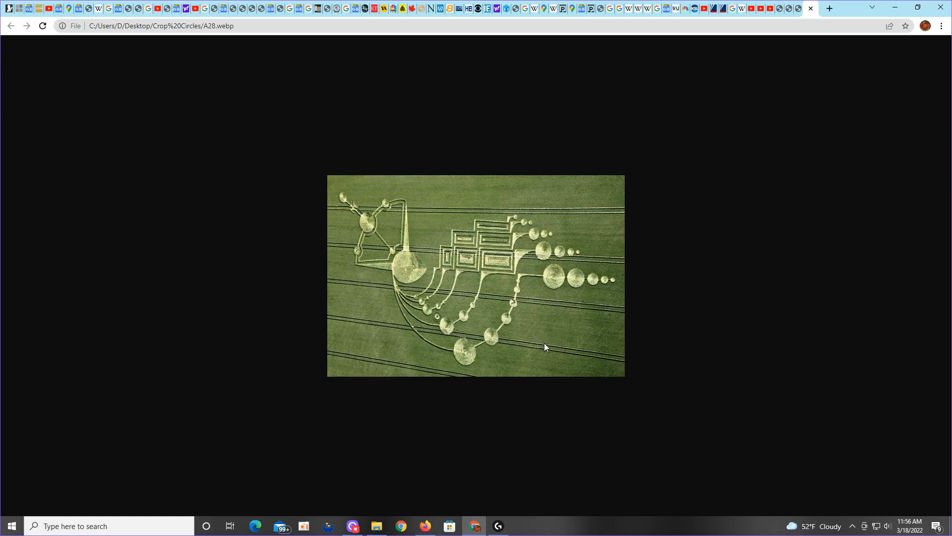
{"action": "mouse_move", "coordinate": [525, 457]}
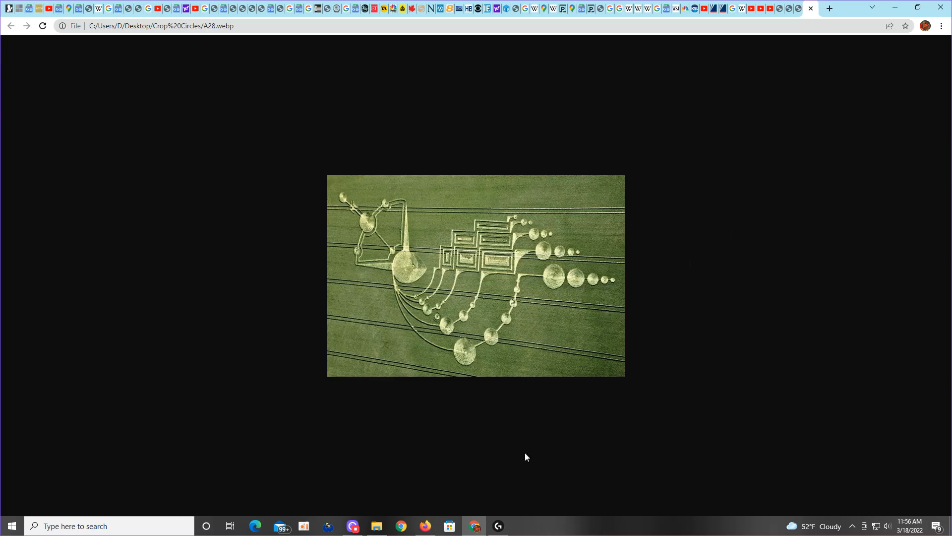
Return to the Crop Circles folder and select the '3 Serpents Crop Circle at Avebury' image.
{"action": "left_click", "coordinate": [376, 525]}
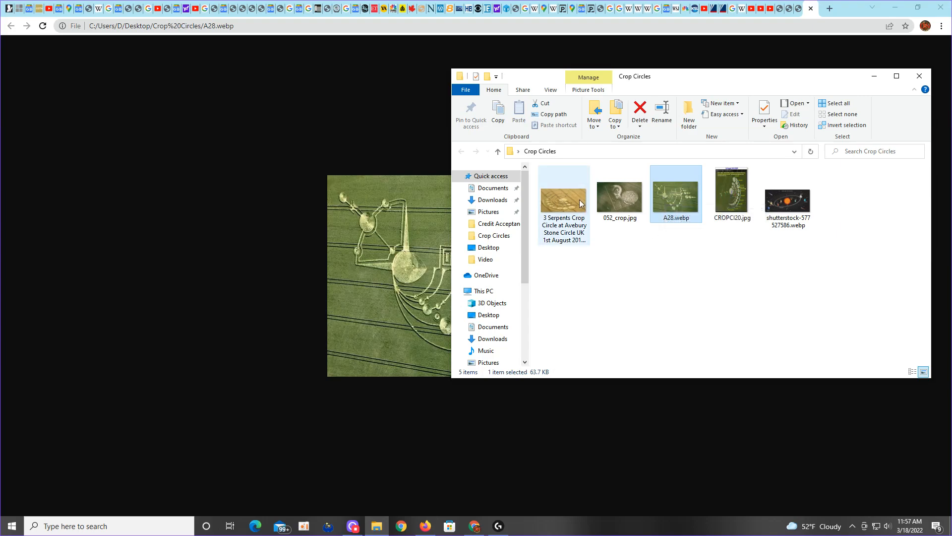
{"action": "left_click", "coordinate": [563, 194]}
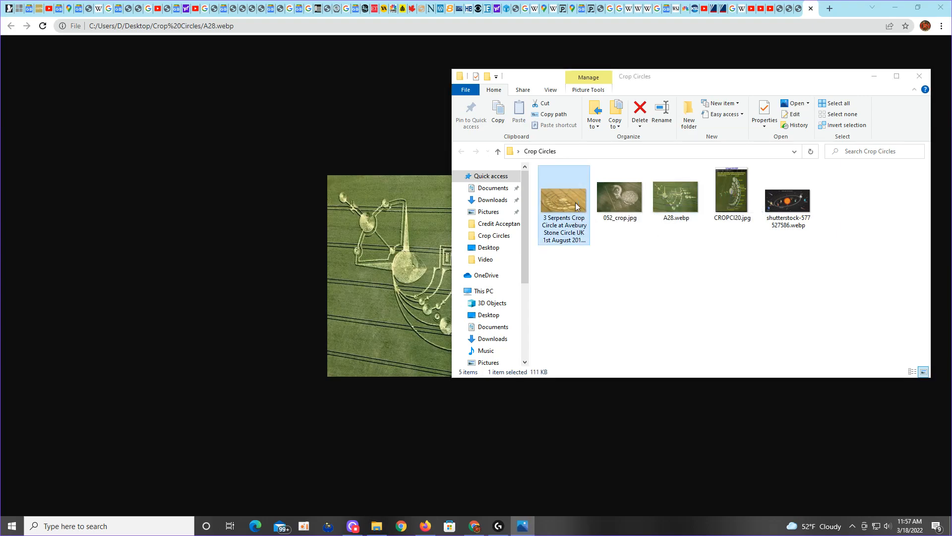
{"action": "double_click", "coordinate": [563, 196]}
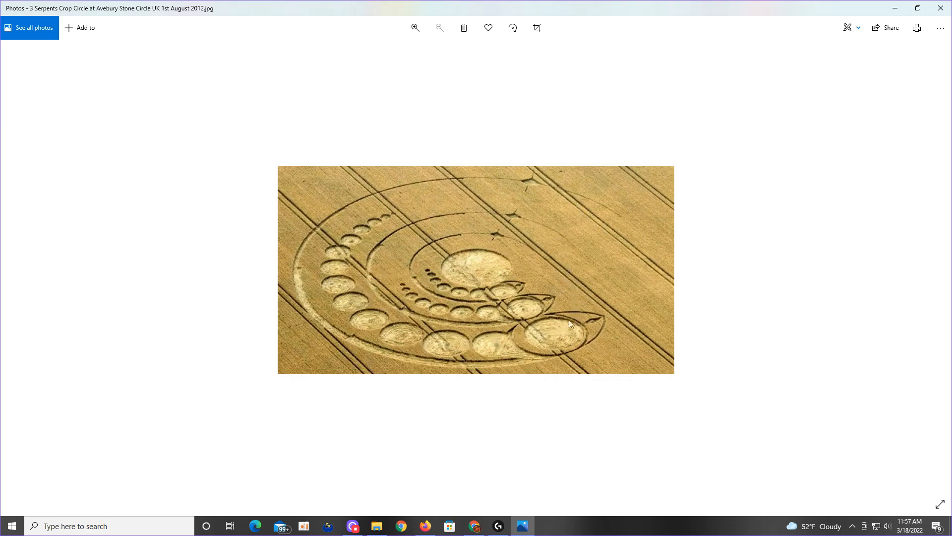
{"action": "mouse_move", "coordinate": [646, 290]}
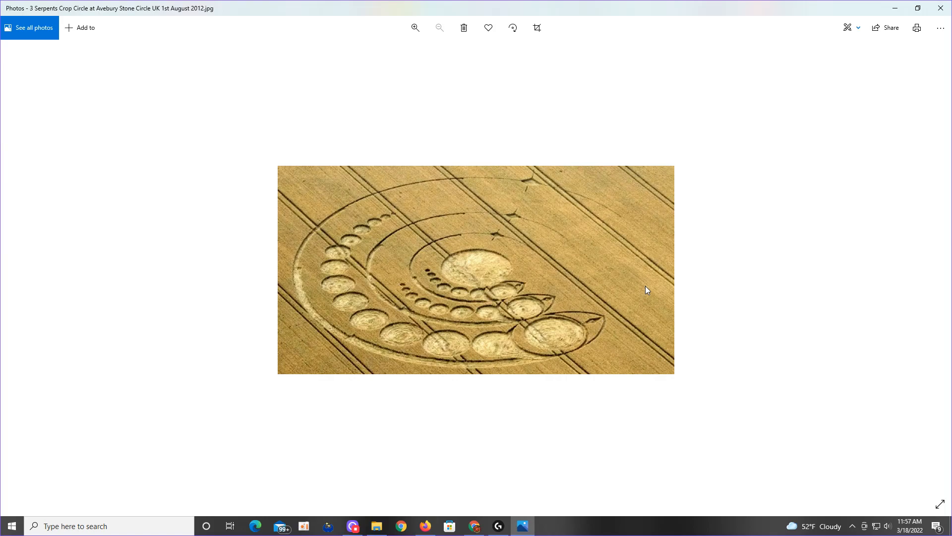
{"action": "mouse_move", "coordinate": [643, 284]}
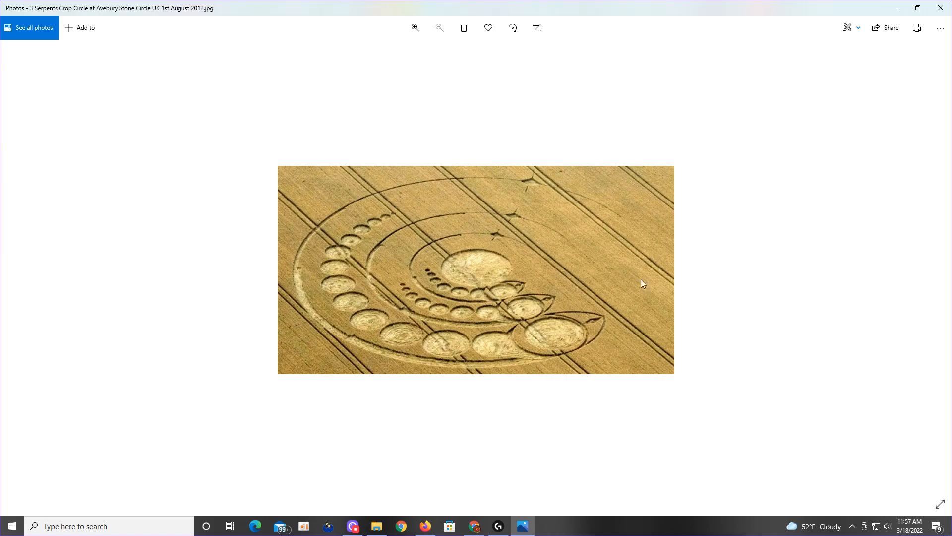
{"action": "mouse_move", "coordinate": [516, 271]}
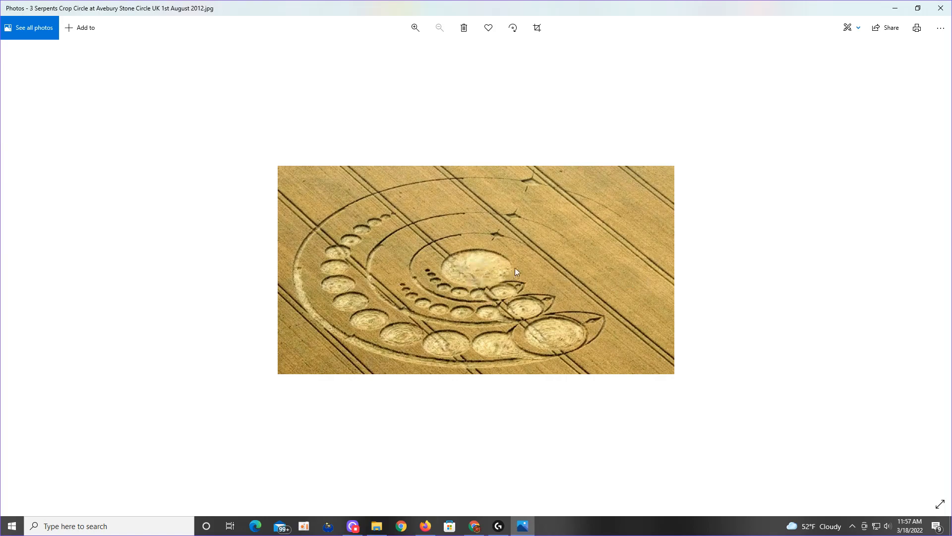
{"action": "mouse_move", "coordinate": [415, 266]}
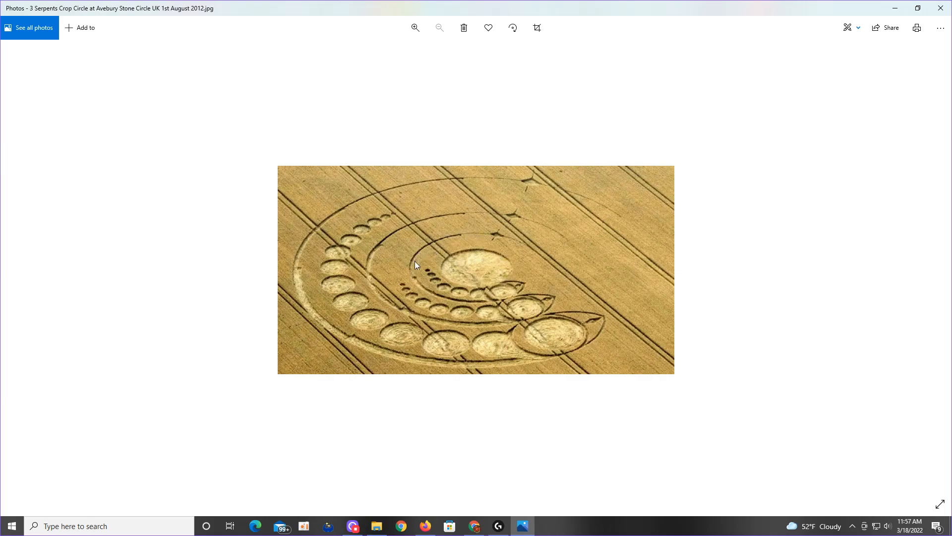
{"action": "mouse_move", "coordinate": [471, 302]}
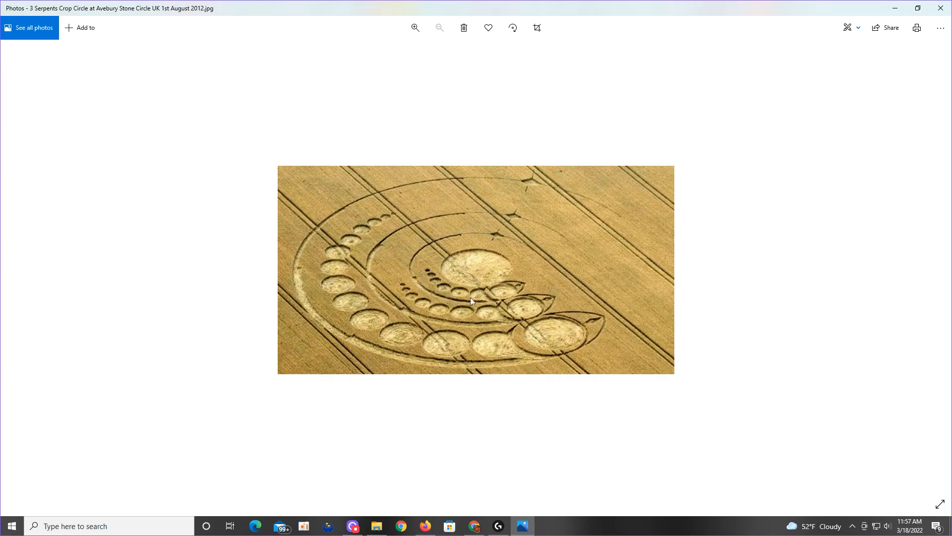
{"action": "mouse_move", "coordinate": [398, 235]}
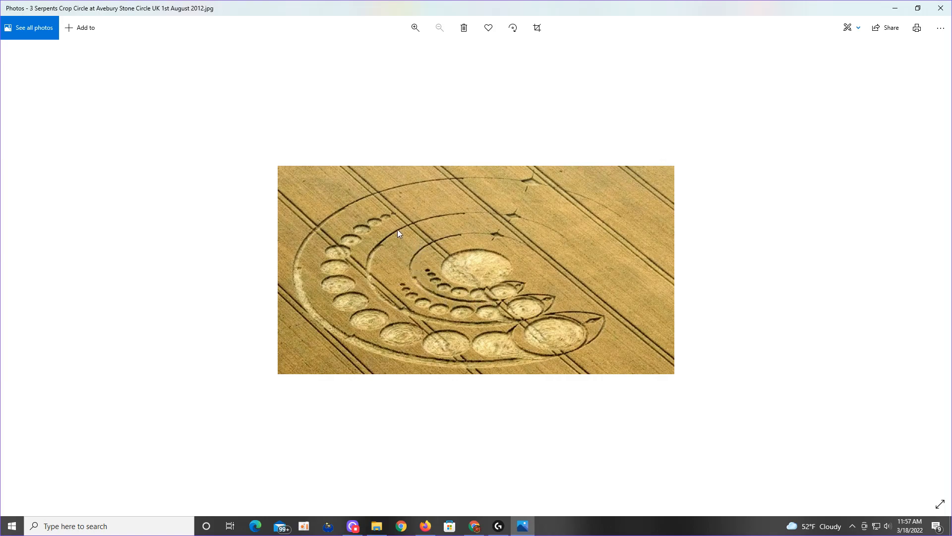
{"action": "mouse_move", "coordinate": [391, 198]}
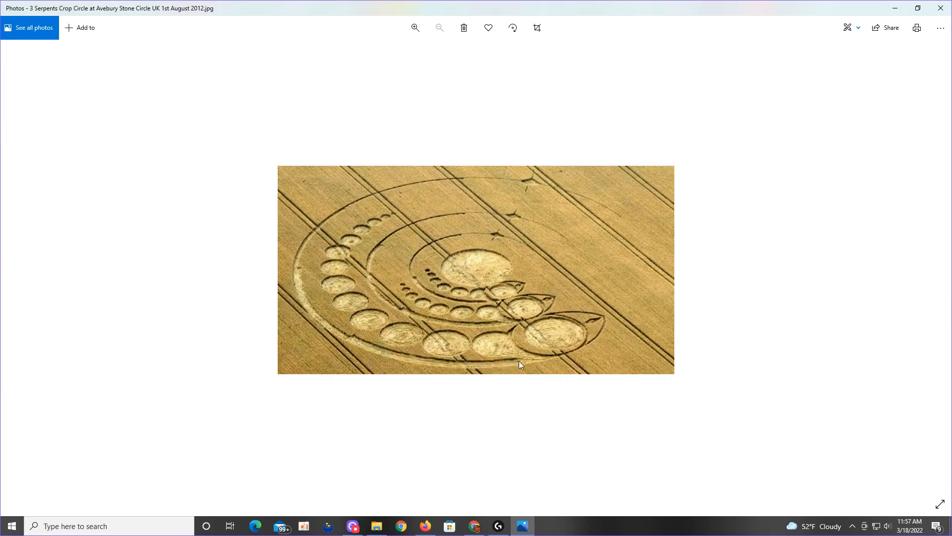
{"action": "mouse_move", "coordinate": [435, 273]}
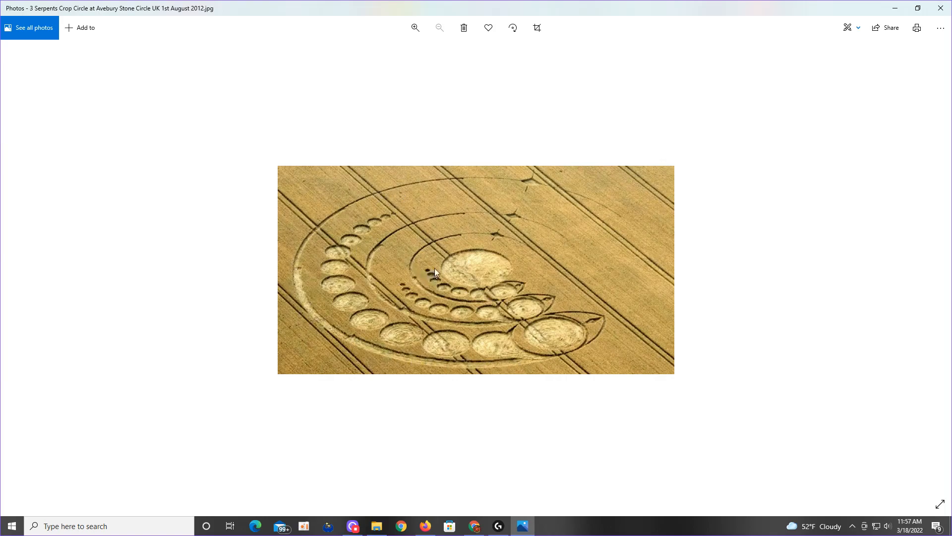
{"action": "mouse_move", "coordinate": [516, 314]}
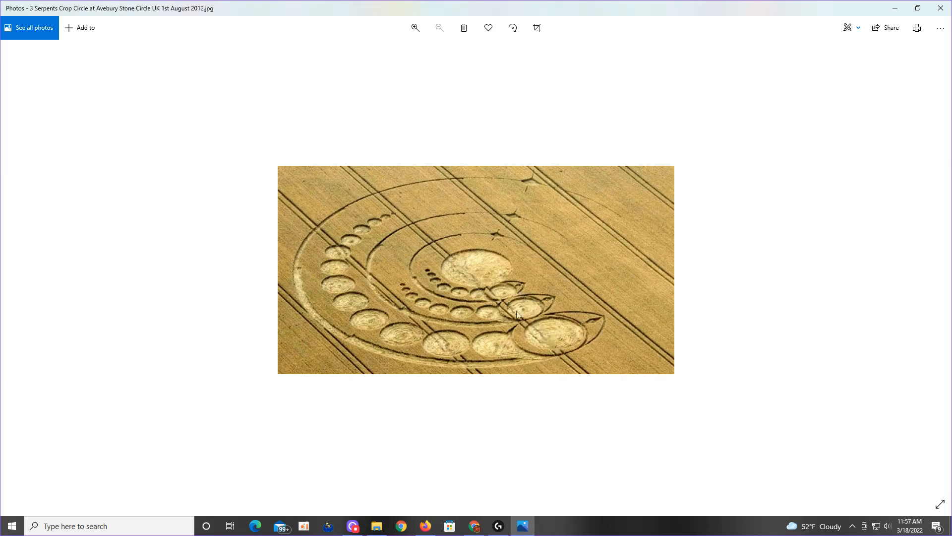
{"action": "mouse_move", "coordinate": [452, 203]}
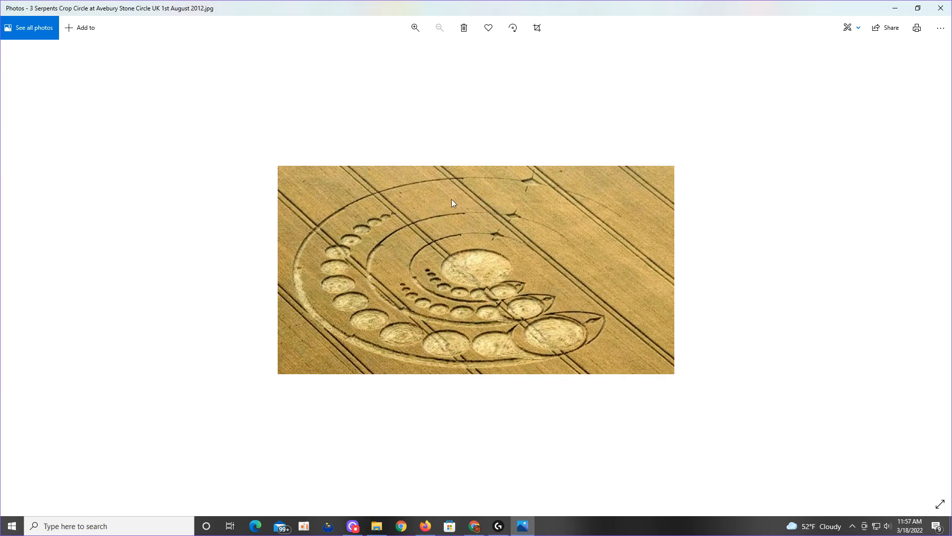
{"action": "mouse_move", "coordinate": [418, 249]}
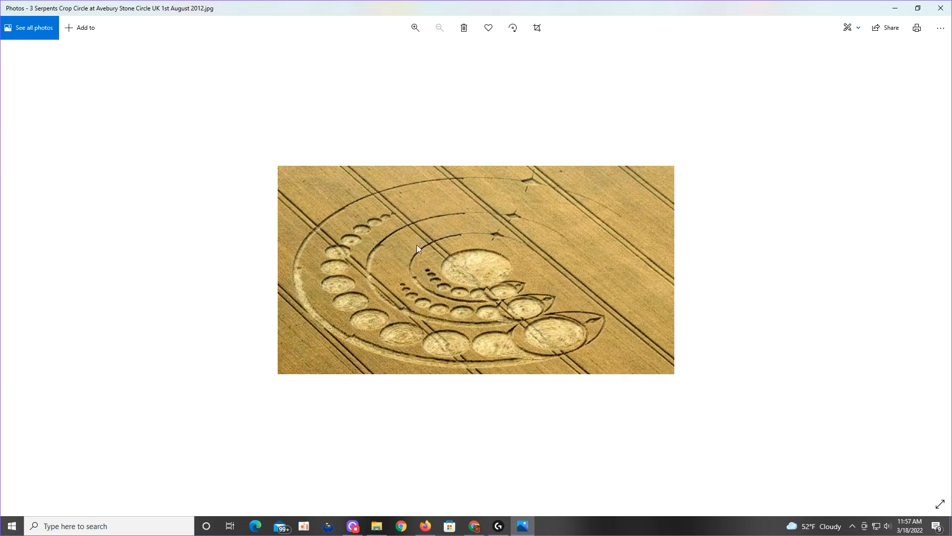
{"action": "mouse_move", "coordinate": [430, 278]}
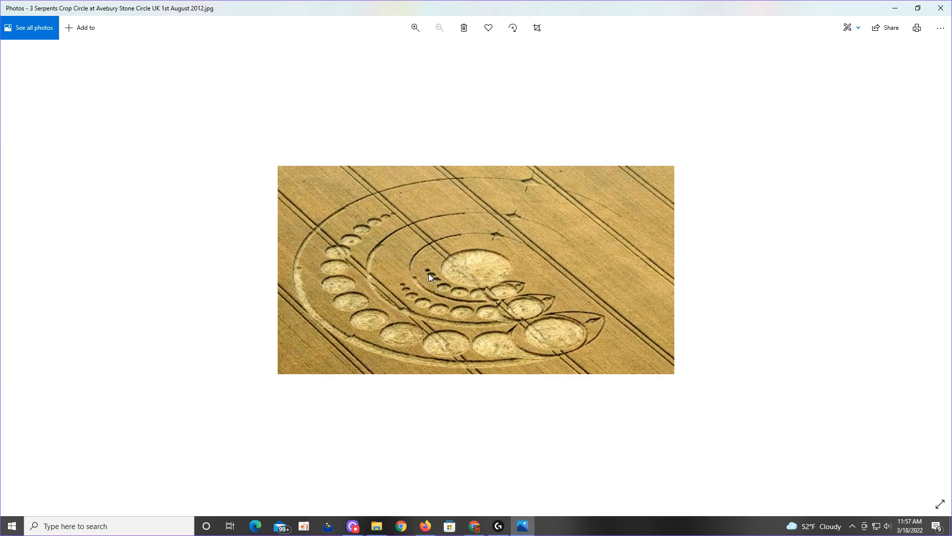
{"action": "mouse_move", "coordinate": [434, 266]}
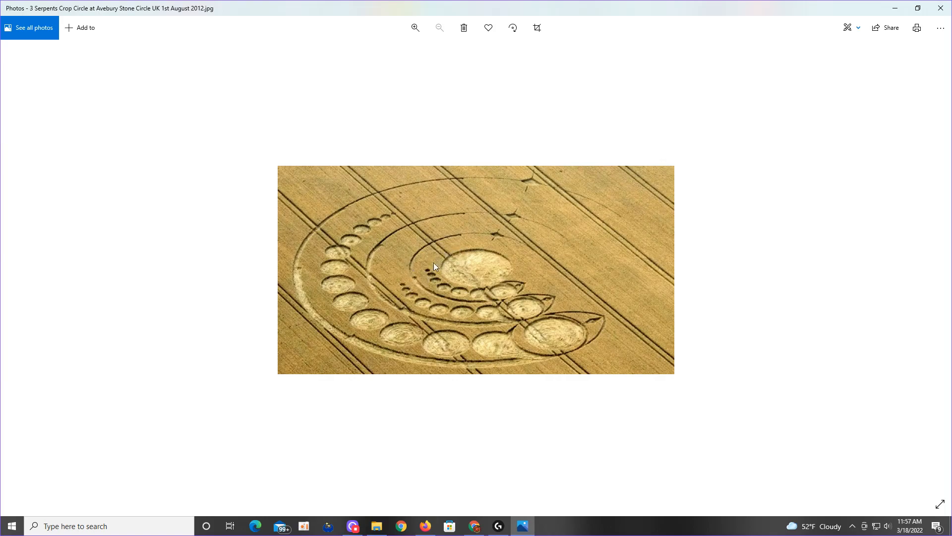
{"action": "mouse_move", "coordinate": [476, 223]}
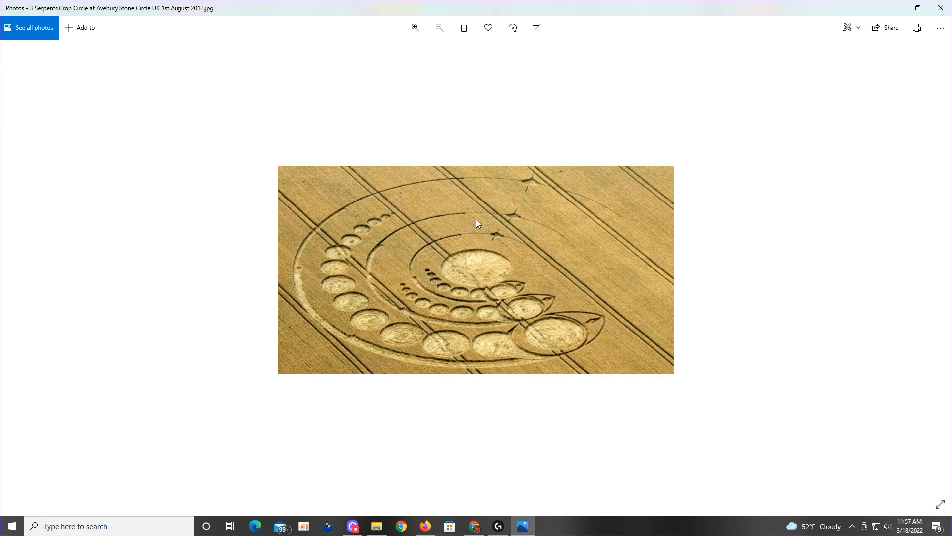
{"action": "mouse_move", "coordinate": [391, 291]}
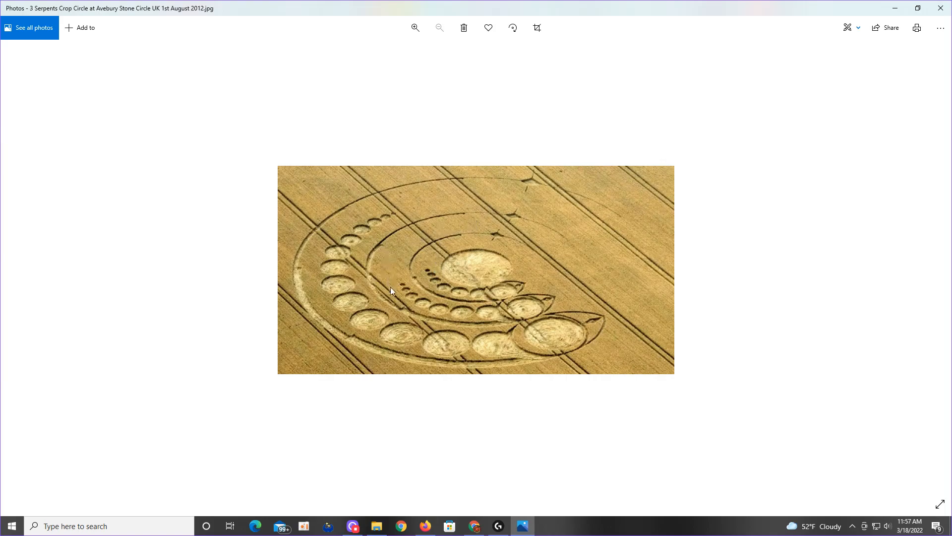
{"action": "mouse_move", "coordinate": [458, 202]}
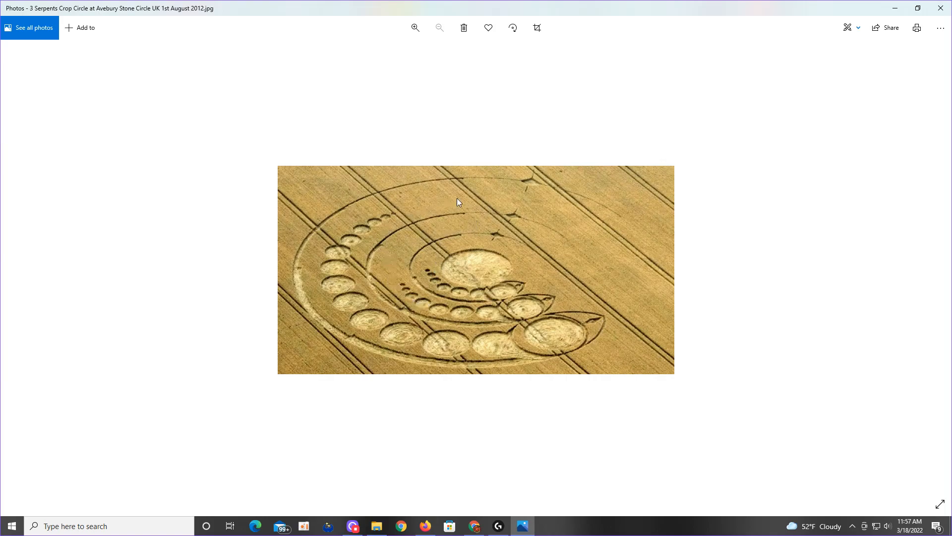
{"action": "mouse_move", "coordinate": [485, 194]}
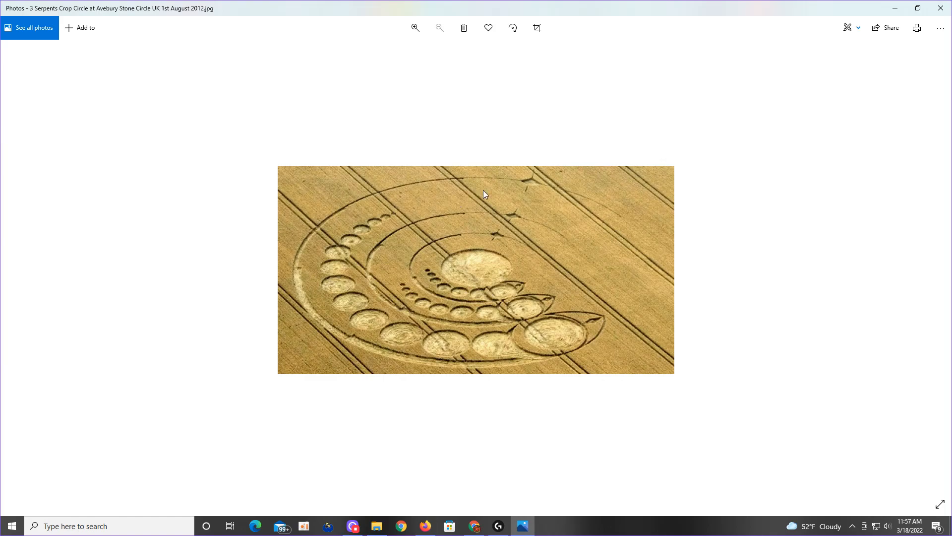
{"action": "mouse_move", "coordinate": [346, 246]}
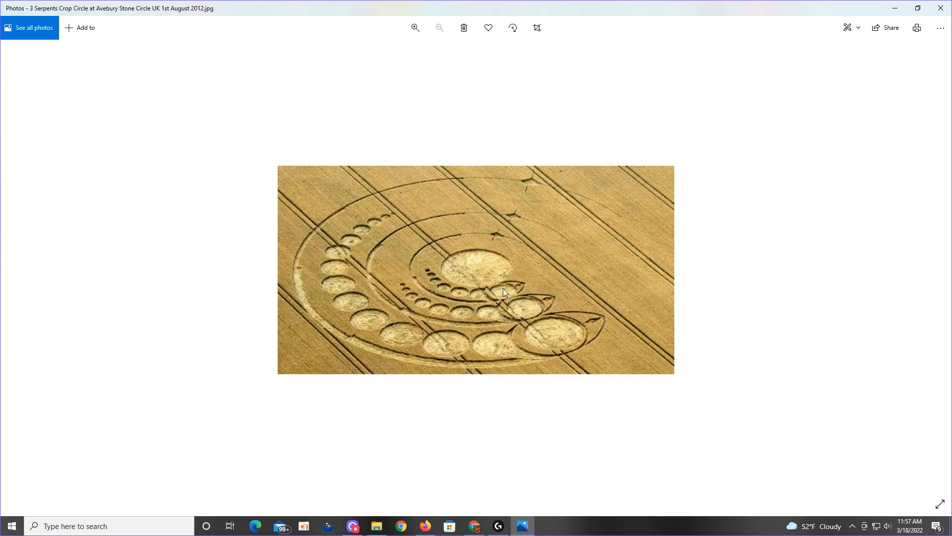
{"action": "mouse_move", "coordinate": [430, 272]}
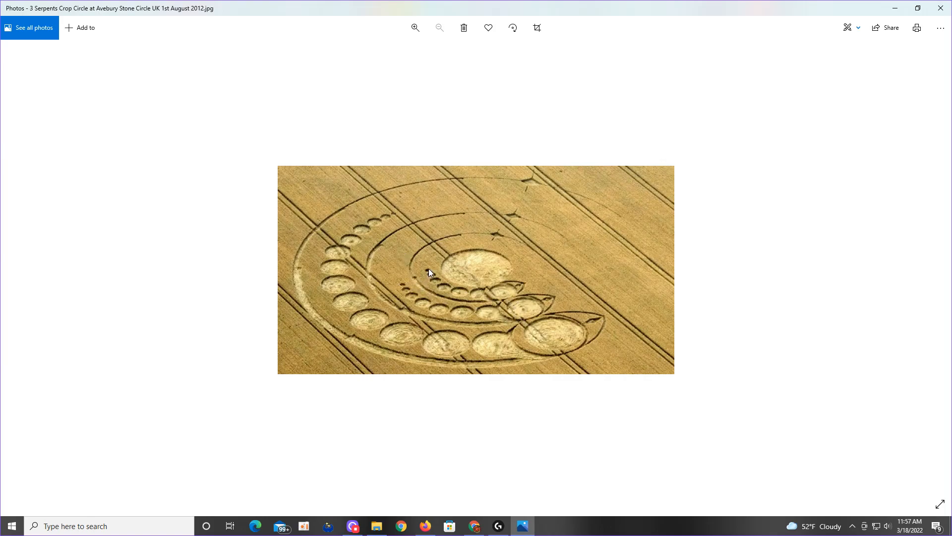
{"action": "mouse_move", "coordinate": [462, 297]}
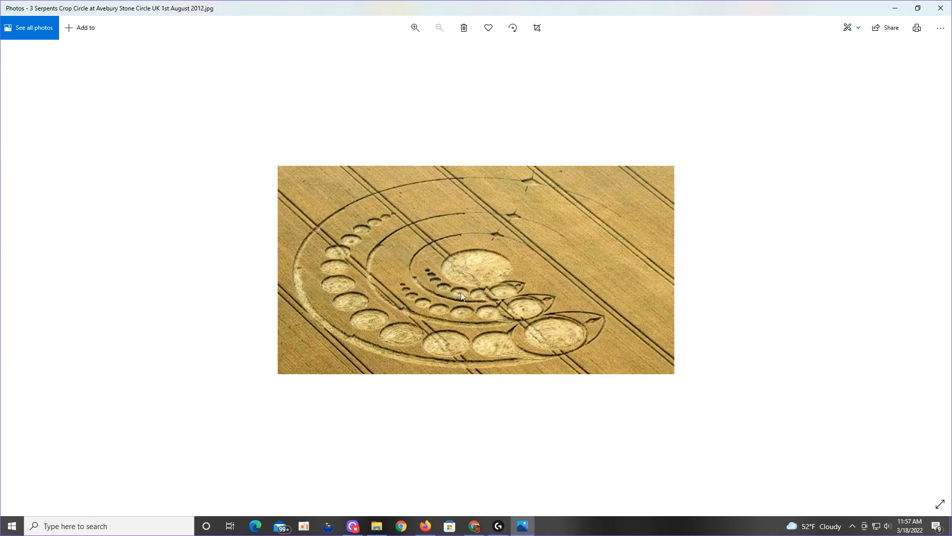
{"action": "mouse_move", "coordinate": [507, 293]}
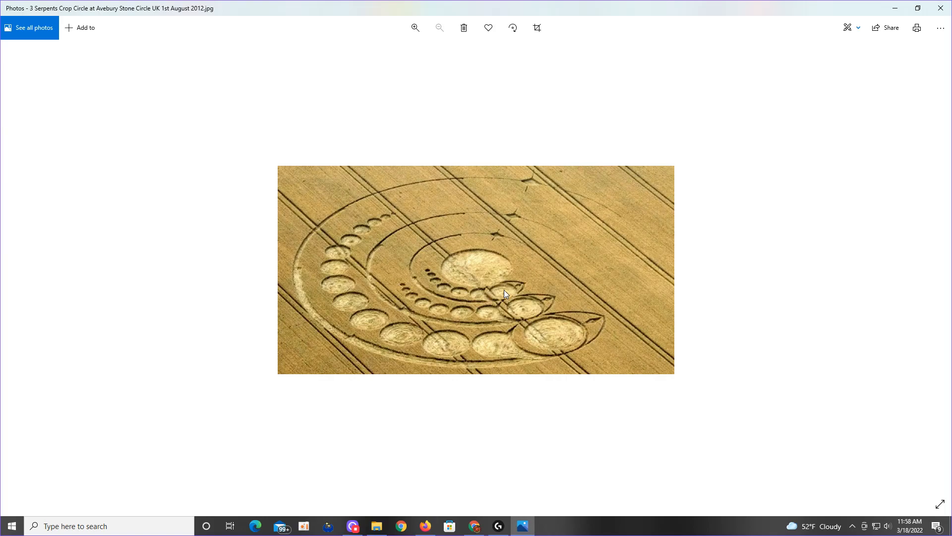
{"action": "mouse_move", "coordinate": [492, 280]}
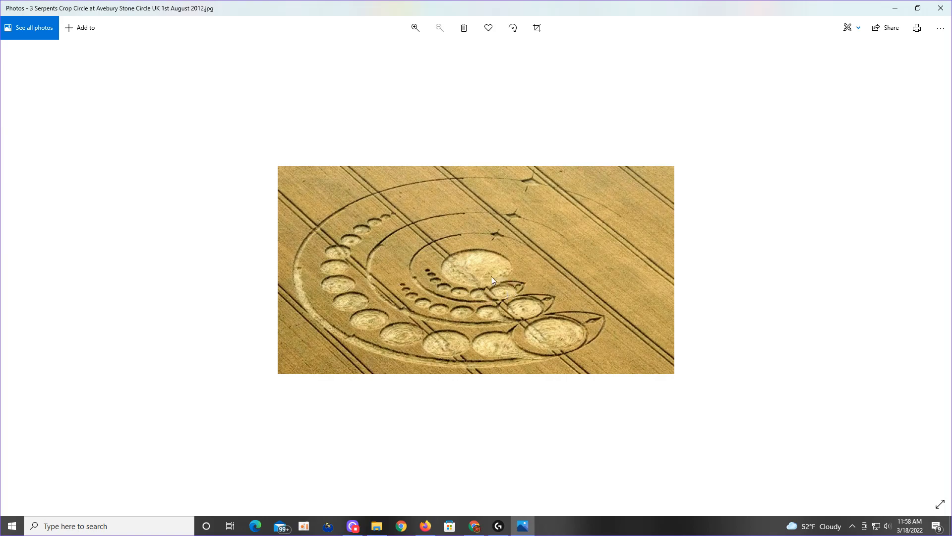
{"action": "mouse_move", "coordinate": [468, 275]}
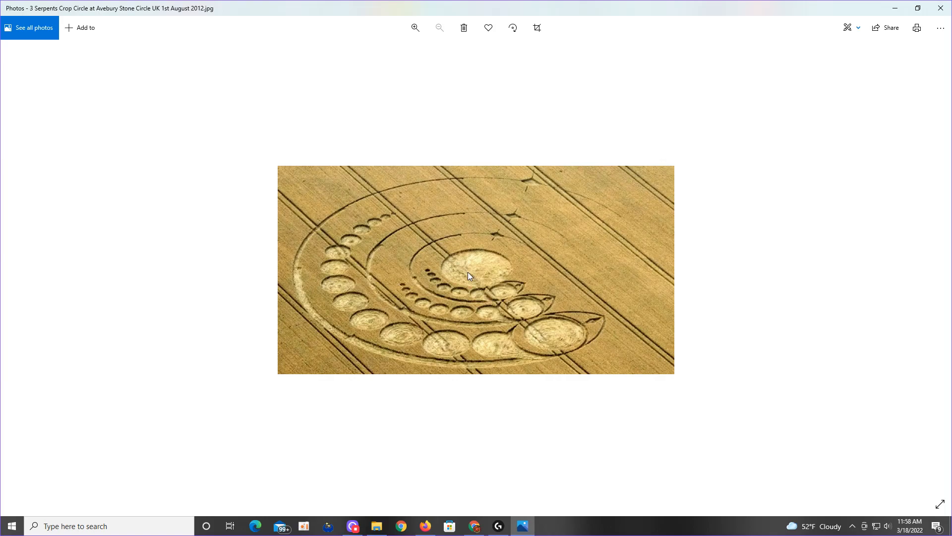
{"action": "mouse_move", "coordinate": [255, 370]}
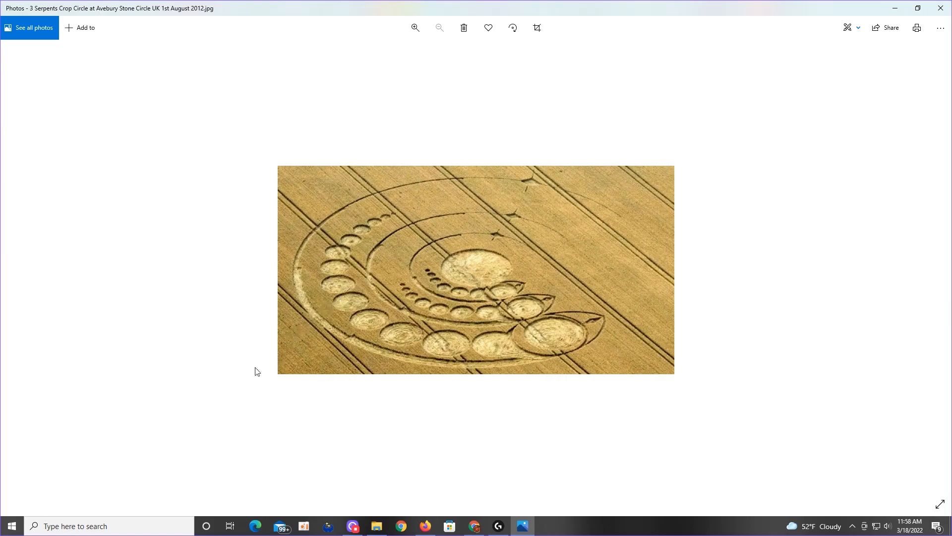
{"action": "left_click", "coordinate": [415, 28]}
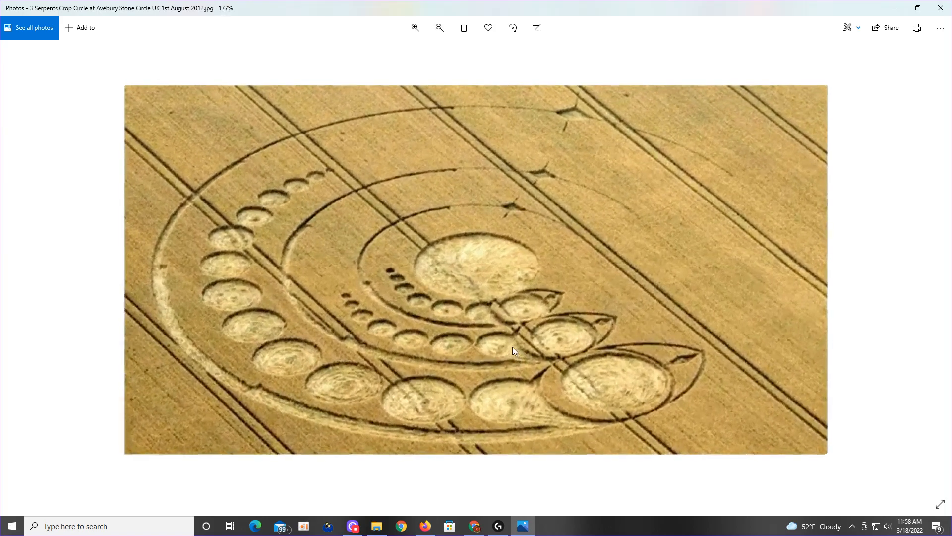
{"action": "left_click", "coordinate": [415, 28]}
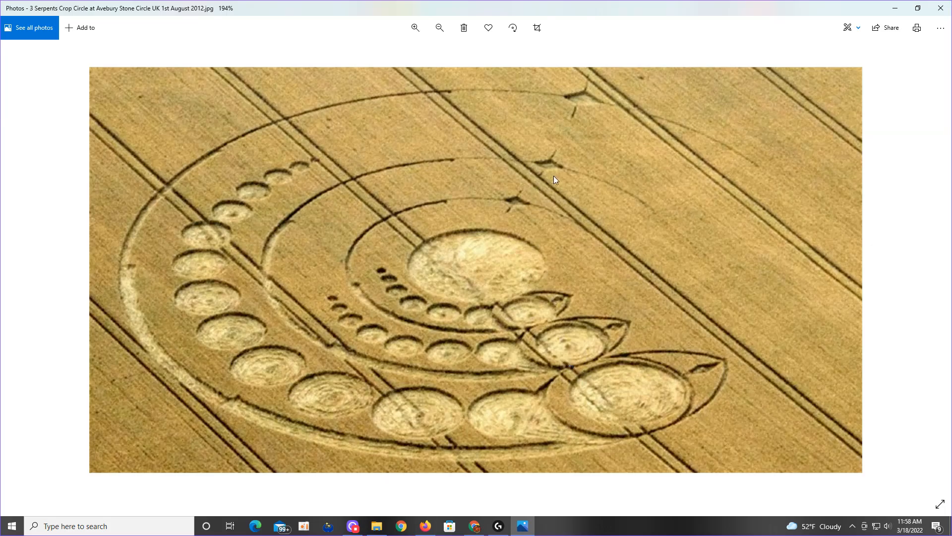
{"action": "mouse_move", "coordinate": [515, 202]}
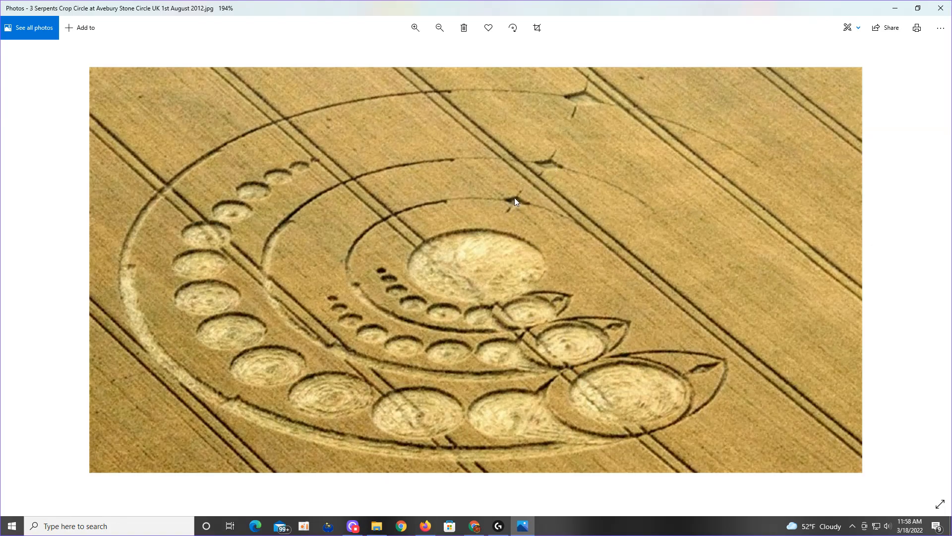
{"action": "mouse_move", "coordinate": [546, 171]}
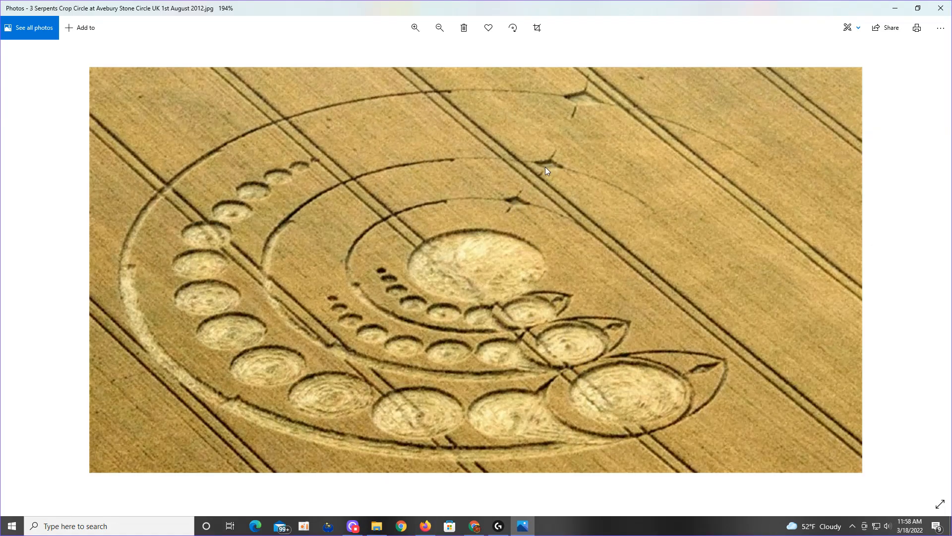
{"action": "mouse_move", "coordinate": [581, 113]}
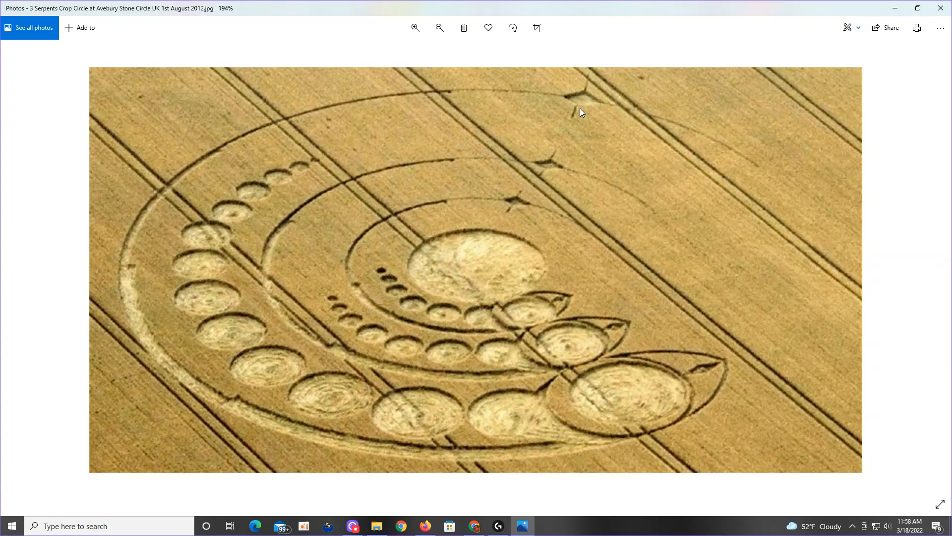
{"action": "mouse_move", "coordinate": [519, 205]}
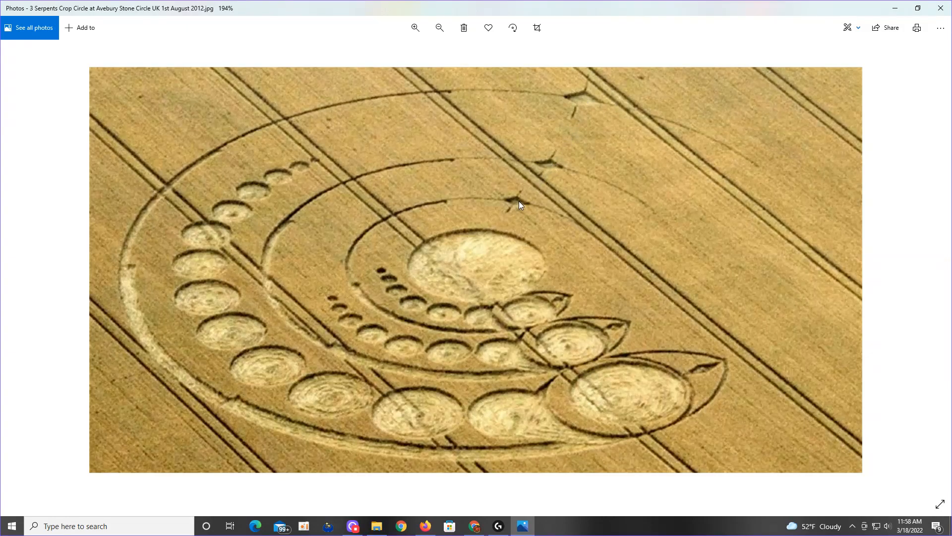
{"action": "mouse_move", "coordinate": [410, 305]}
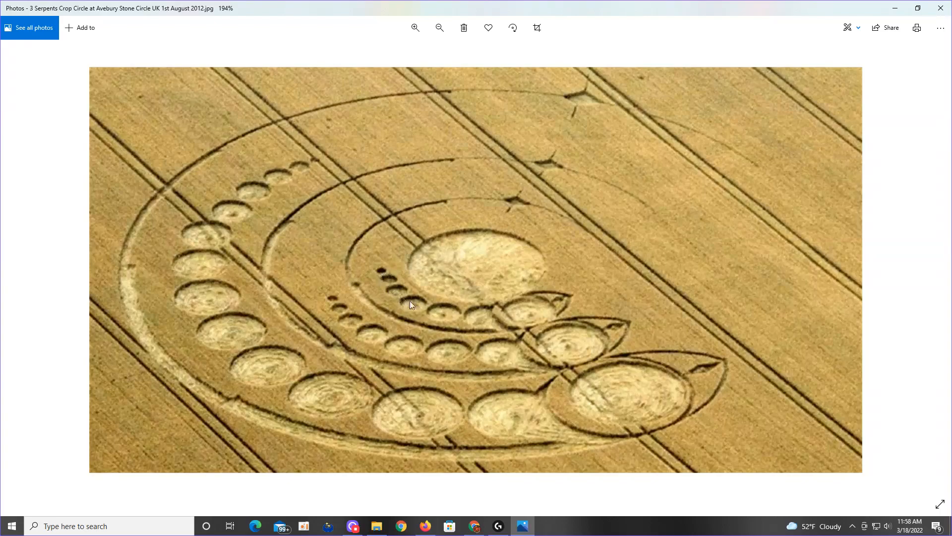
{"action": "mouse_move", "coordinate": [538, 312]}
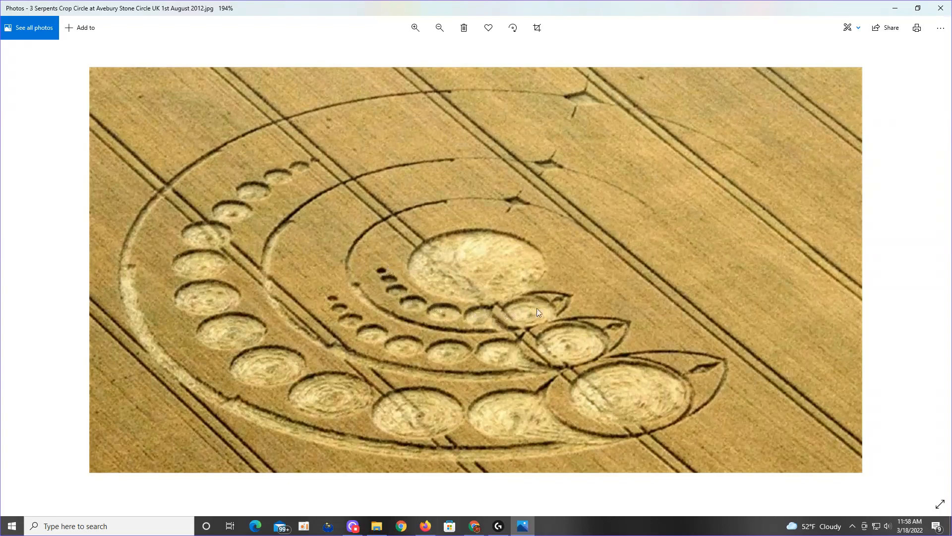
{"action": "mouse_move", "coordinate": [441, 291]}
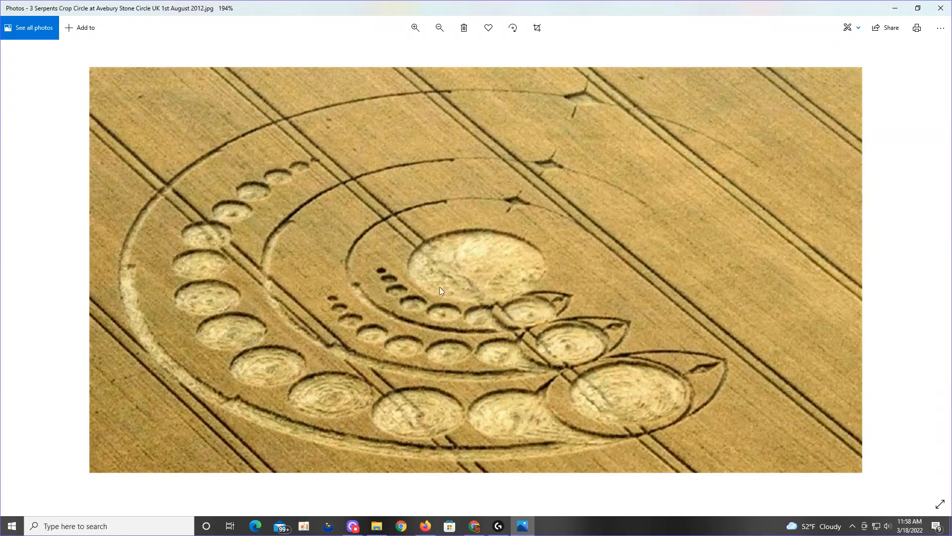
{"action": "mouse_move", "coordinate": [406, 308]}
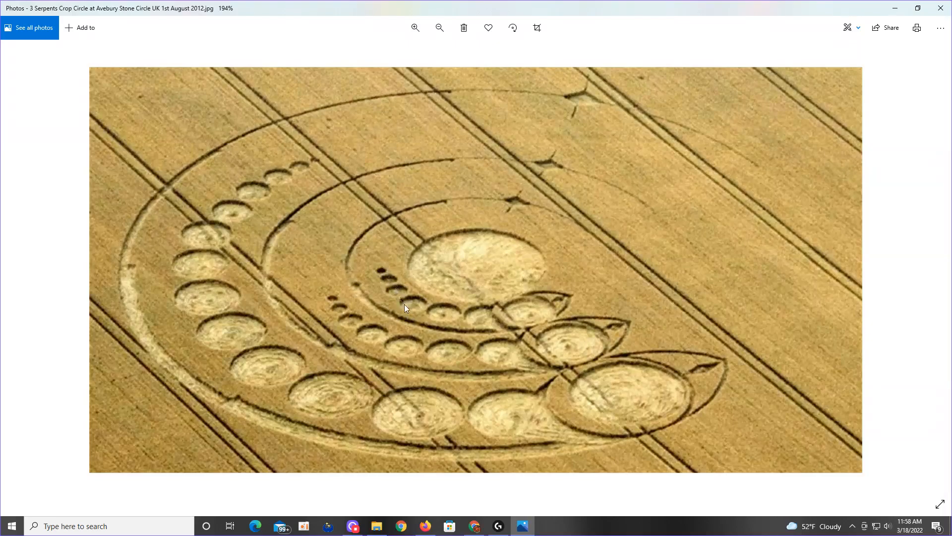
{"action": "mouse_move", "coordinate": [306, 252]}
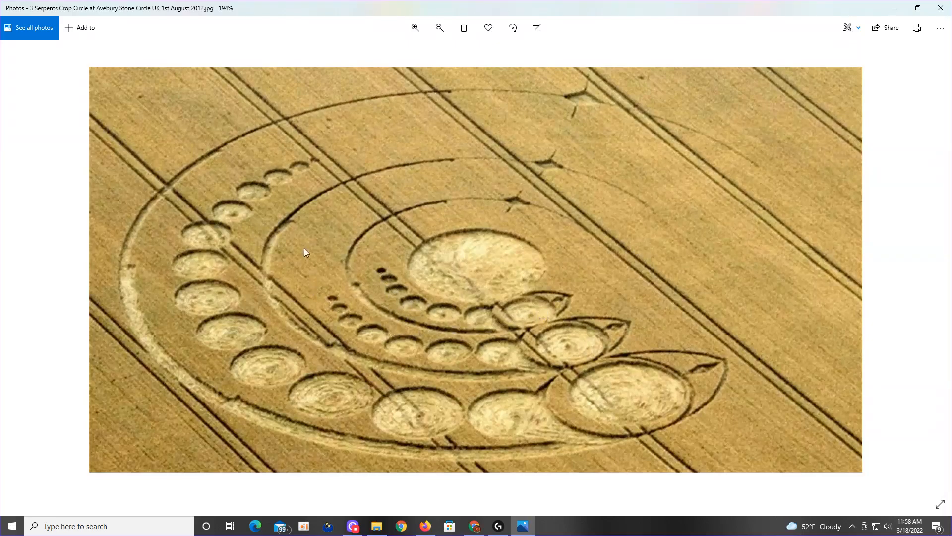
{"action": "mouse_move", "coordinate": [380, 327]}
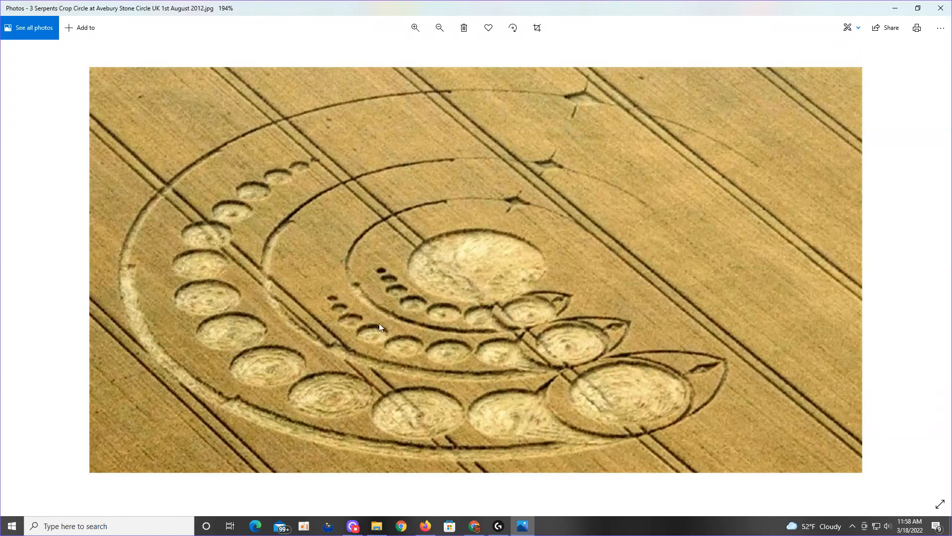
{"action": "mouse_move", "coordinate": [273, 226]}
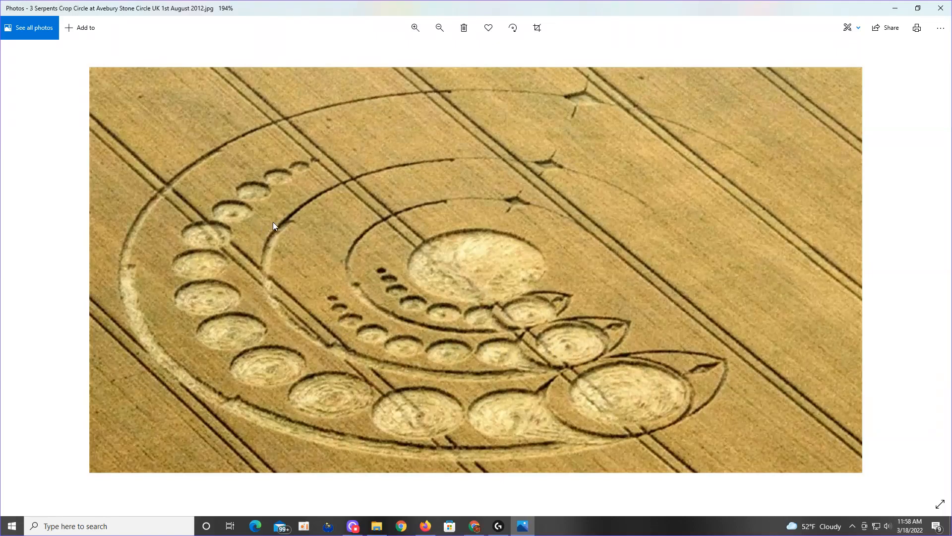
{"action": "mouse_move", "coordinate": [387, 279]}
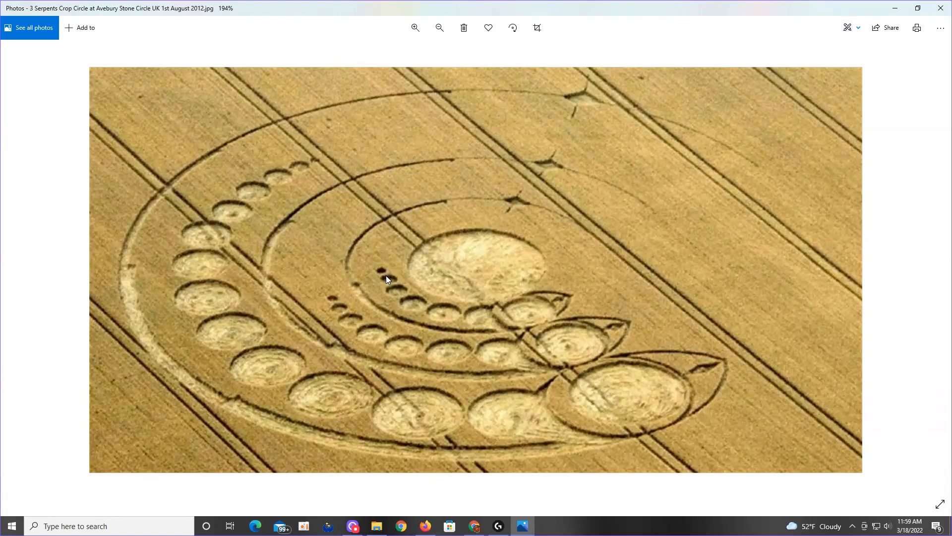
{"action": "mouse_move", "coordinate": [540, 328]}
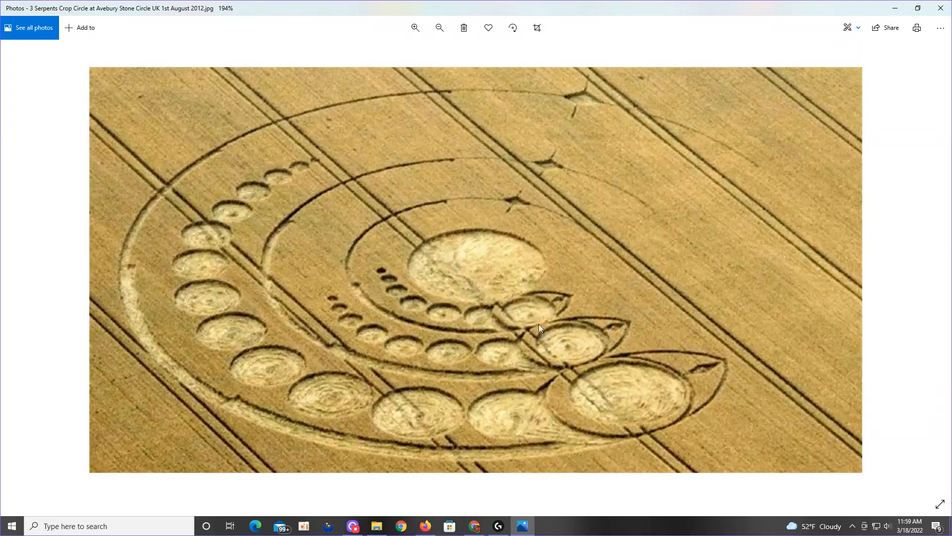
{"action": "mouse_move", "coordinate": [571, 360]}
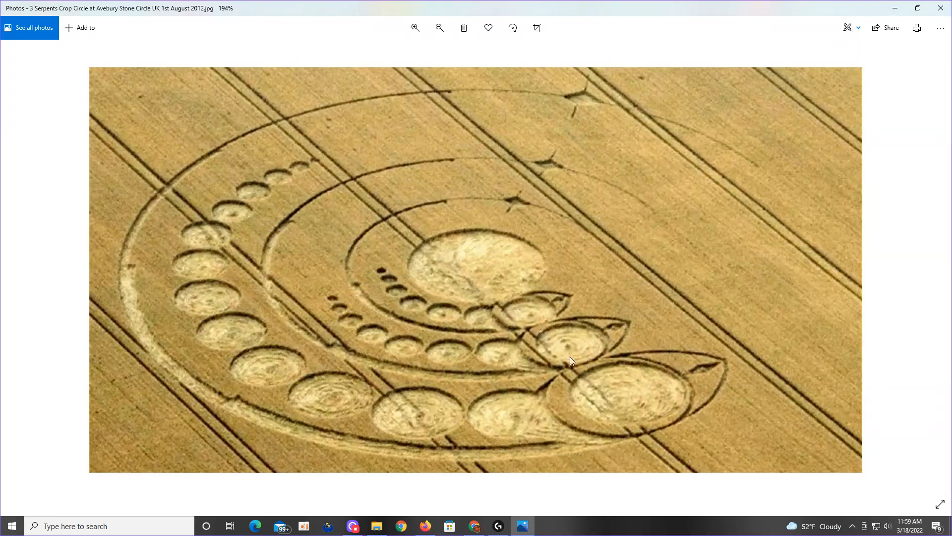
{"action": "mouse_move", "coordinate": [611, 407]}
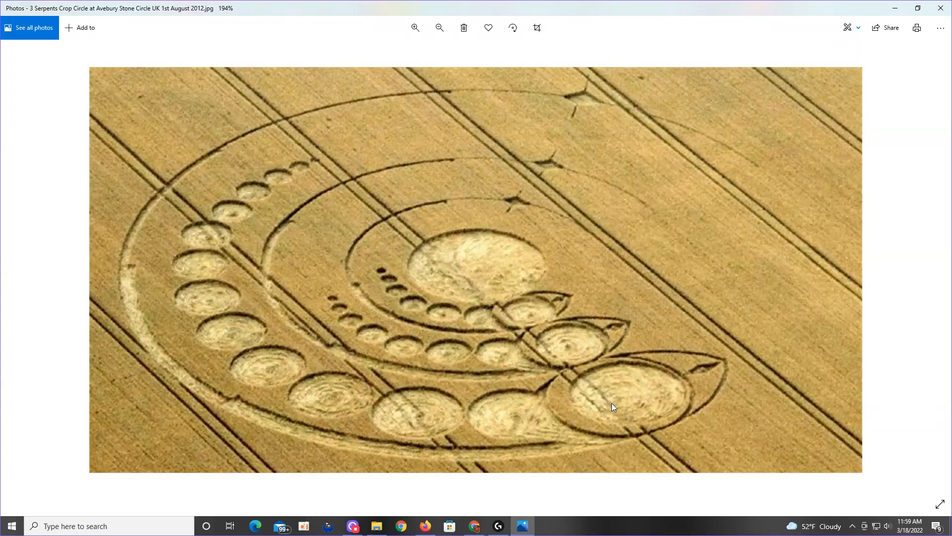
{"action": "mouse_move", "coordinate": [389, 422]}
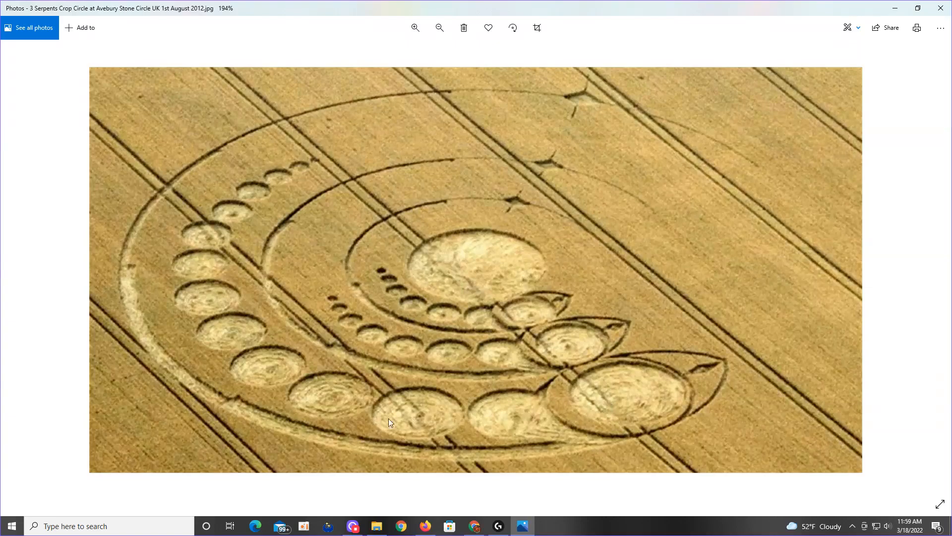
{"action": "mouse_move", "coordinate": [541, 241]}
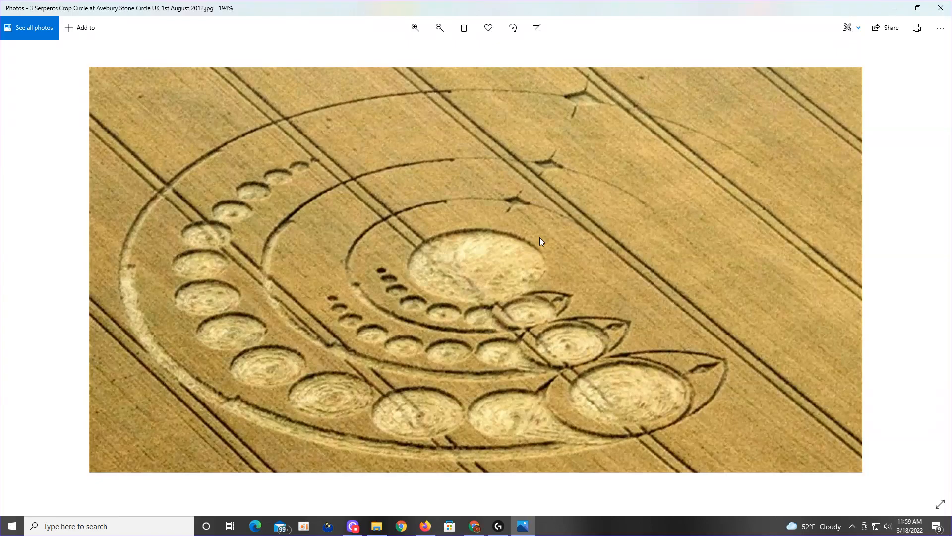
{"action": "mouse_move", "coordinate": [545, 258]}
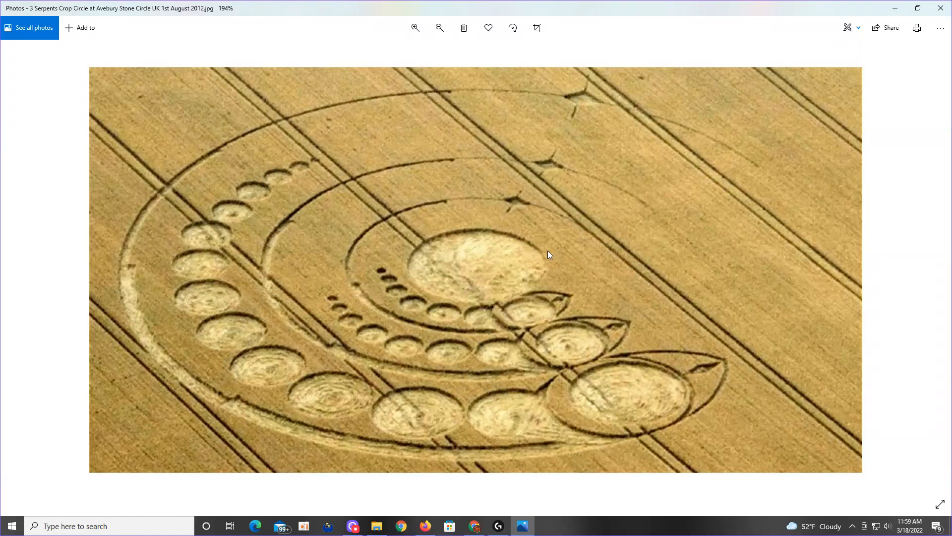
{"action": "mouse_move", "coordinate": [877, 60]}
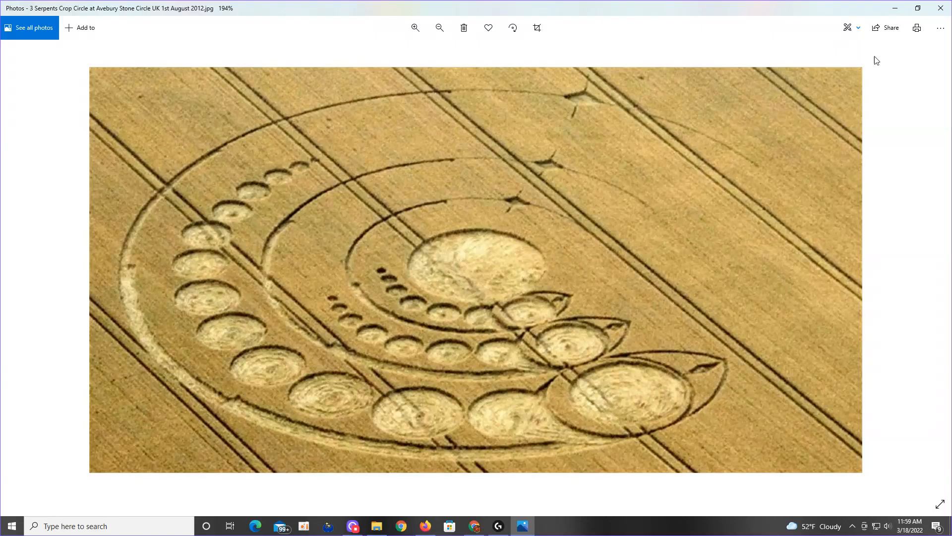
{"action": "mouse_move", "coordinate": [901, 54]}
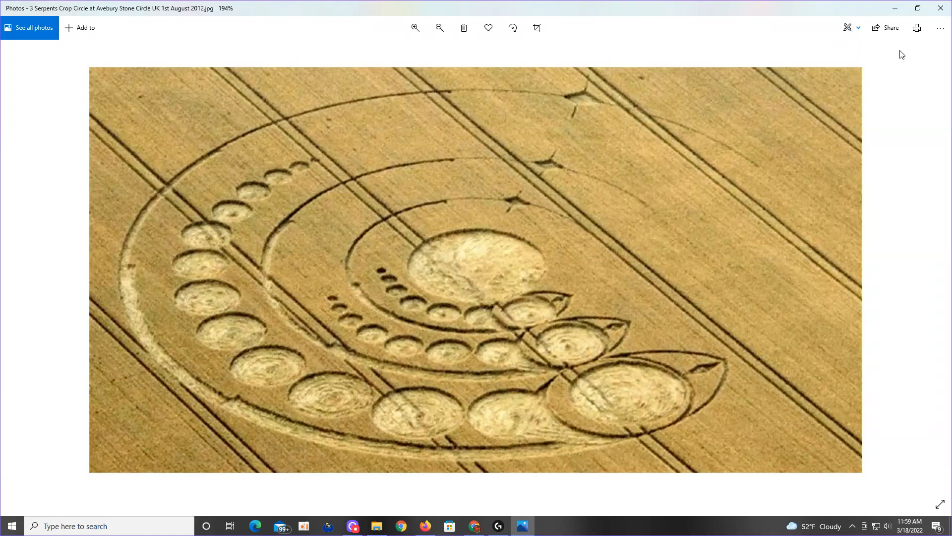
{"action": "mouse_move", "coordinate": [897, 69]}
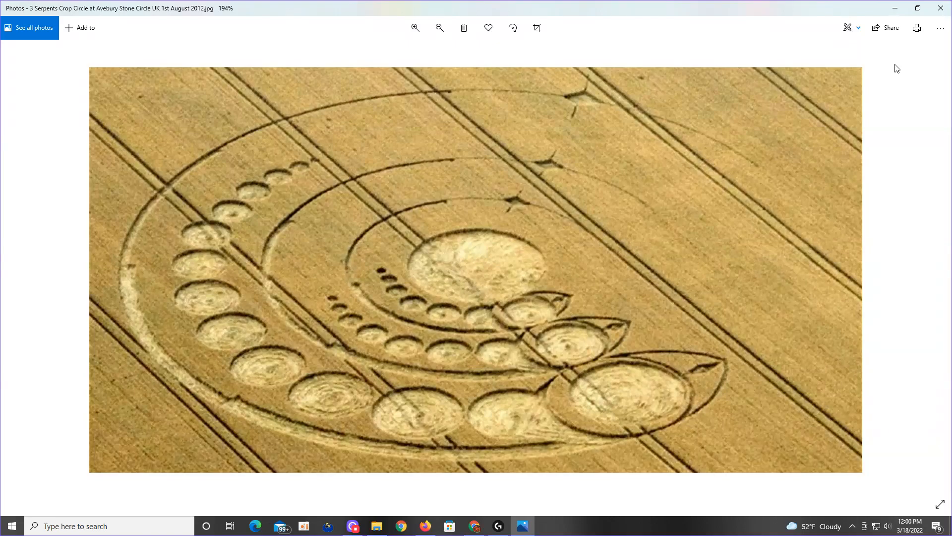
{"action": "mouse_move", "coordinate": [897, 65]}
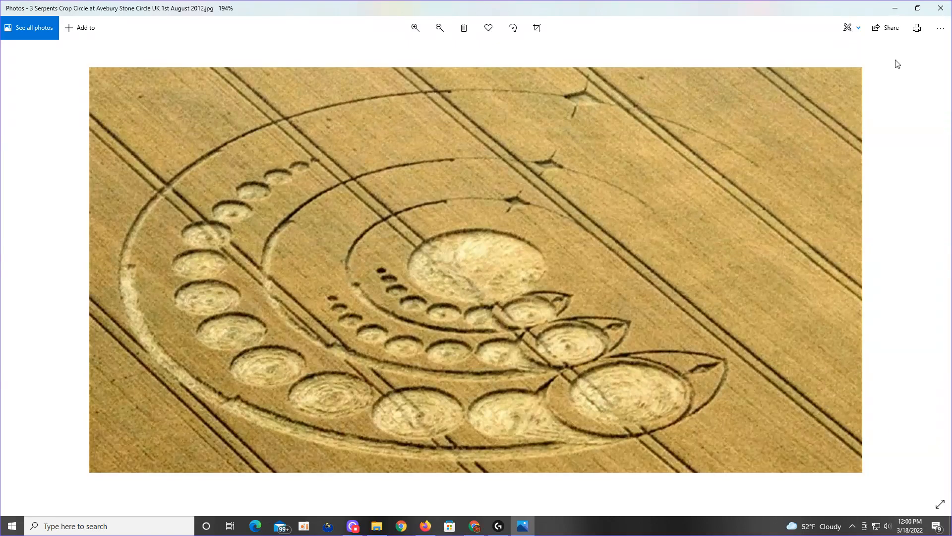
{"action": "mouse_move", "coordinate": [841, 322]}
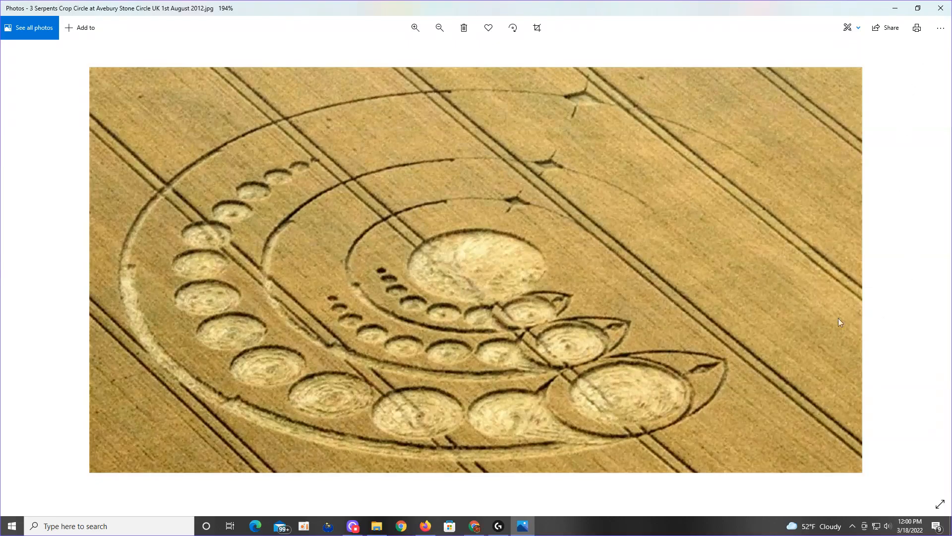
Zoom the 3 Serpents photo out, restore the Crop Circles folder and select CROPCI20.jpg.
{"action": "left_click", "coordinate": [438, 27]}
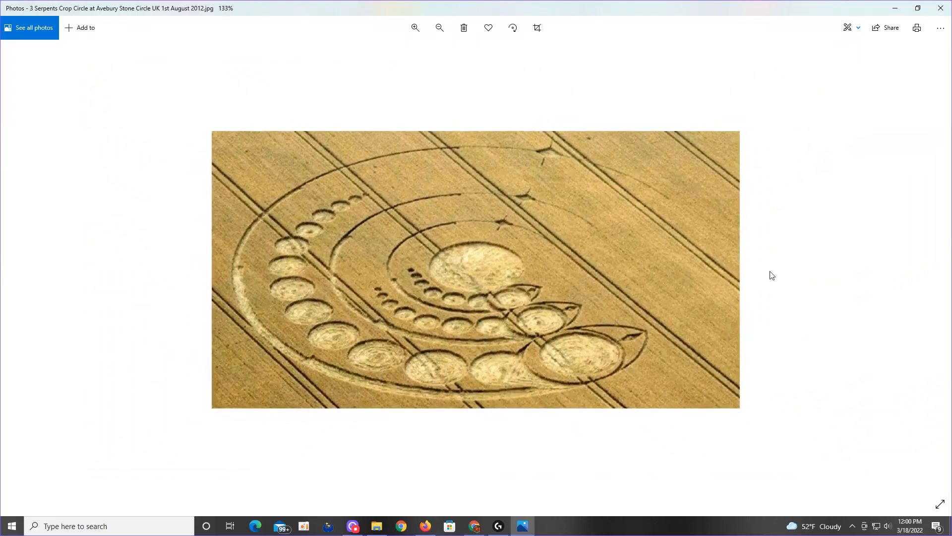
{"action": "left_click", "coordinate": [439, 27]}
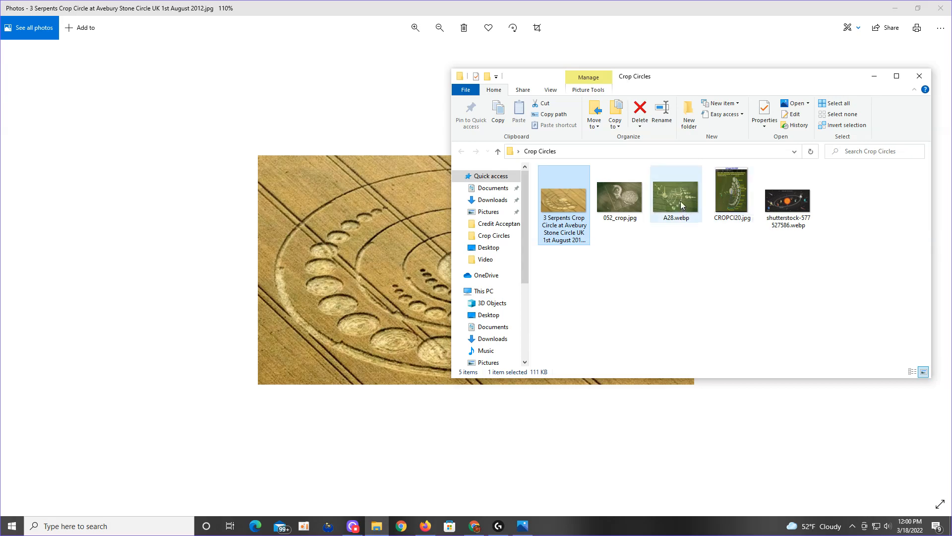
{"action": "left_click", "coordinate": [730, 194]}
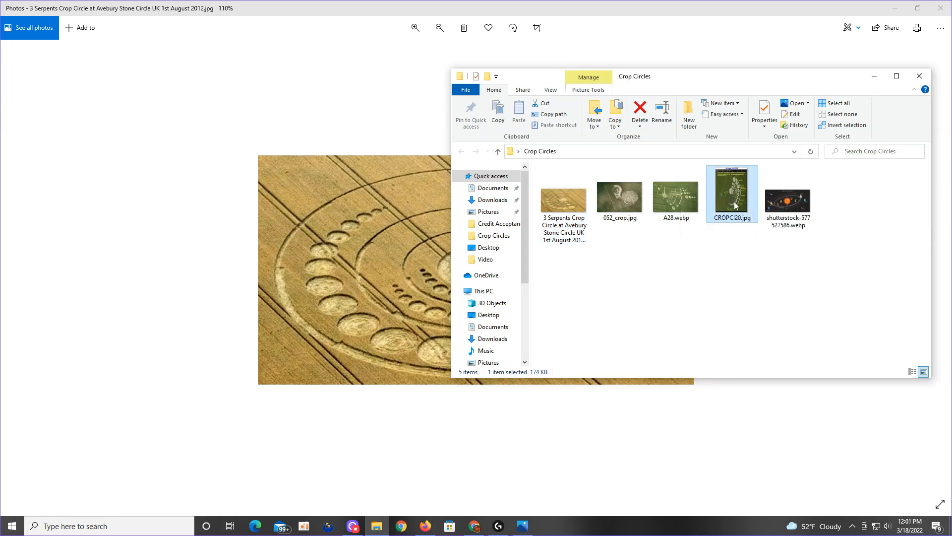
Open CROPCI20.jpg, the 1st August 2012 Earth–Venus–Mercury alignment diagram, in Photos.
{"action": "double_click", "coordinate": [731, 193]}
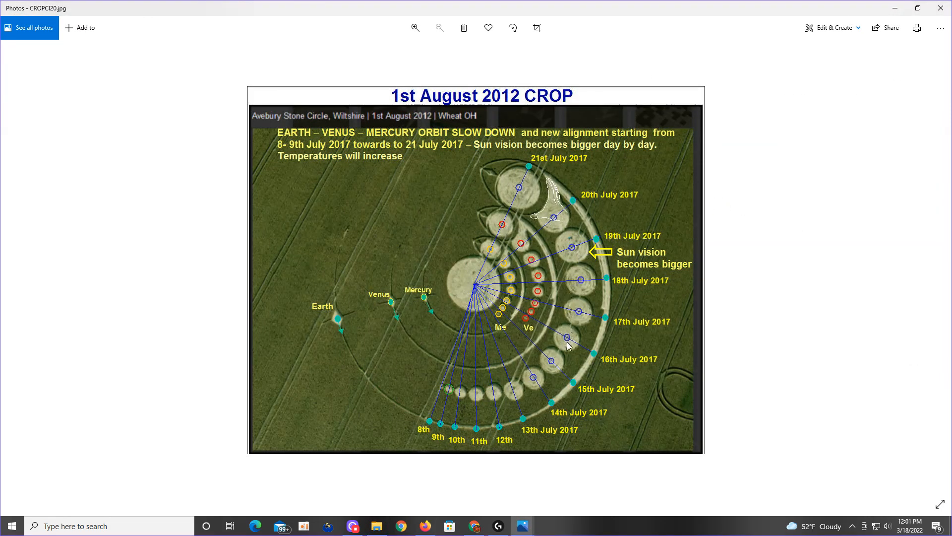
{"action": "mouse_move", "coordinate": [301, 138]}
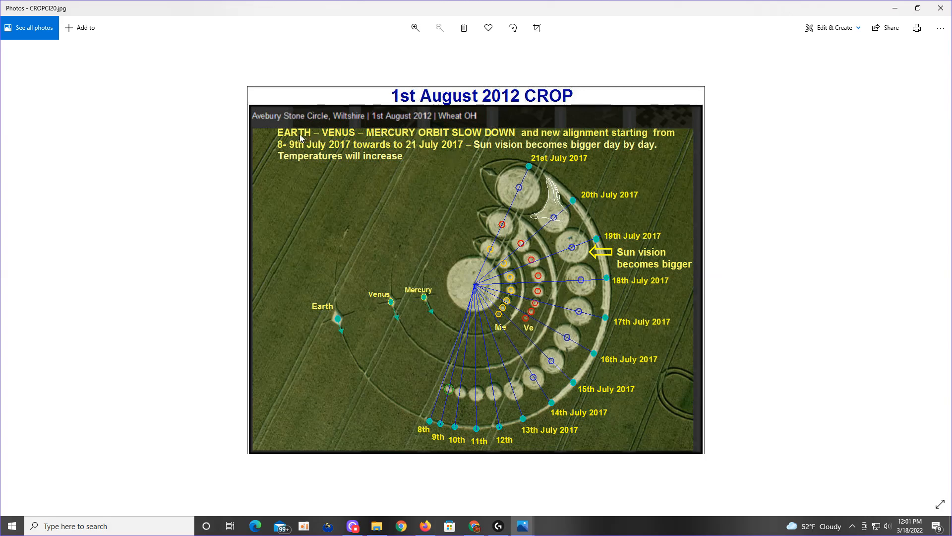
{"action": "mouse_move", "coordinate": [518, 133]}
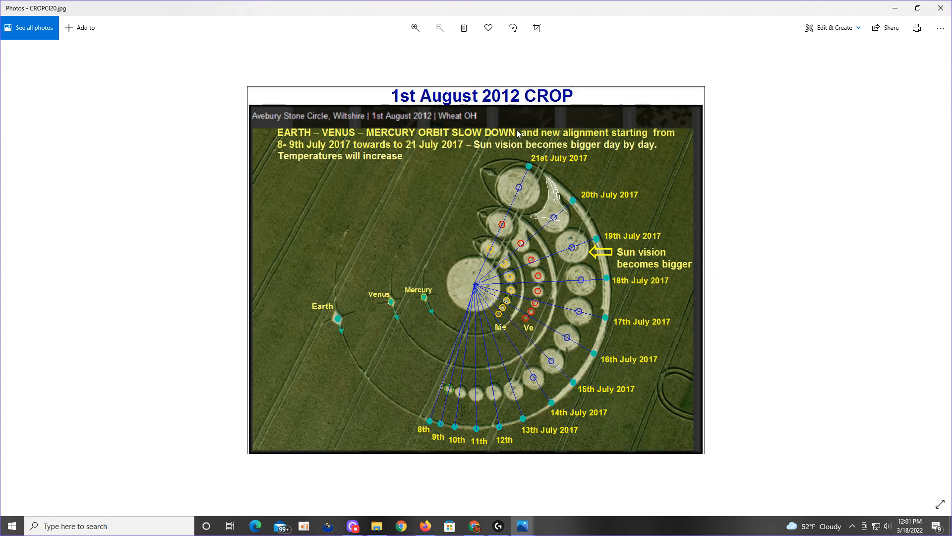
{"action": "mouse_move", "coordinate": [620, 144]}
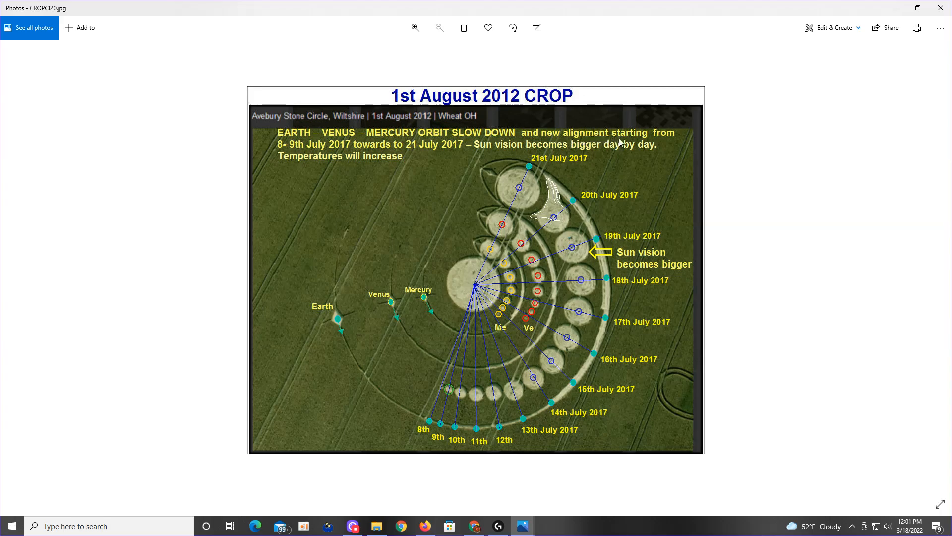
{"action": "mouse_move", "coordinate": [442, 152]}
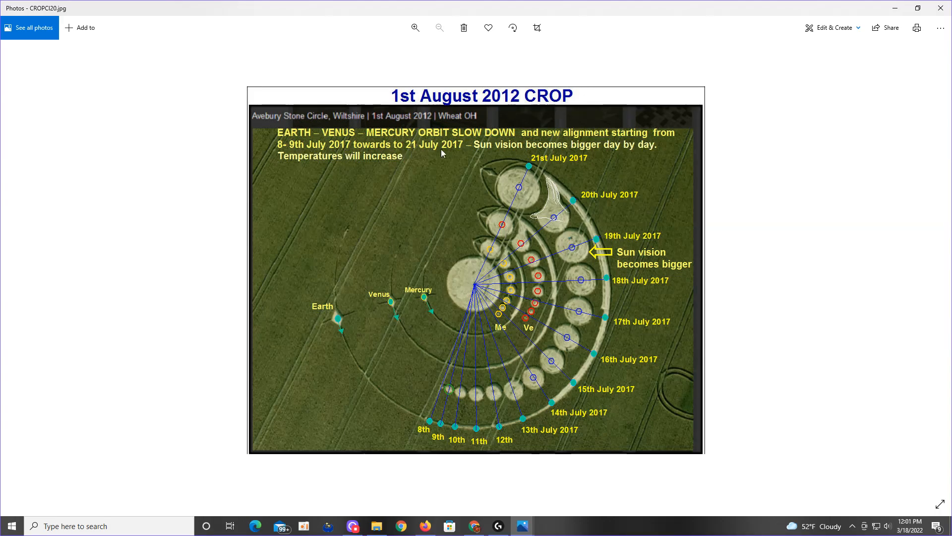
{"action": "mouse_move", "coordinate": [565, 151]}
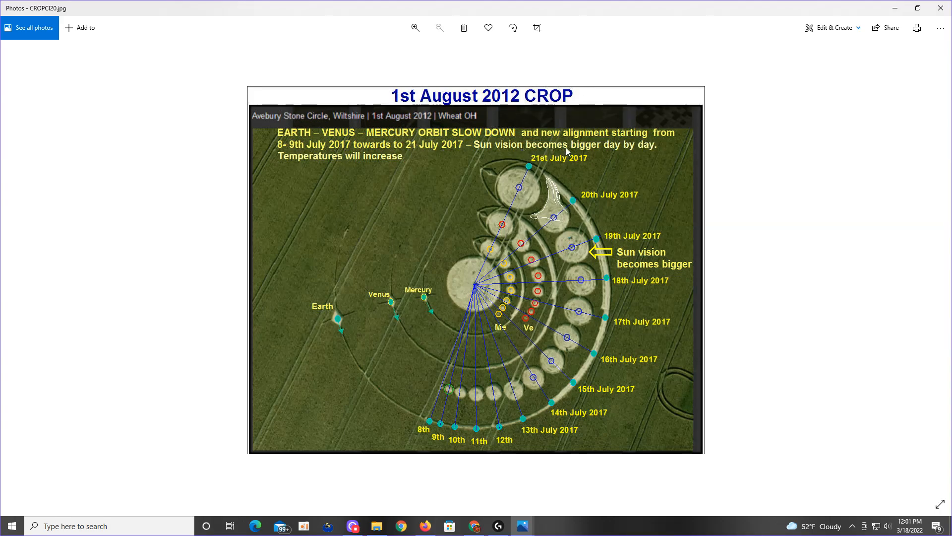
{"action": "mouse_move", "coordinate": [581, 308]}
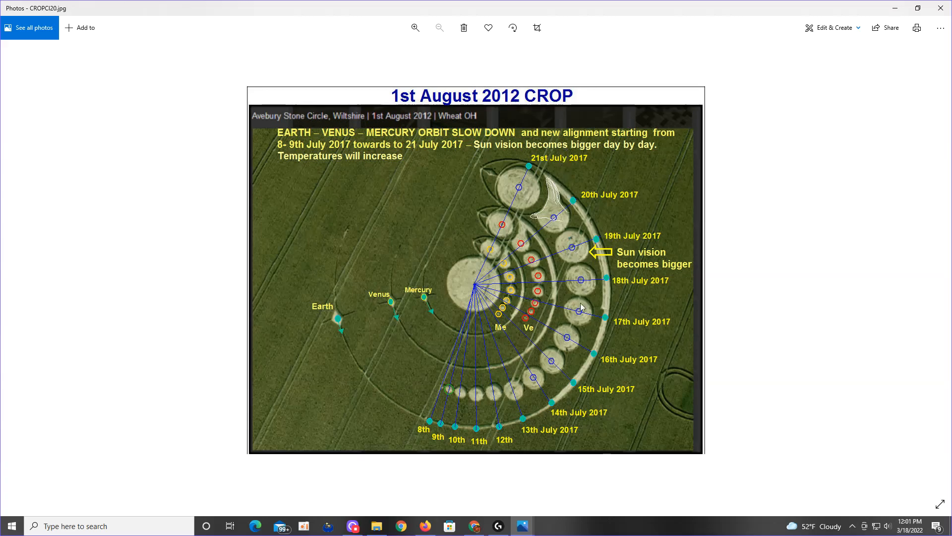
{"action": "mouse_move", "coordinate": [444, 393]}
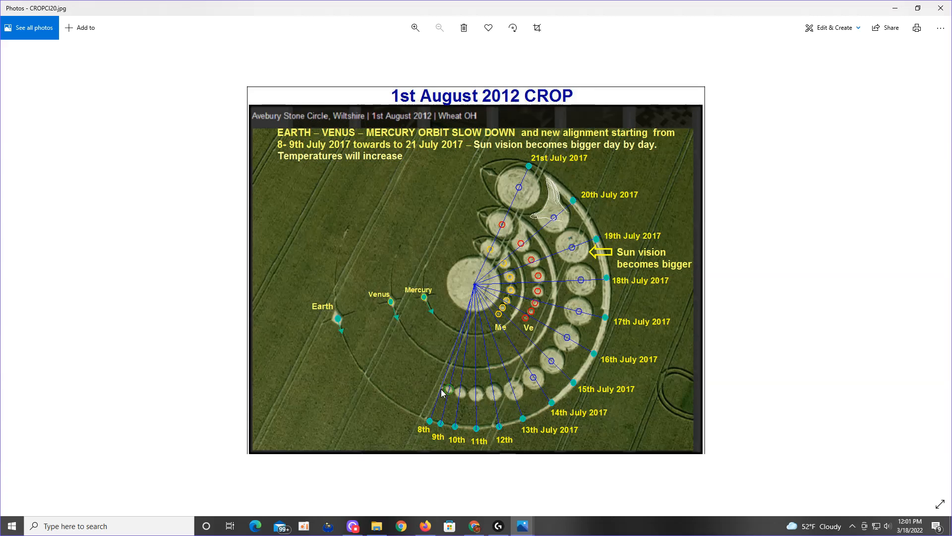
{"action": "mouse_move", "coordinate": [372, 270]}
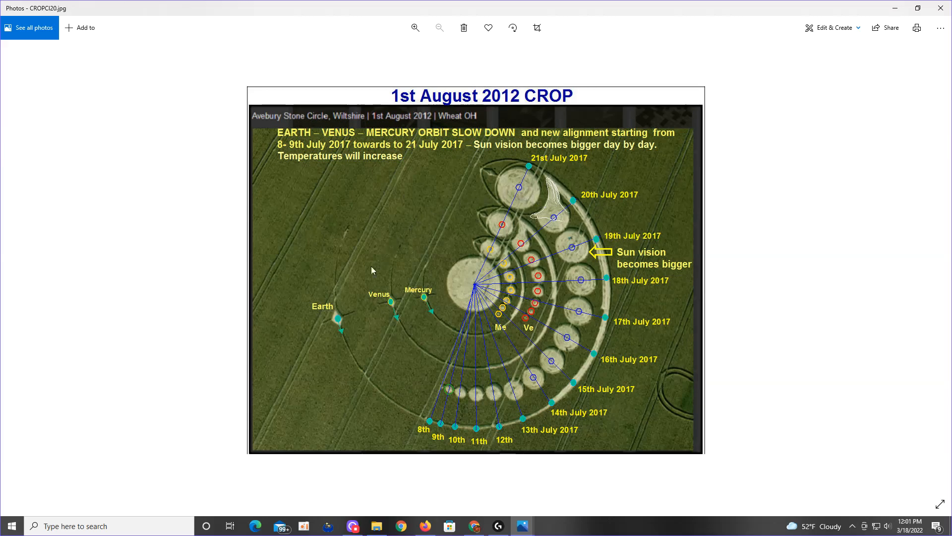
{"action": "mouse_move", "coordinate": [361, 280]}
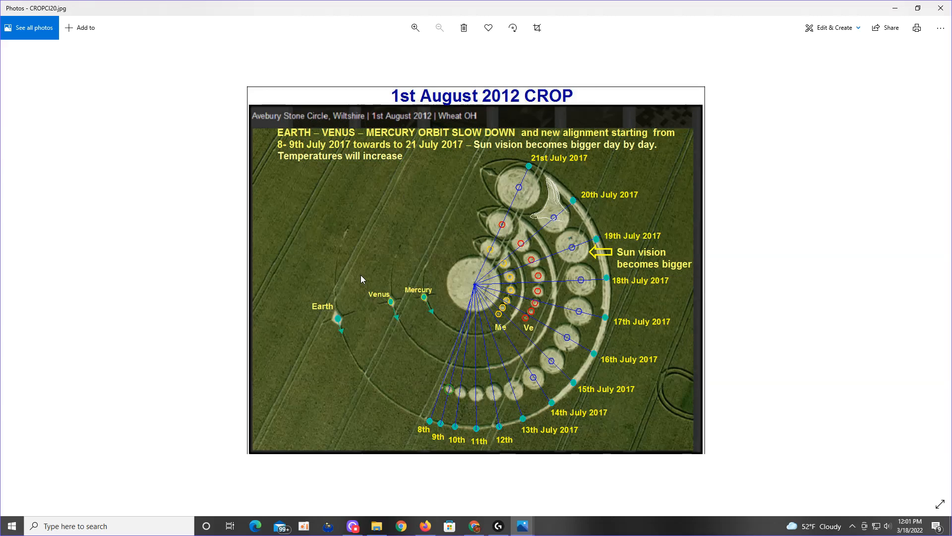
{"action": "mouse_move", "coordinate": [421, 302]}
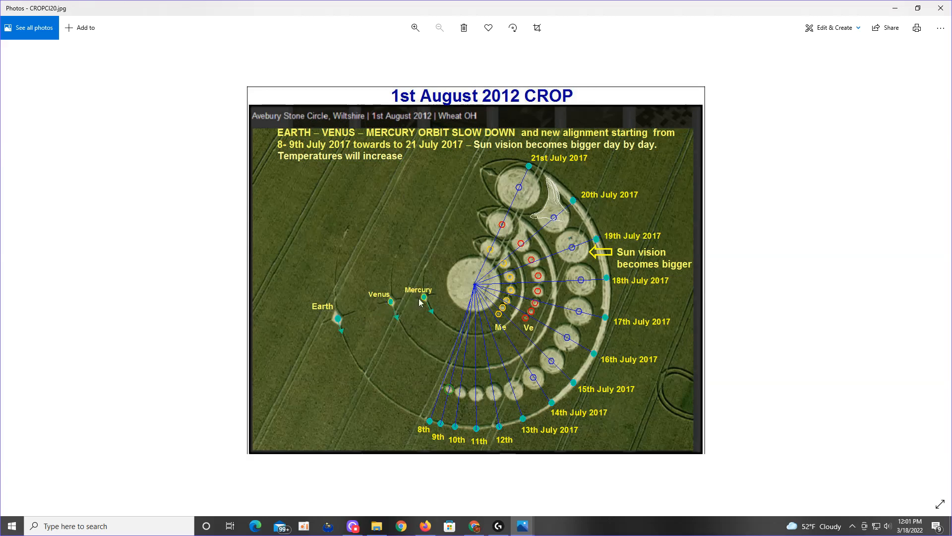
{"action": "mouse_move", "coordinate": [465, 276]}
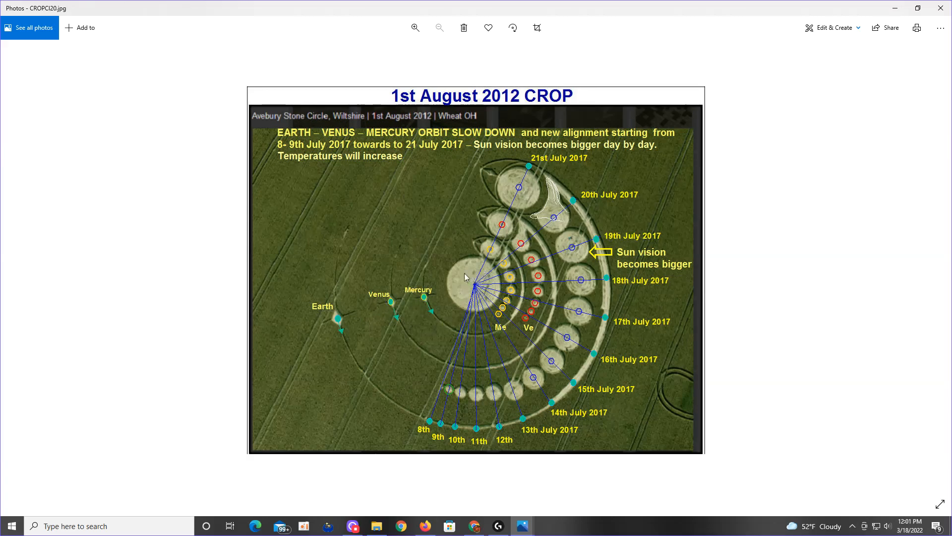
{"action": "mouse_move", "coordinate": [435, 381]}
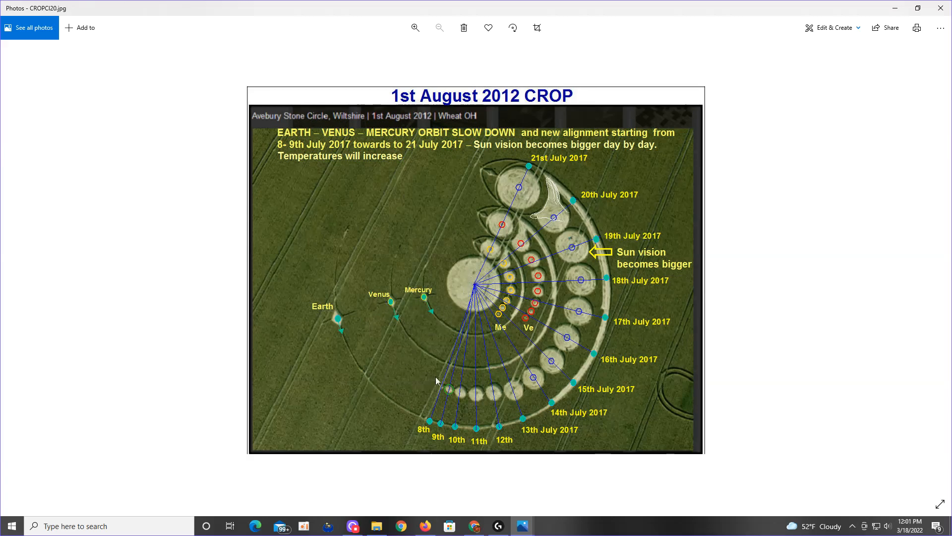
{"action": "mouse_move", "coordinate": [536, 302]}
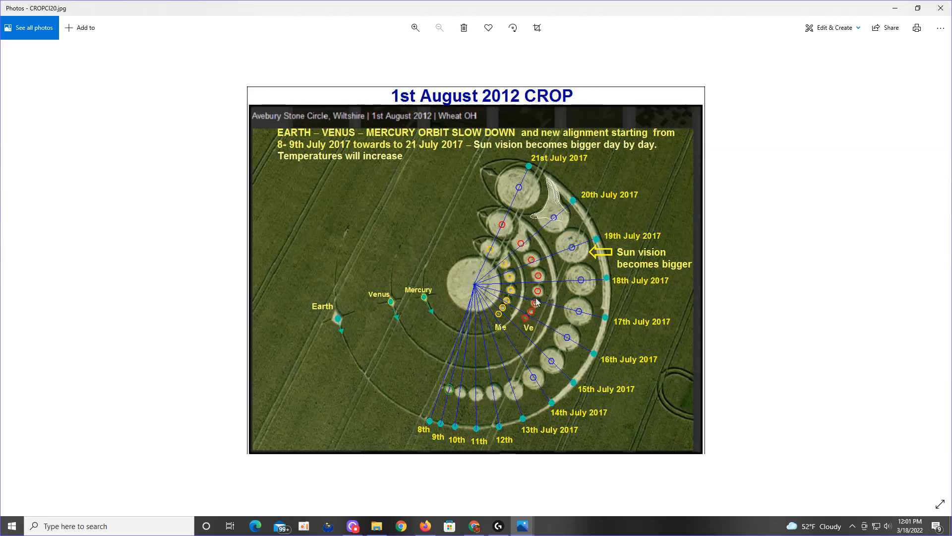
{"action": "mouse_move", "coordinate": [631, 330]}
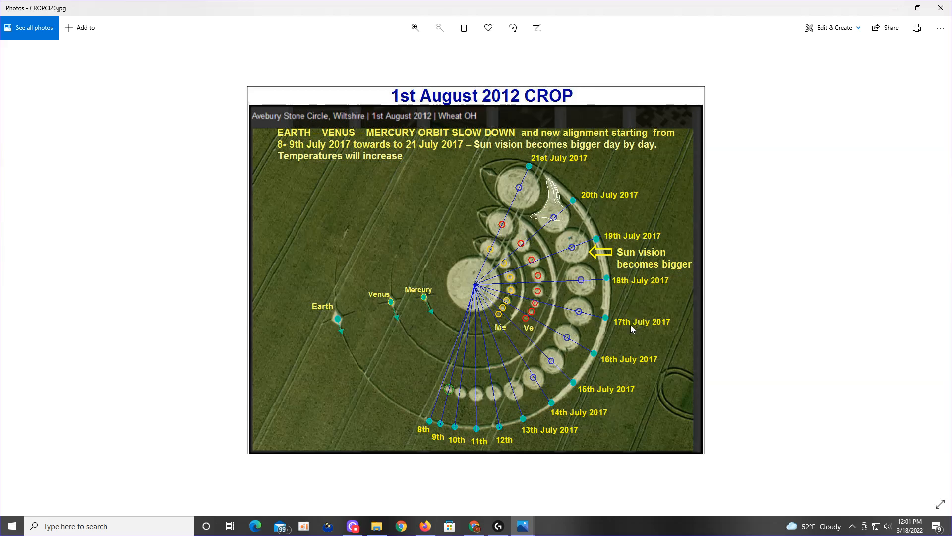
{"action": "mouse_move", "coordinate": [645, 346]}
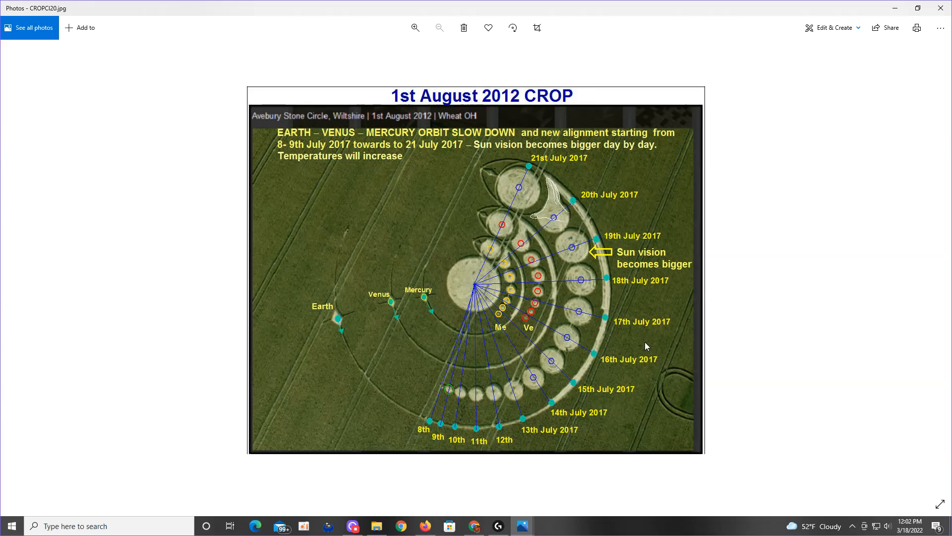
{"action": "mouse_move", "coordinate": [601, 491]}
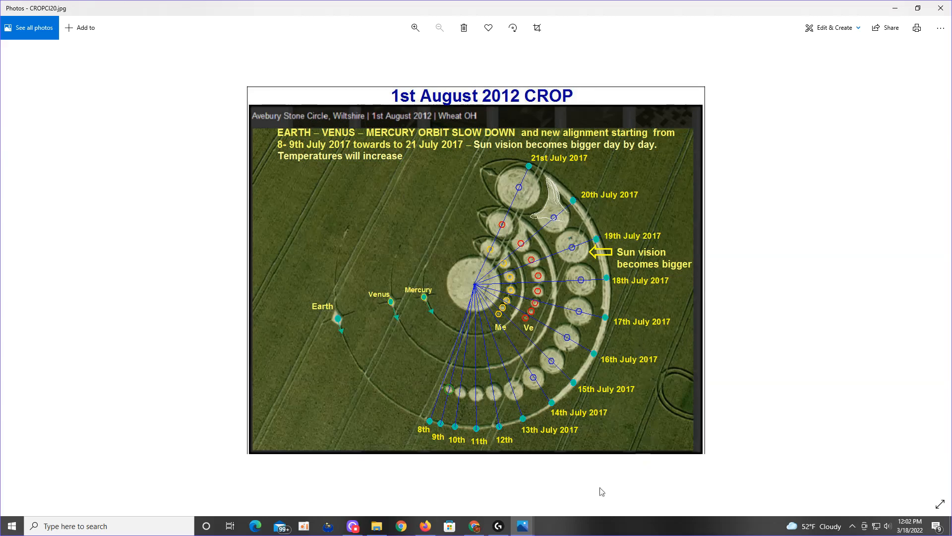
{"action": "mouse_move", "coordinate": [476, 525]}
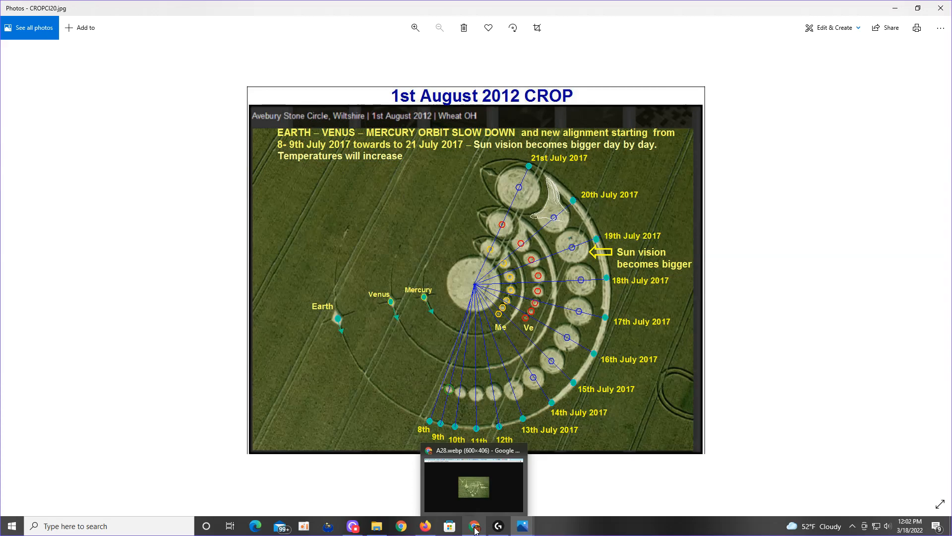
{"action": "mouse_move", "coordinate": [895, 313]}
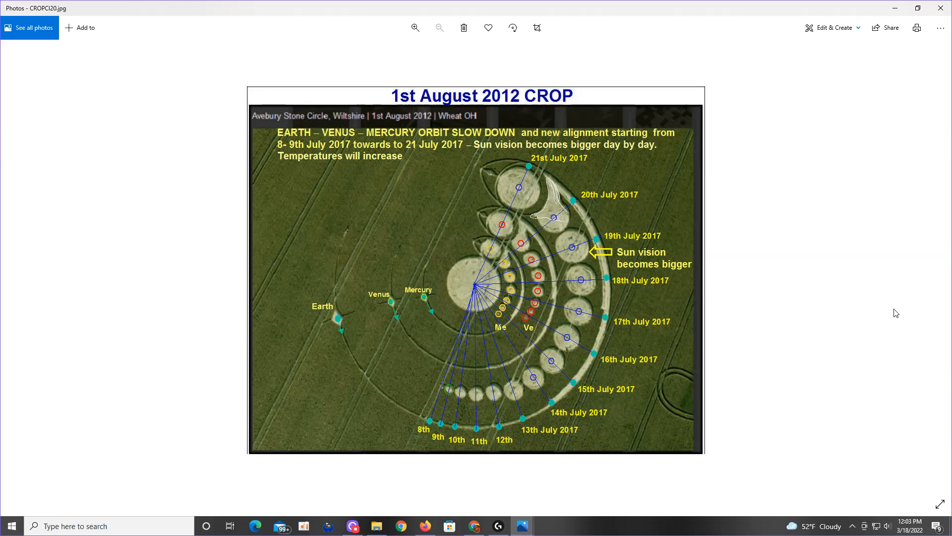
{"action": "mouse_move", "coordinate": [470, 351]}
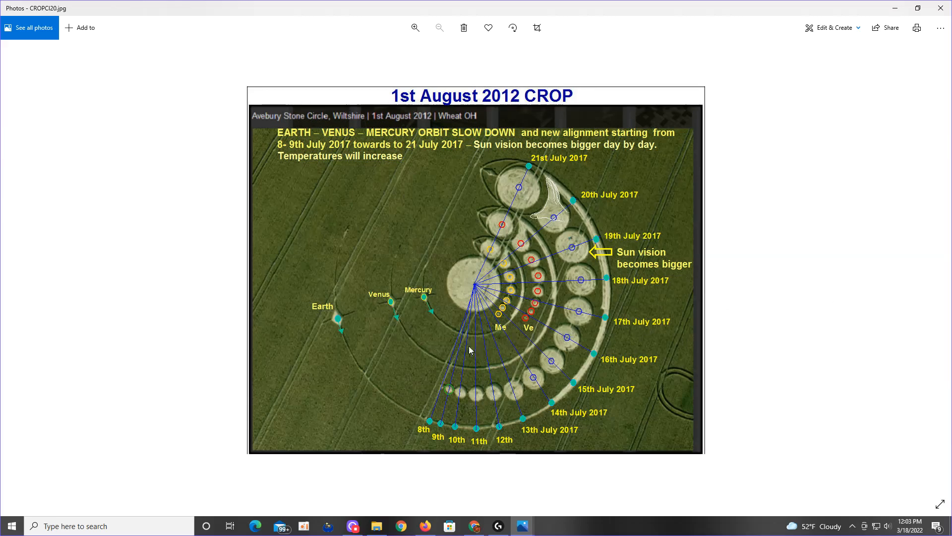
{"action": "mouse_move", "coordinate": [444, 363]}
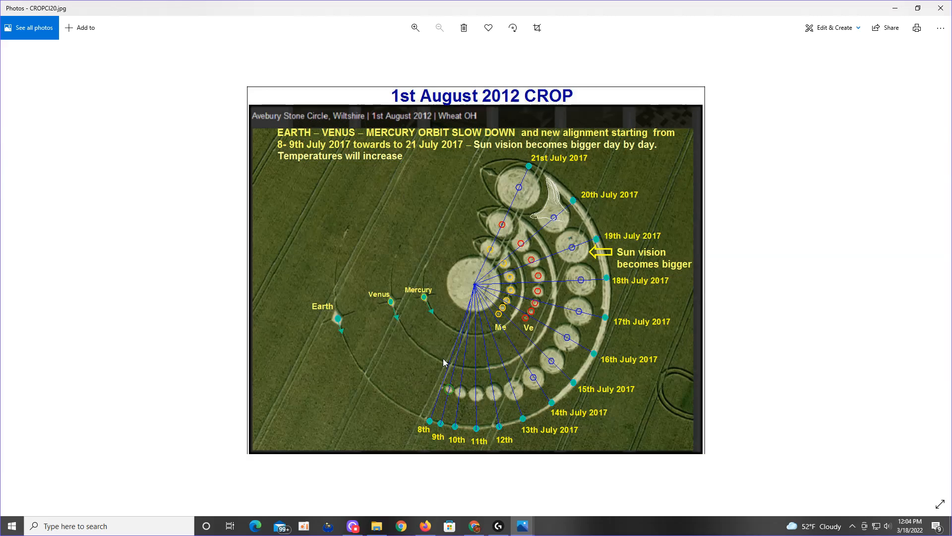
{"action": "mouse_move", "coordinate": [287, 125]}
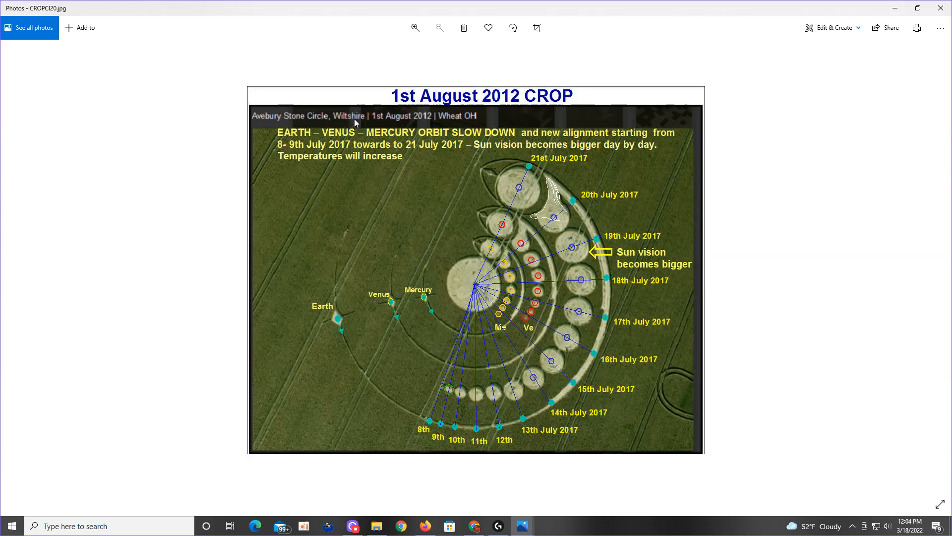
{"action": "mouse_move", "coordinate": [429, 125]}
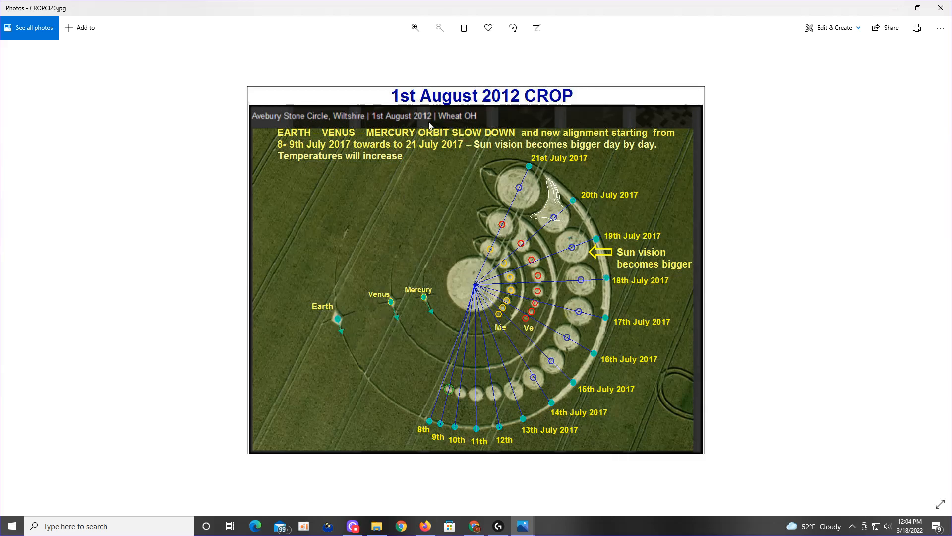
{"action": "mouse_move", "coordinate": [332, 263]}
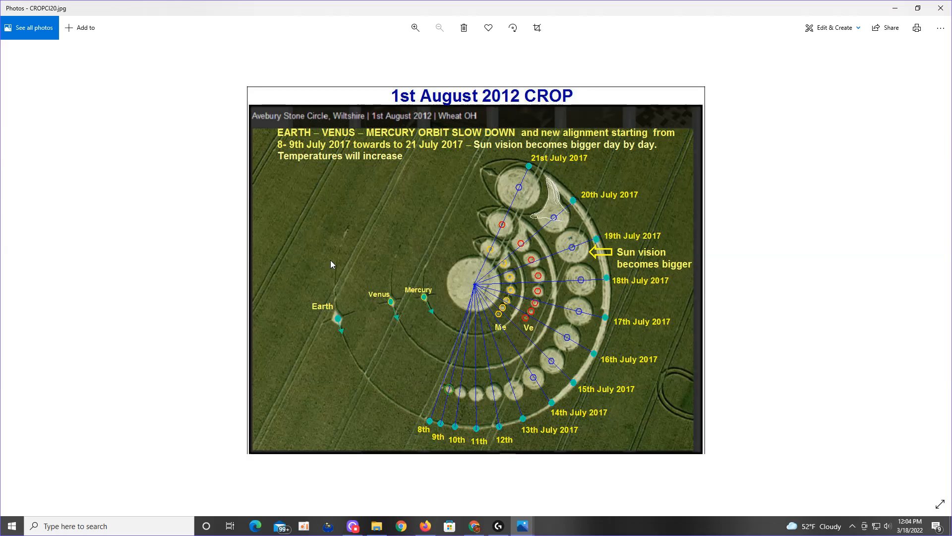
{"action": "mouse_move", "coordinate": [373, 409]}
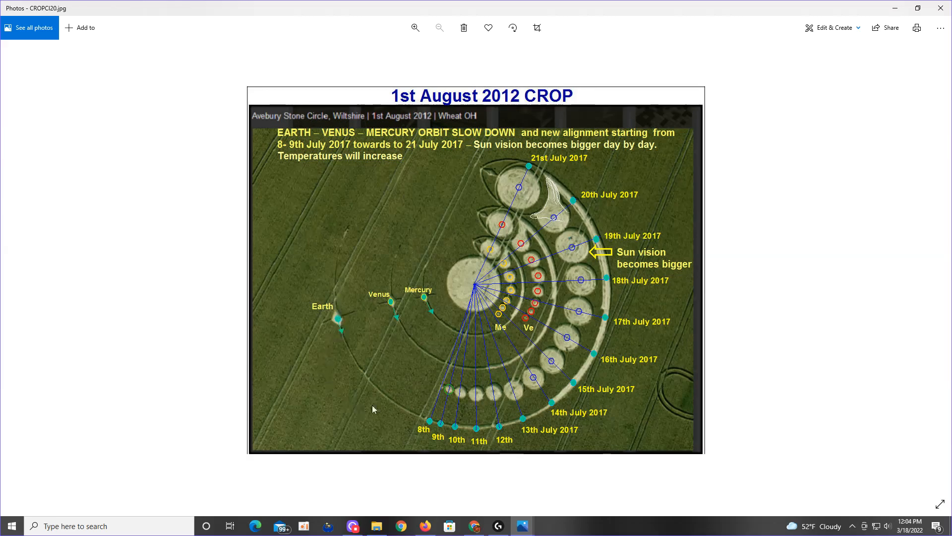
{"action": "mouse_move", "coordinate": [753, 333]}
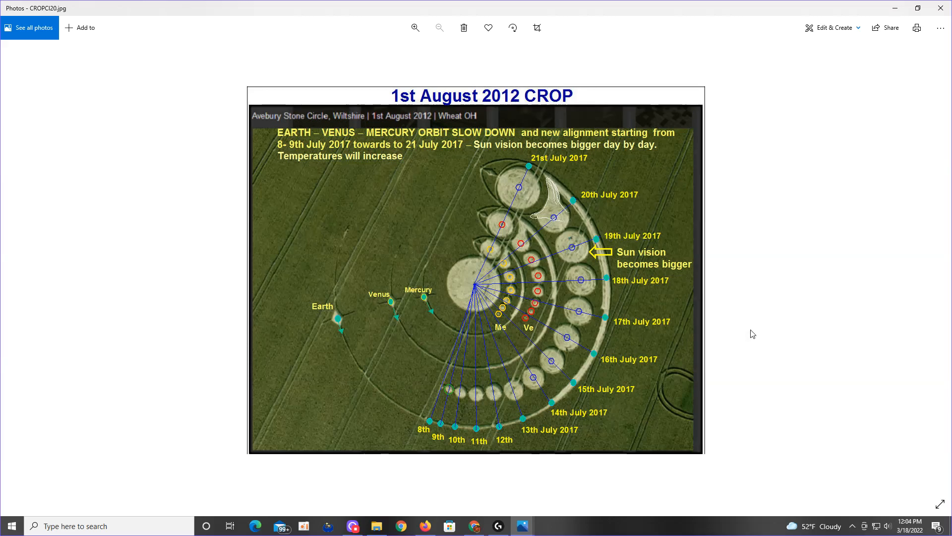
{"action": "mouse_move", "coordinate": [589, 346]}
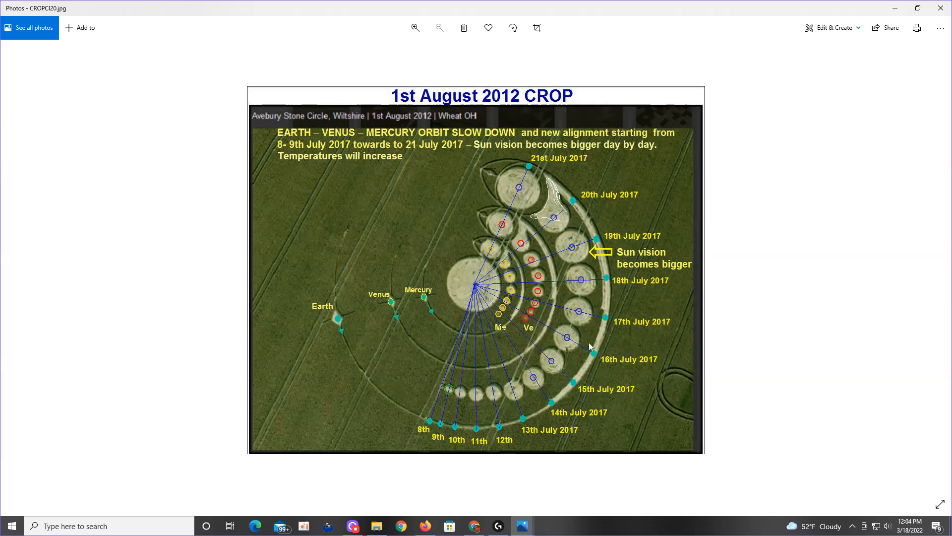
{"action": "mouse_move", "coordinate": [801, 303]}
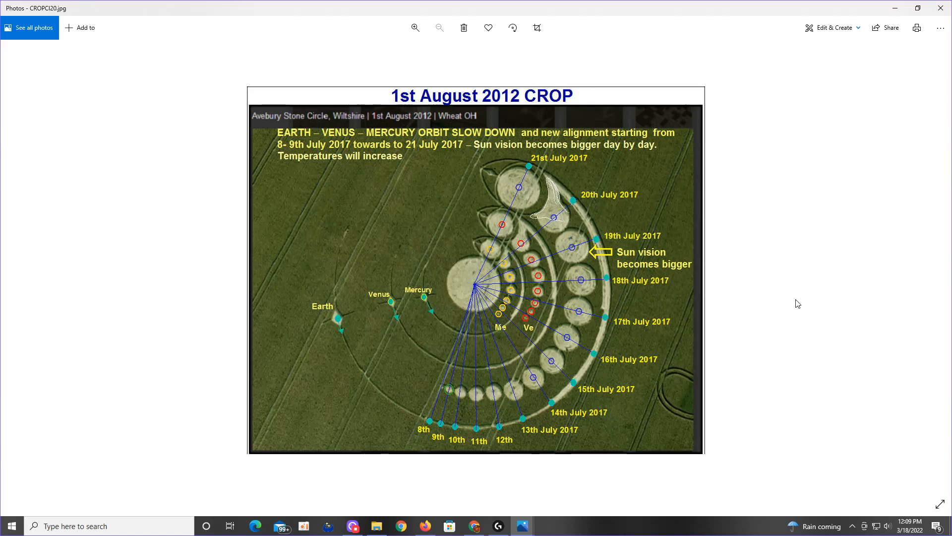
Bring Chrome forward and switch to the 'Google News - News about Planet 9' tab.
{"action": "left_click", "coordinate": [473, 526]}
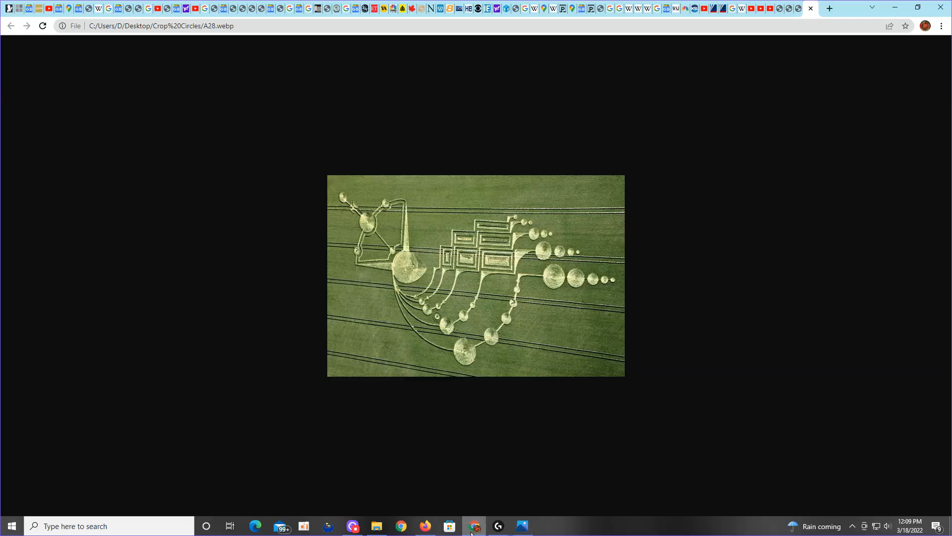
{"action": "mouse_move", "coordinate": [680, 9]}
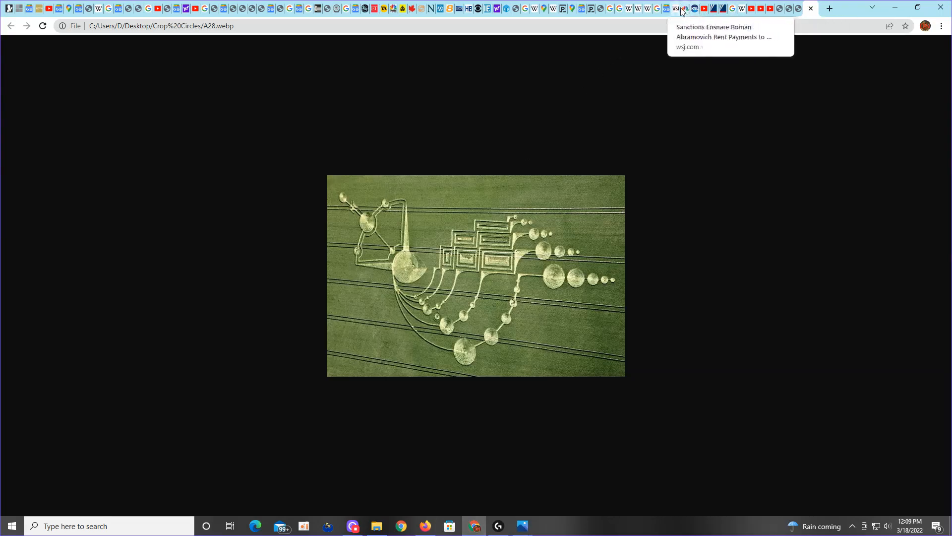
{"action": "mouse_move", "coordinate": [668, 8]}
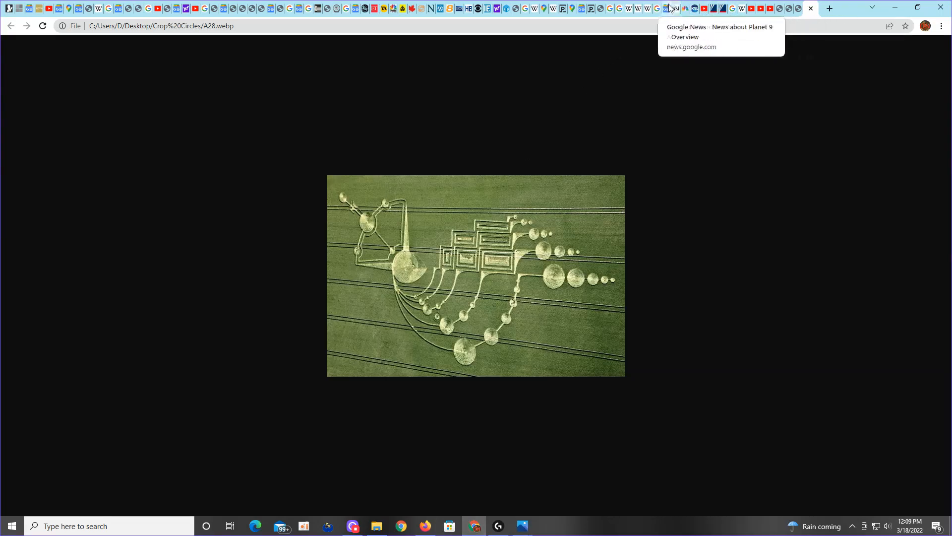
{"action": "left_click", "coordinate": [666, 9]}
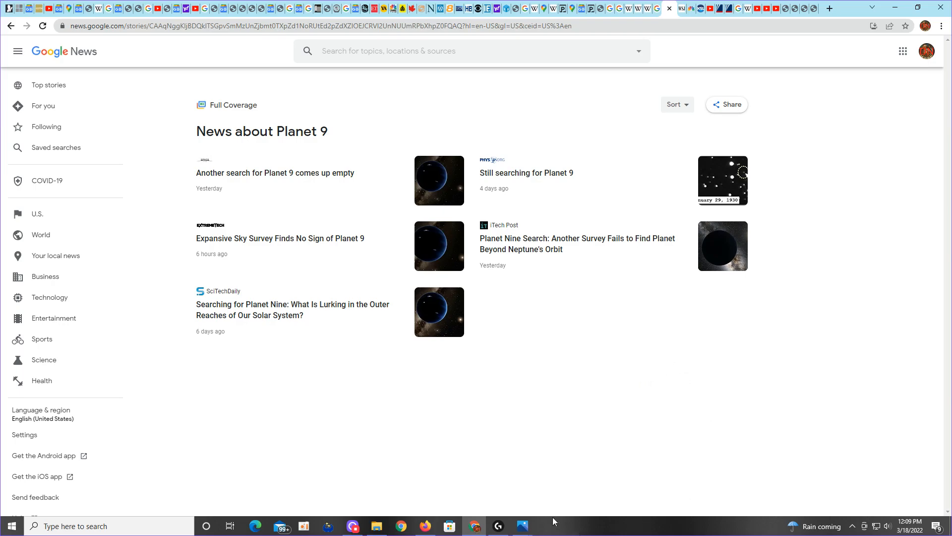
{"action": "mouse_move", "coordinate": [571, 433]}
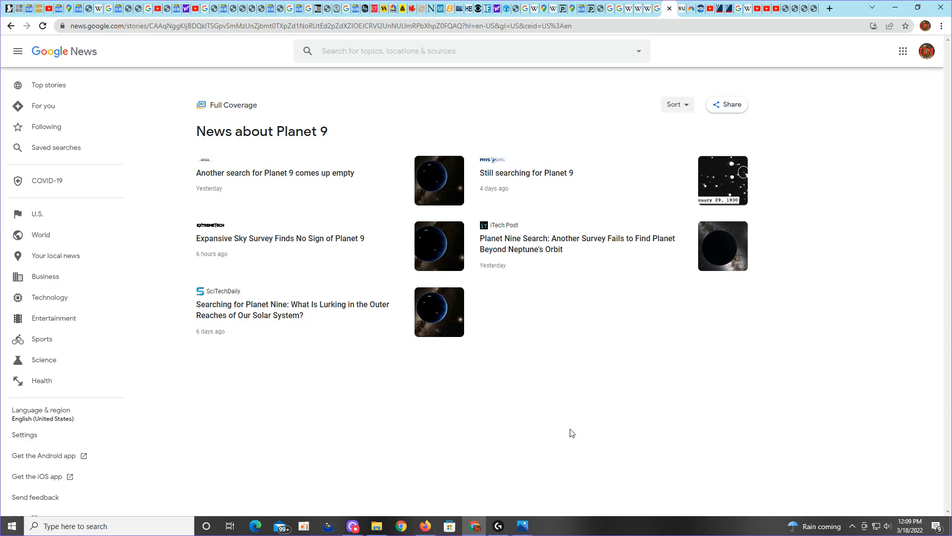
{"action": "mouse_move", "coordinate": [381, 450]}
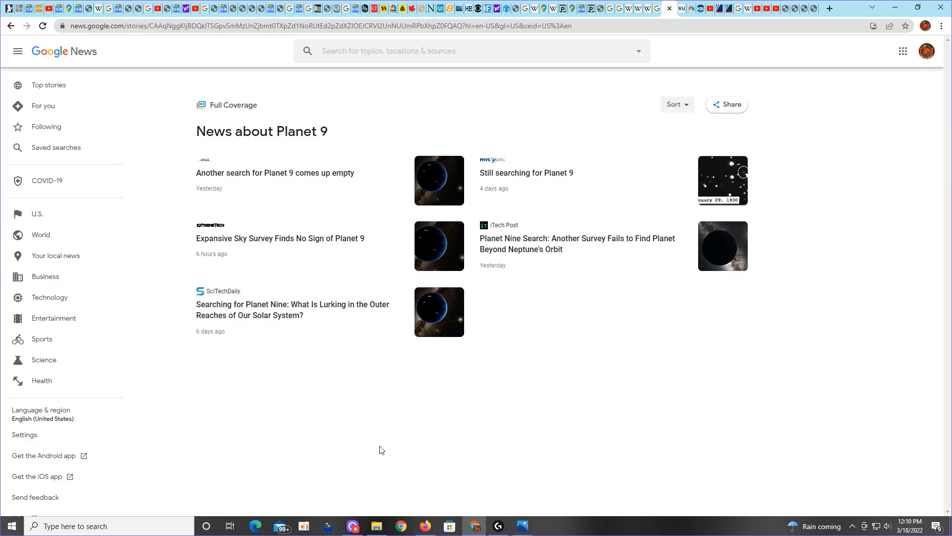
{"action": "mouse_move", "coordinate": [370, 449]}
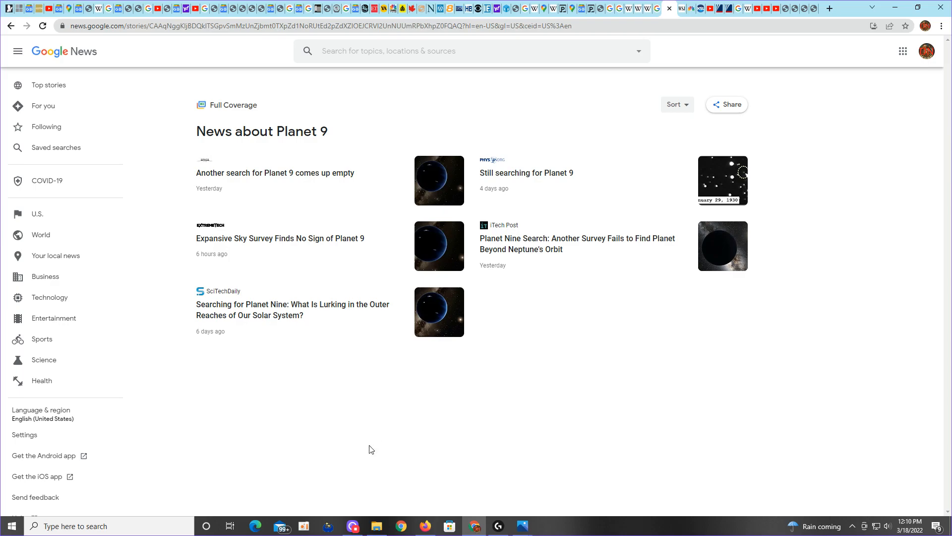
{"action": "mouse_move", "coordinate": [361, 450]}
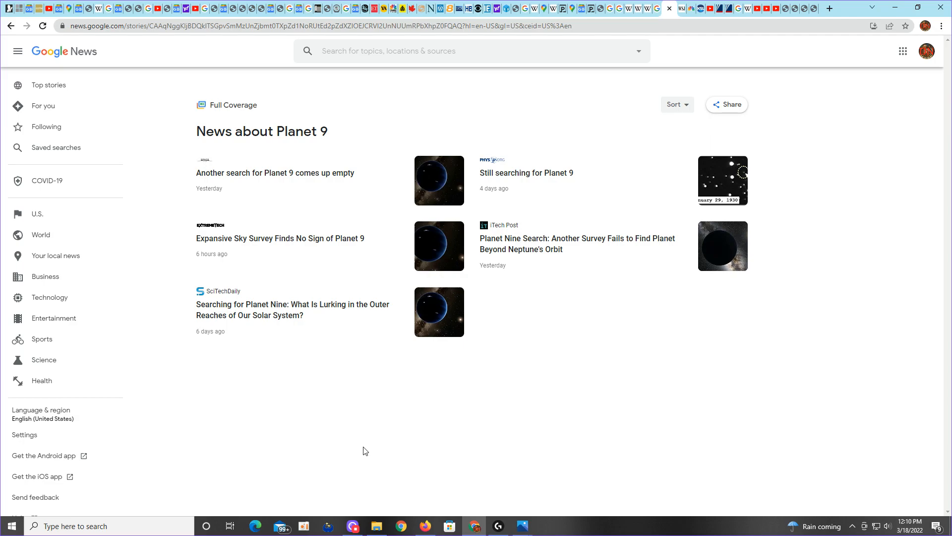
{"action": "mouse_move", "coordinate": [367, 451]}
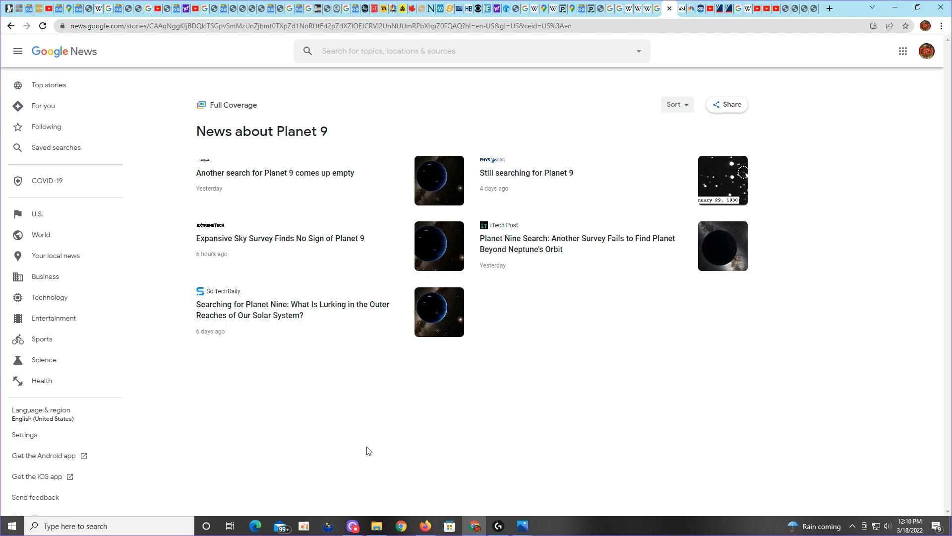
{"action": "mouse_move", "coordinate": [380, 468]}
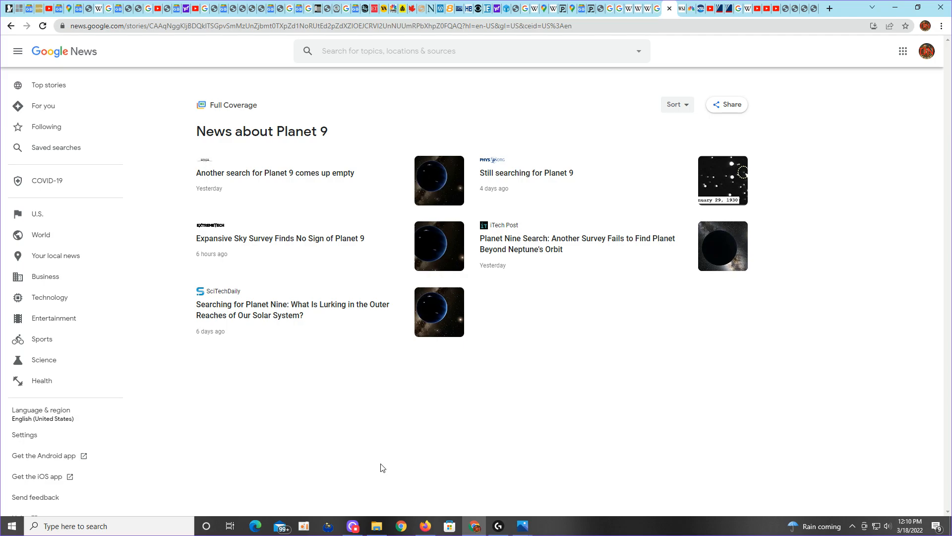
{"action": "mouse_move", "coordinate": [561, 432]}
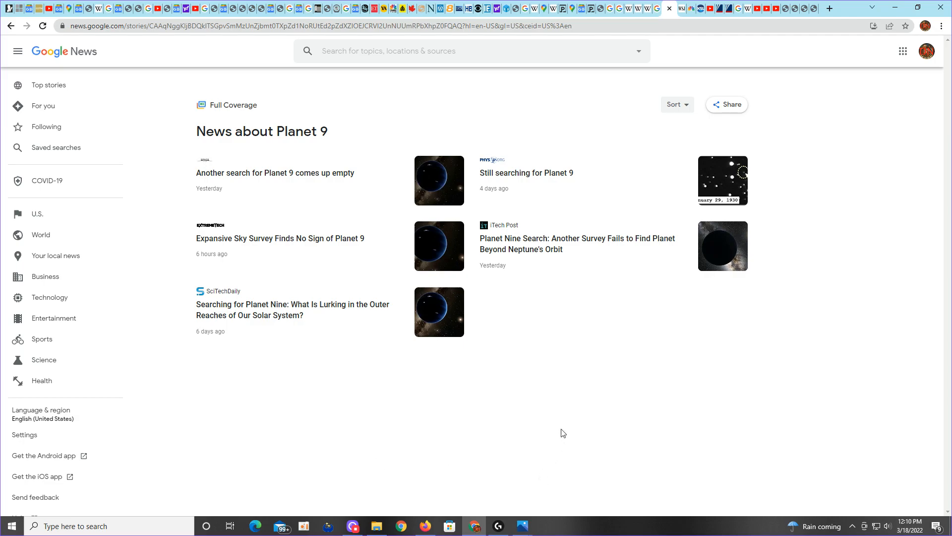
{"action": "mouse_move", "coordinate": [283, 157]}
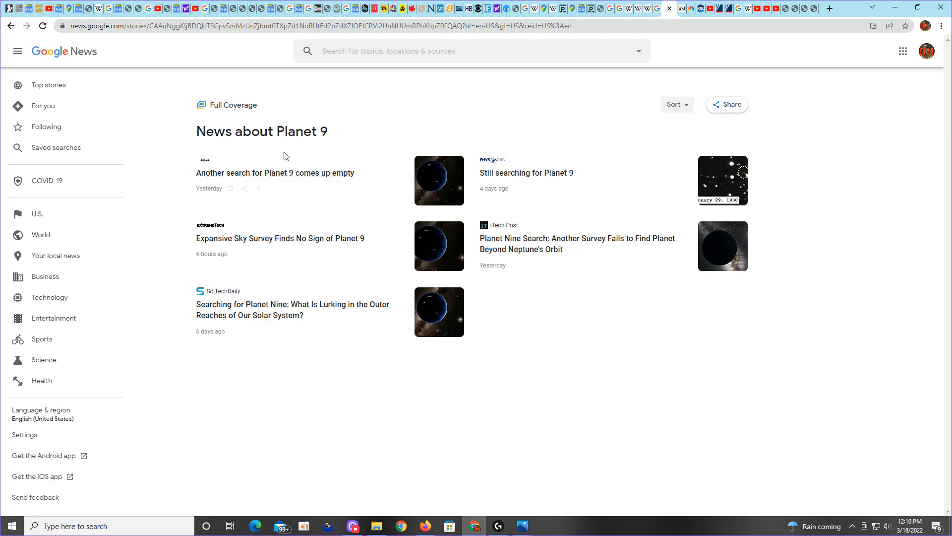
Select the words 'about Planet 9' in the Google News page heading.
{"action": "double_click", "coordinate": [234, 131]}
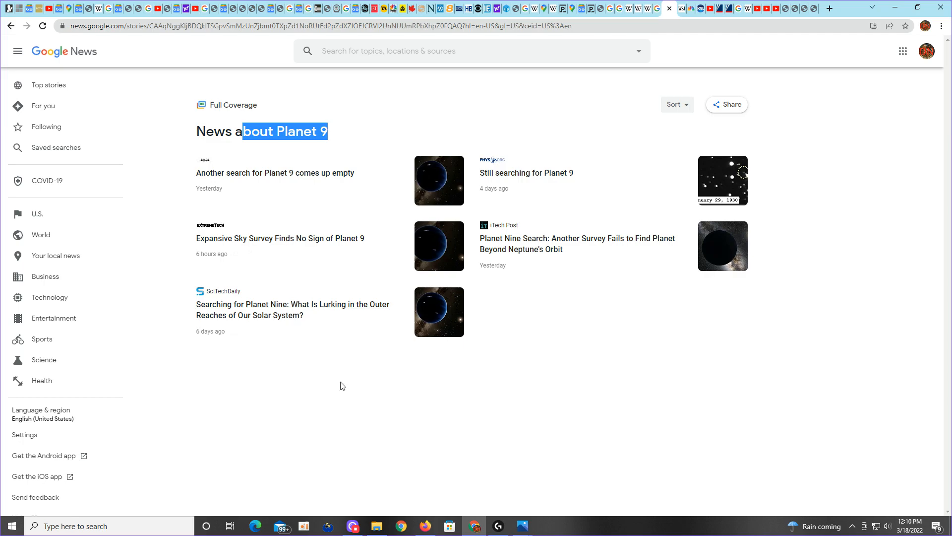
{"action": "mouse_move", "coordinate": [322, 389]}
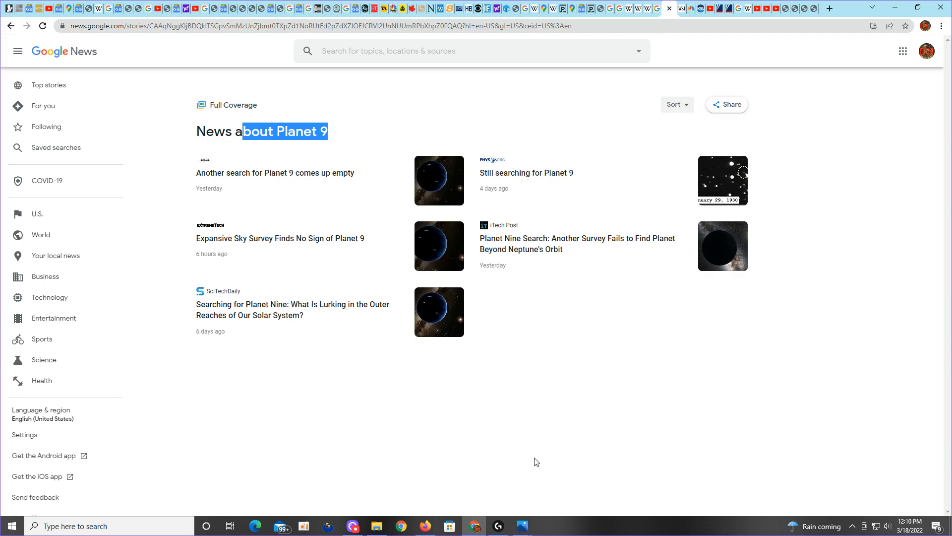
{"action": "mouse_move", "coordinate": [353, 525]}
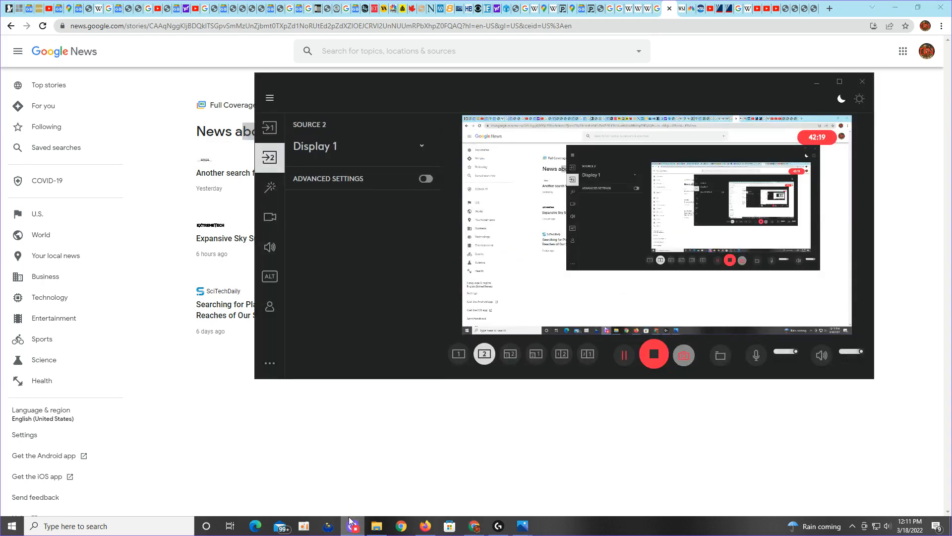
{"action": "mouse_move", "coordinate": [349, 489]}
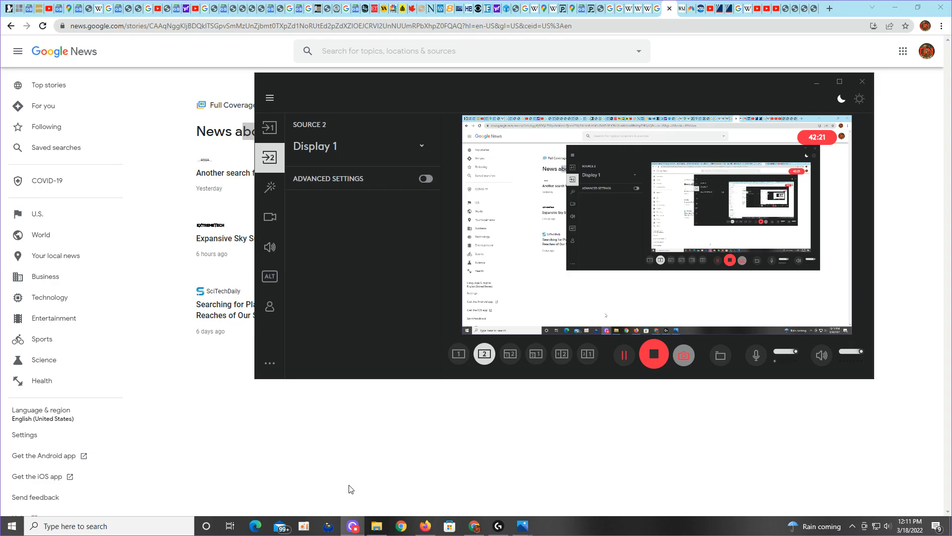
{"action": "mouse_move", "coordinate": [368, 355]}
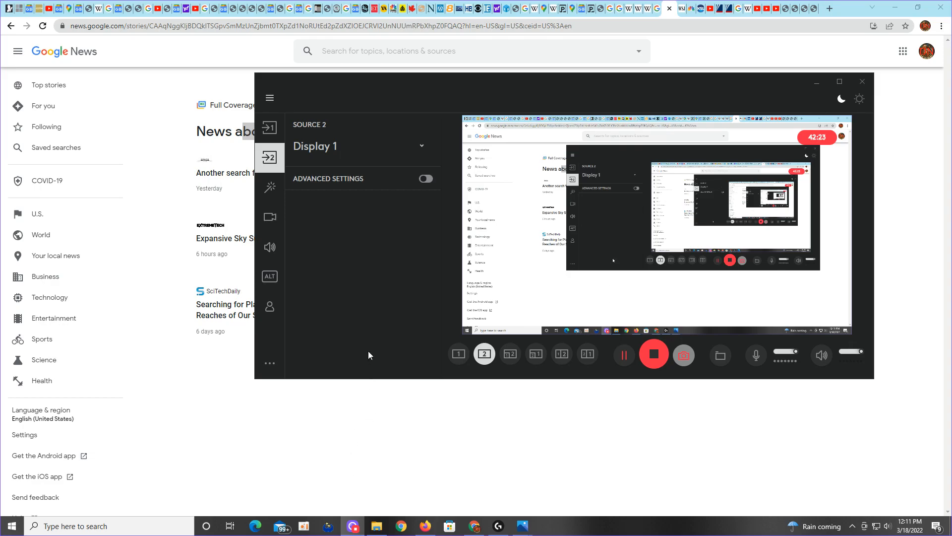